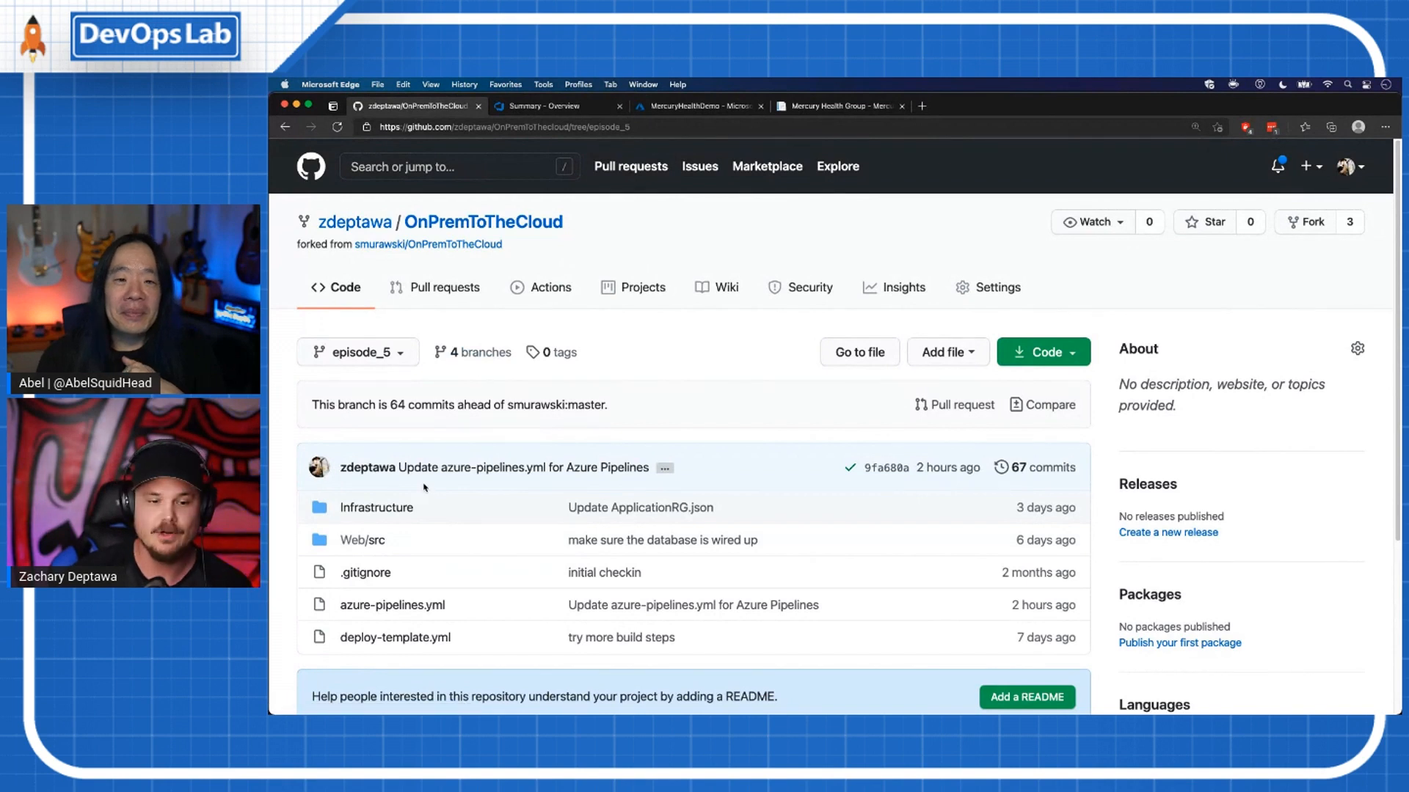
pyautogui.moveTo(377, 508)
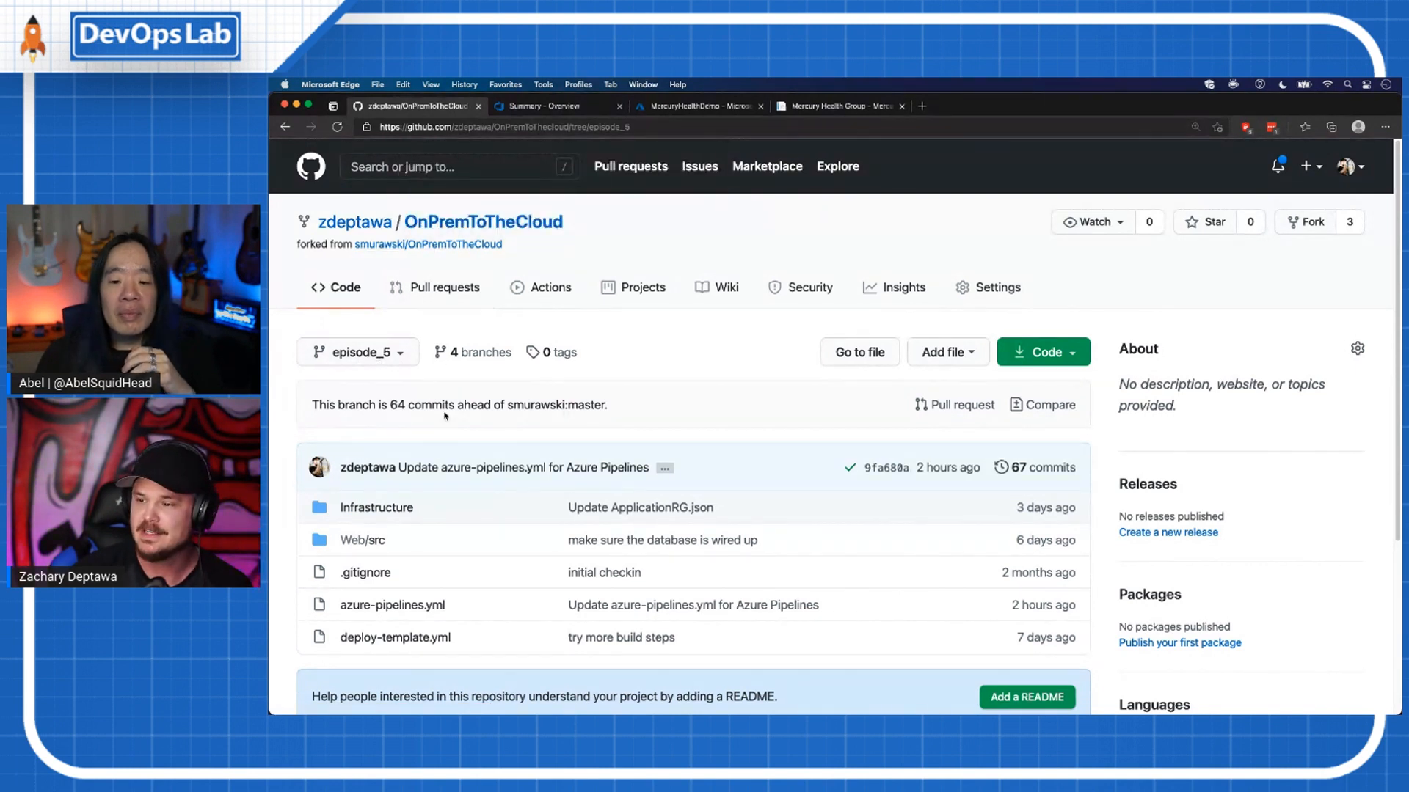
# Step: Browse the Infrastructure folder's templates and PowerShell scripts on the episode_5 branch
pyautogui.click(377, 506)
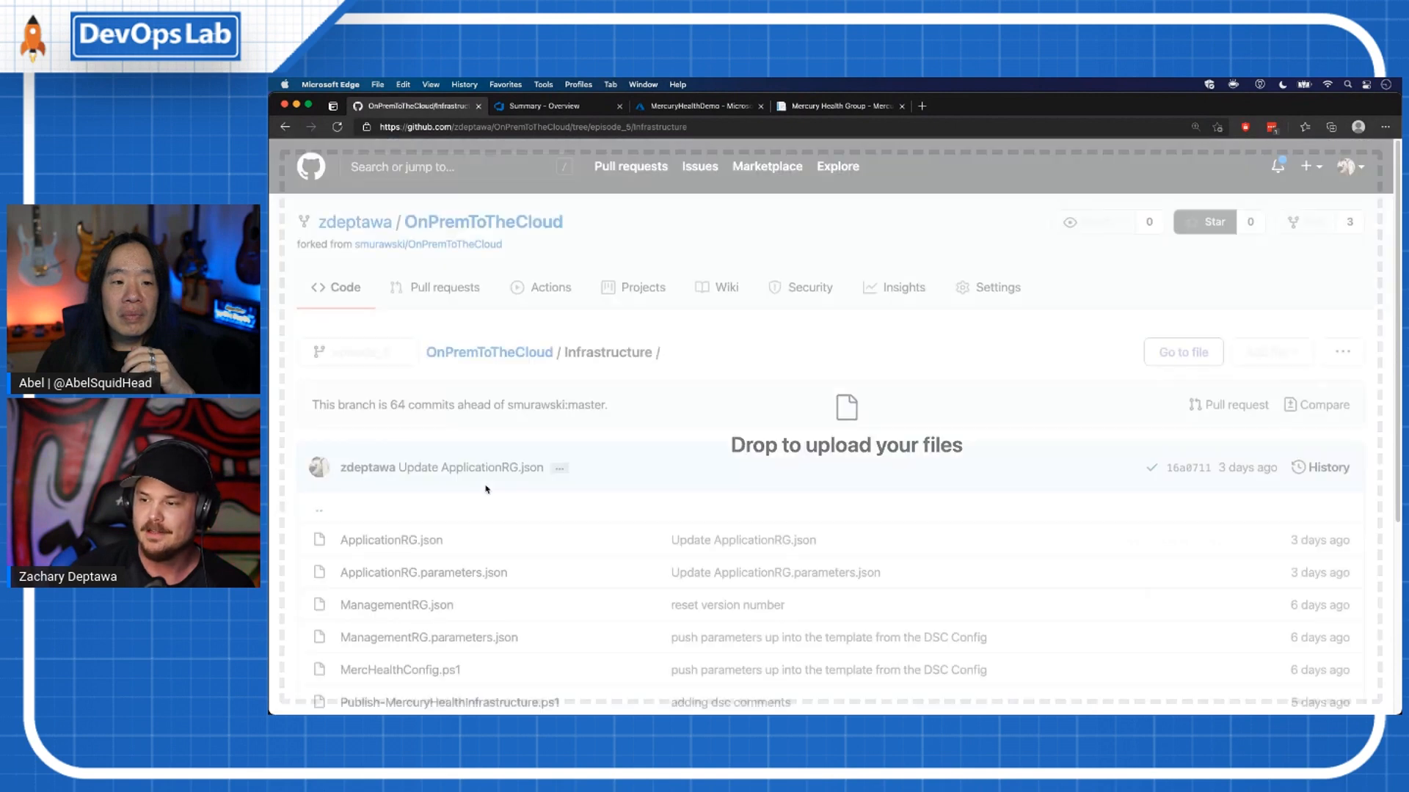
pyautogui.scroll(-3)
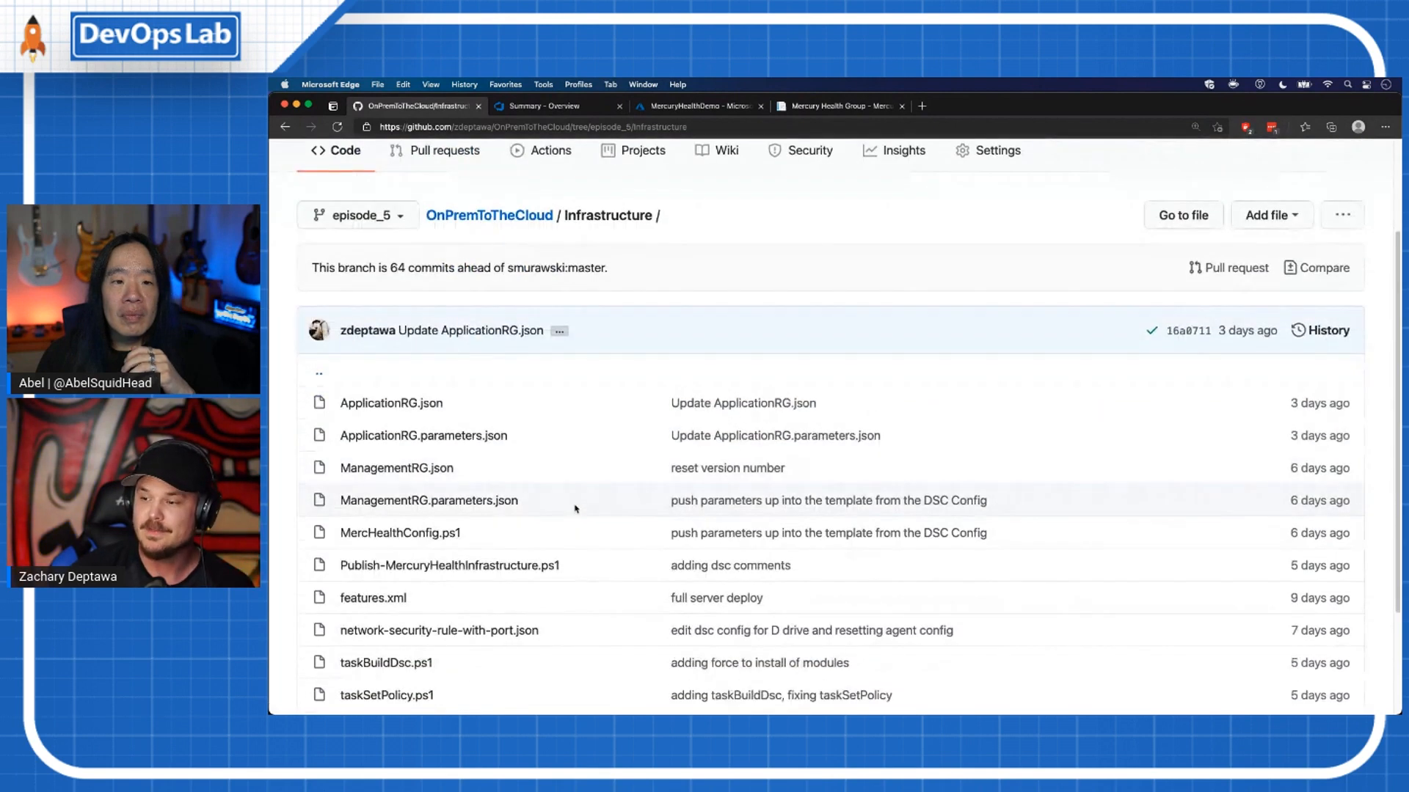
pyautogui.scroll(-3)
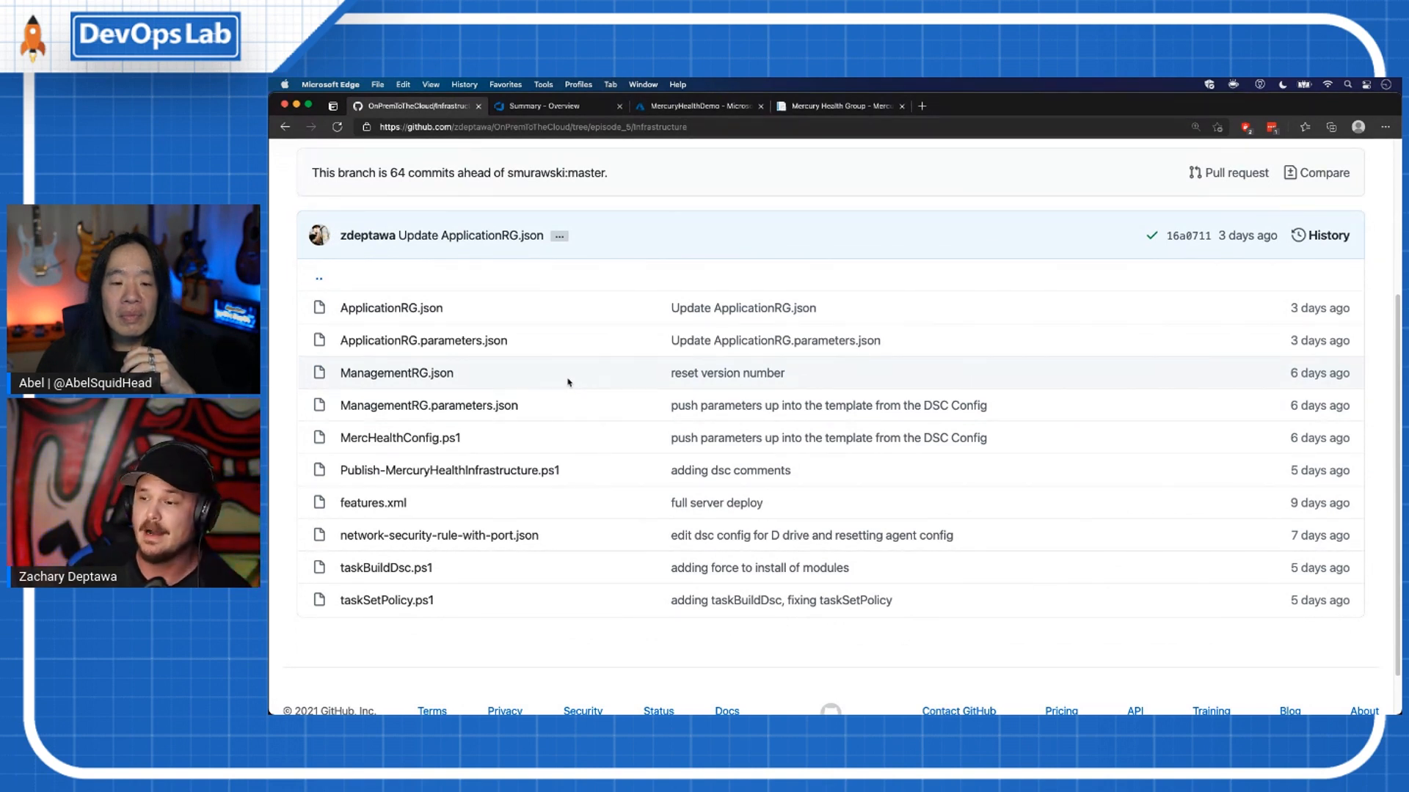
pyautogui.moveTo(493, 440)
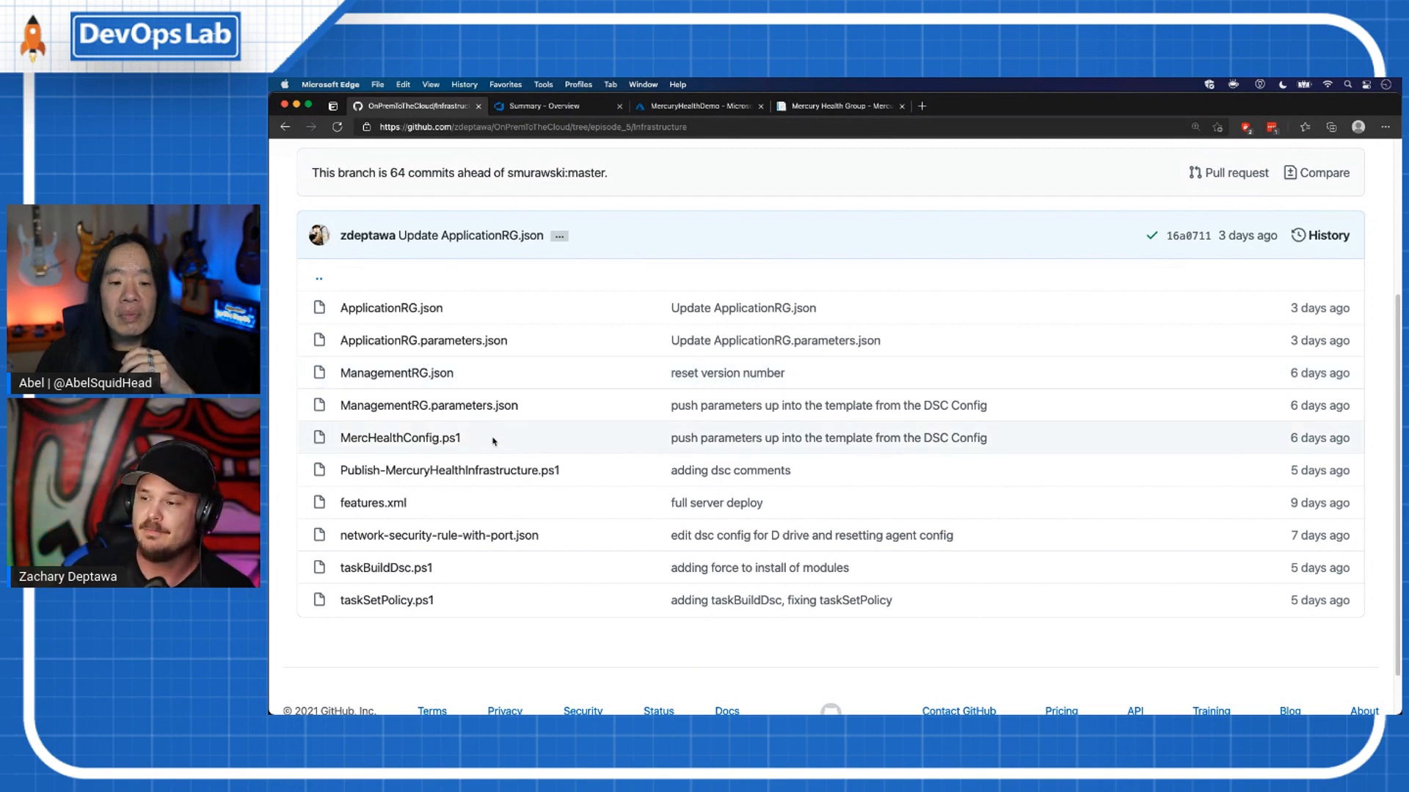
pyautogui.moveTo(399, 437)
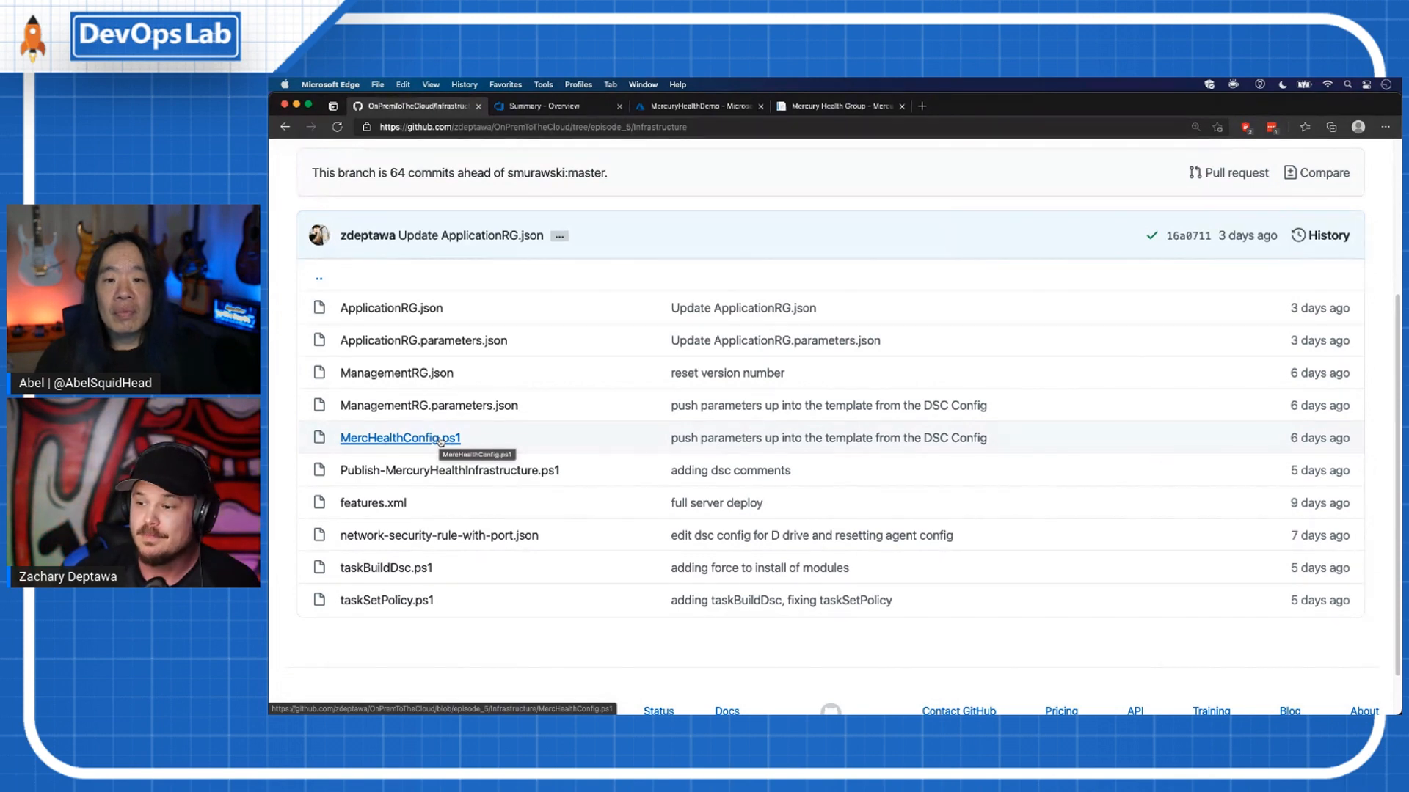
# Step: Review the taskBuildDsc.ps1 script, then switch to the Azure DevOps project tab
pyautogui.click(386, 567)
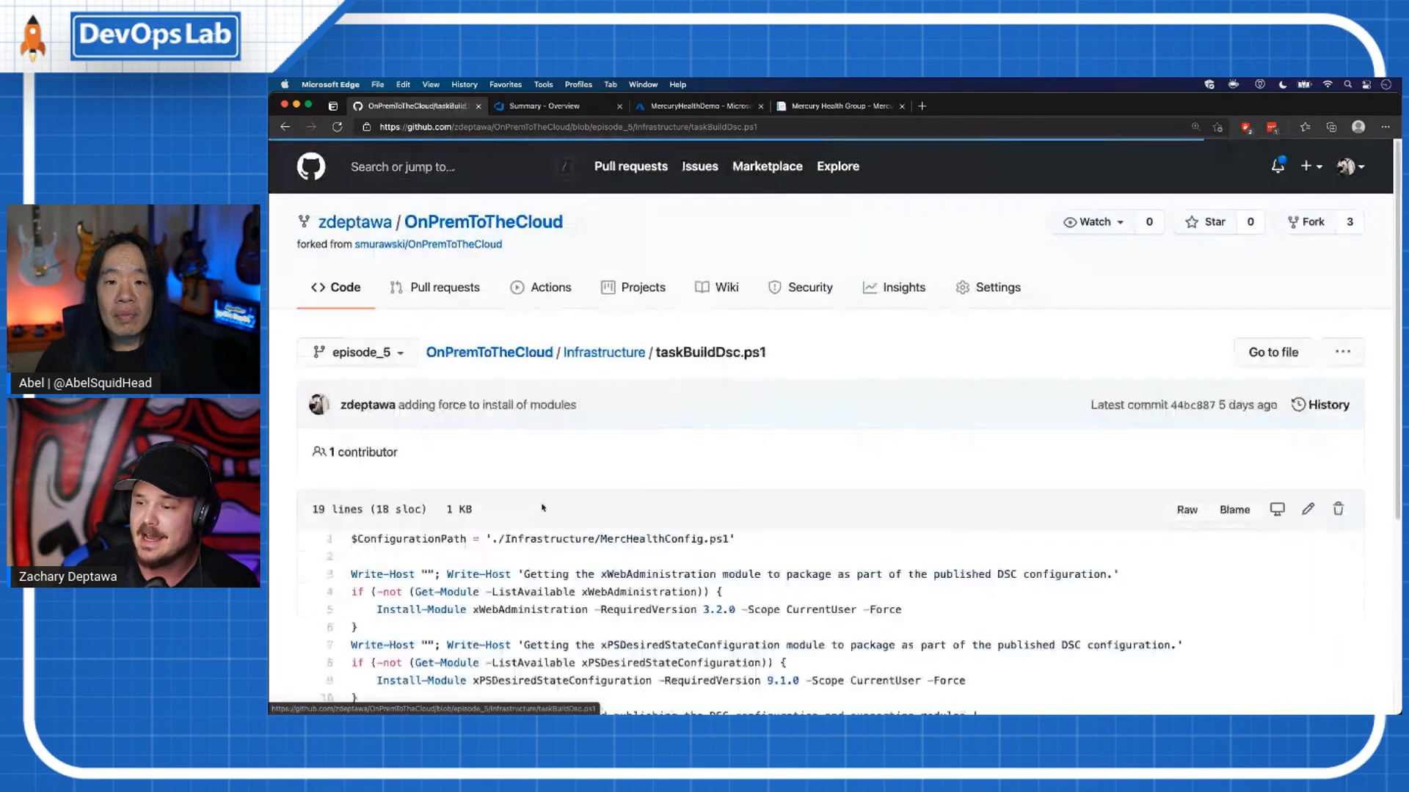
pyautogui.scroll(-3)
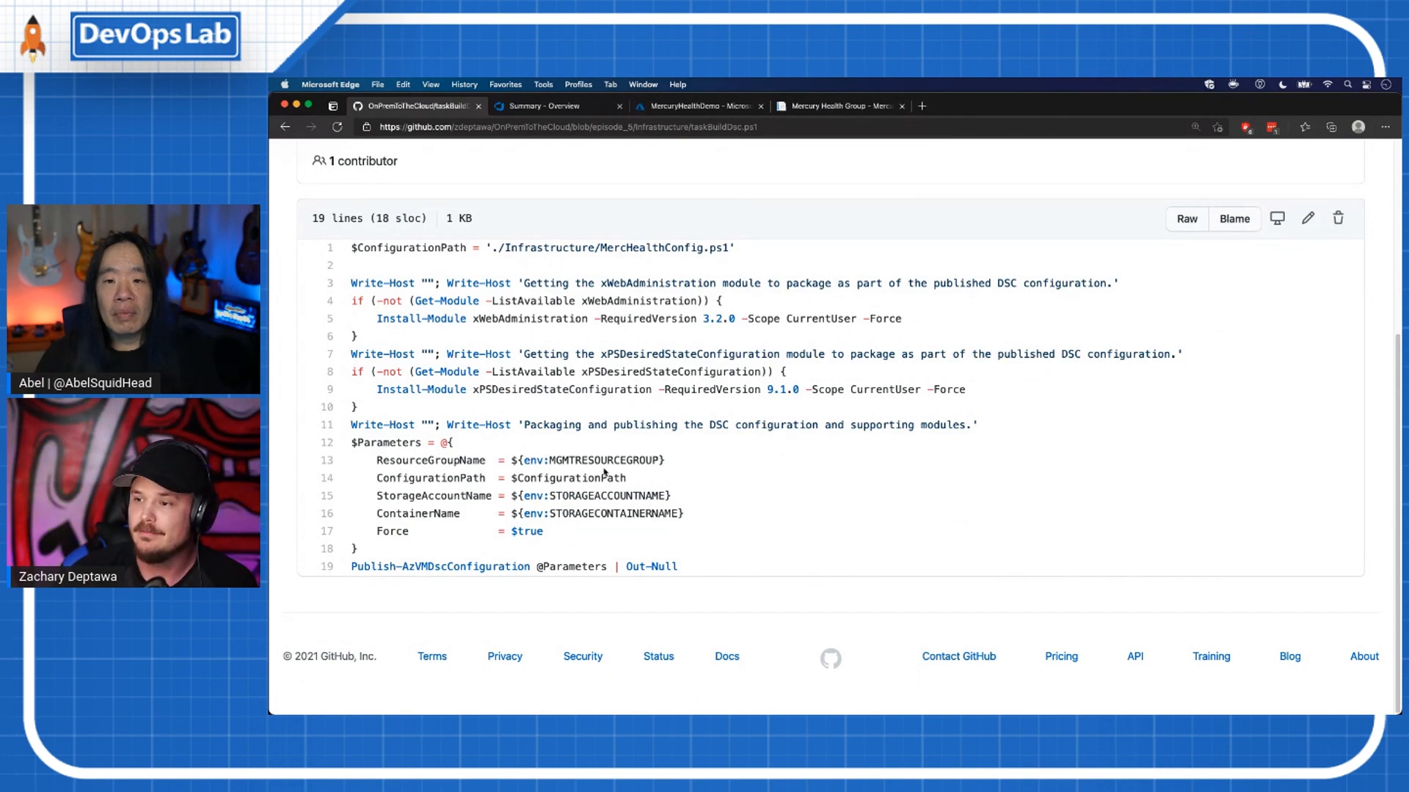
pyautogui.scroll(3)
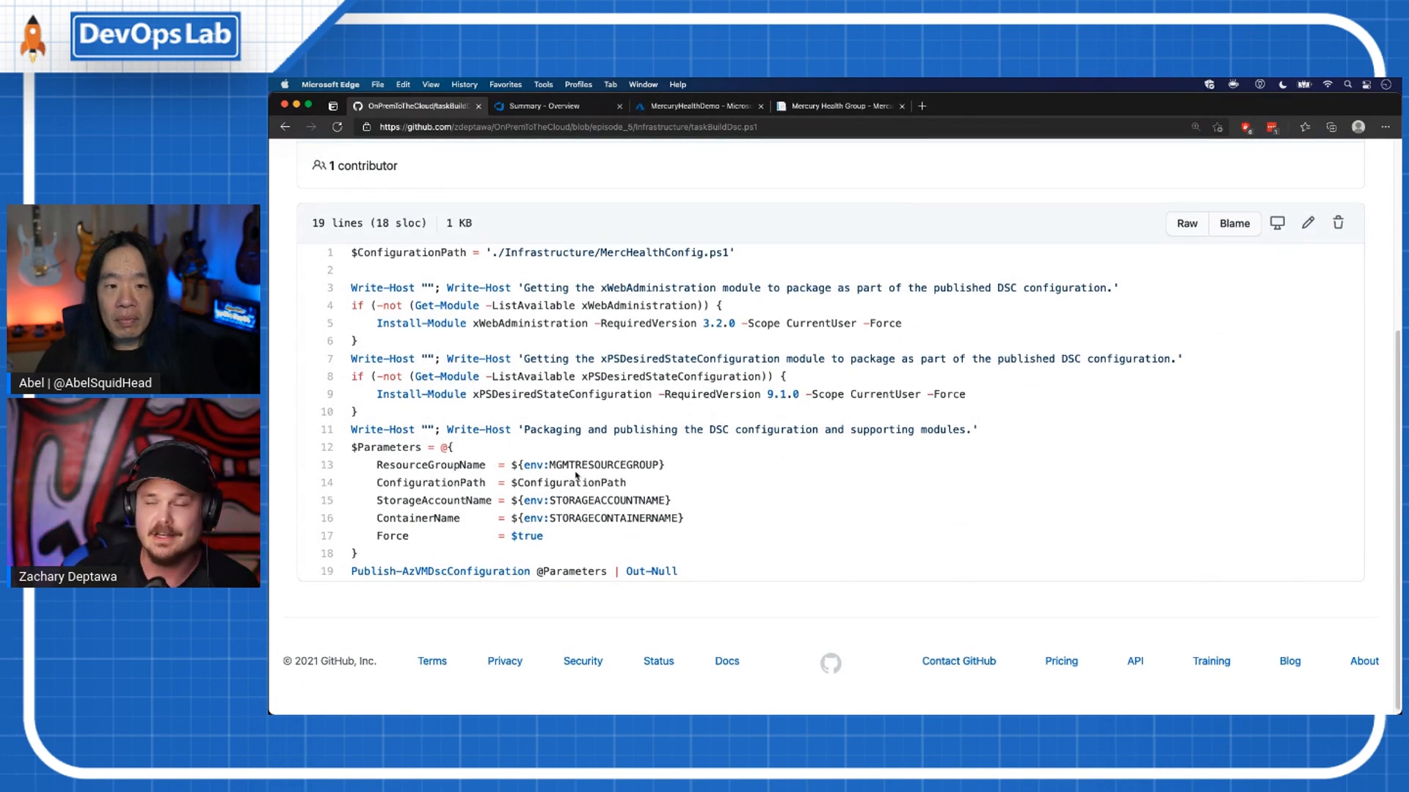
pyautogui.scroll(3)
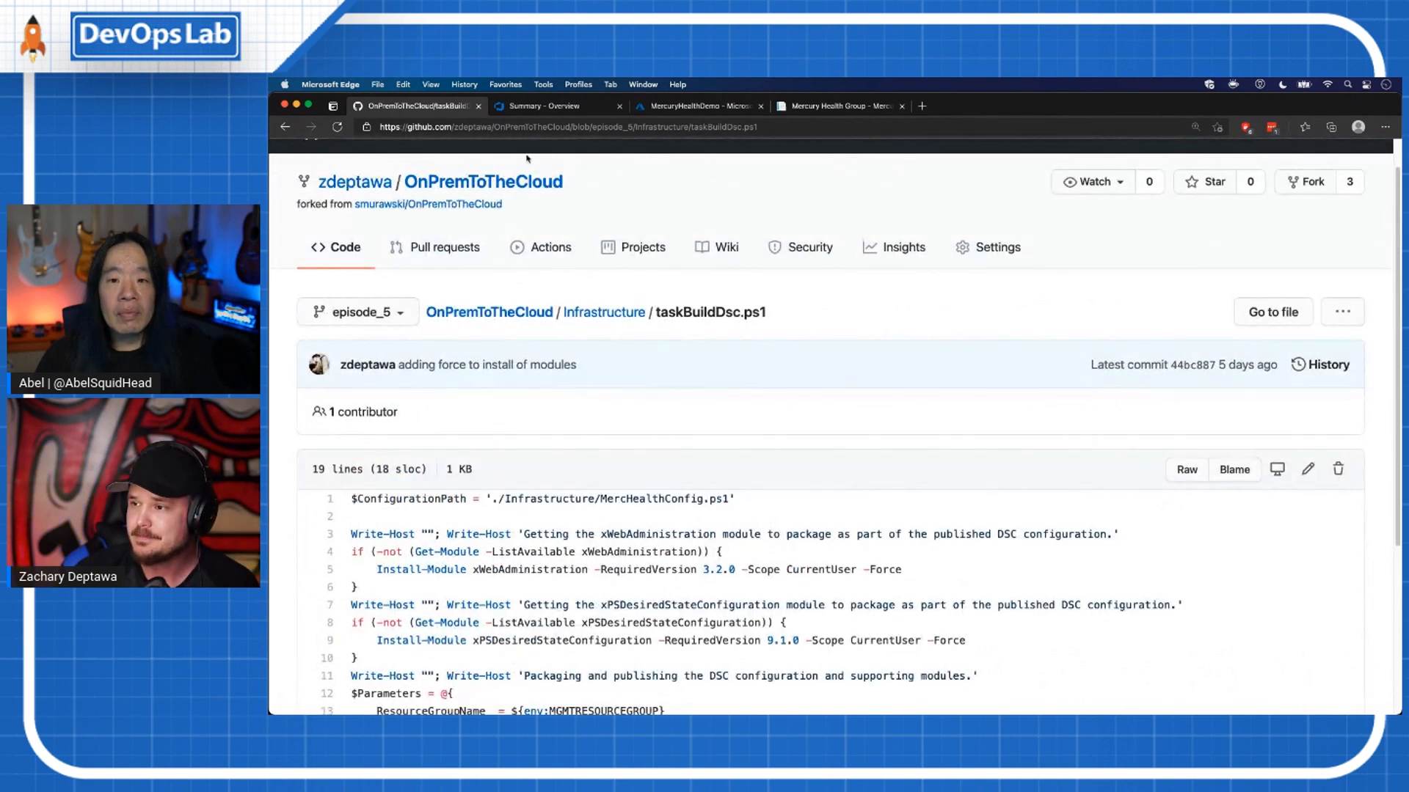
pyautogui.click(538, 106)
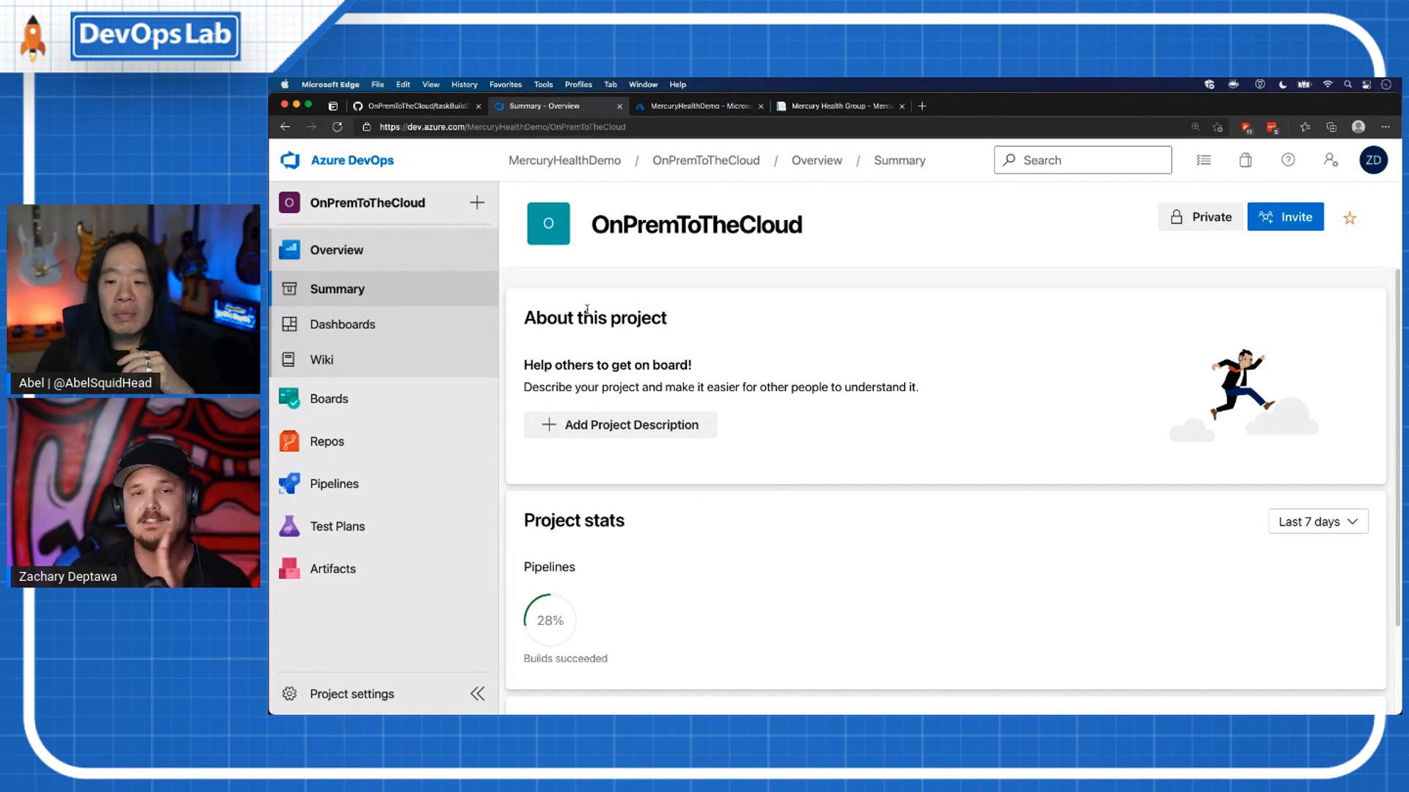
# Step: Show the project's empty Repos Files, then the Pipelines list with zdeptawa.OnPremToTheCloud
pyautogui.click(328, 441)
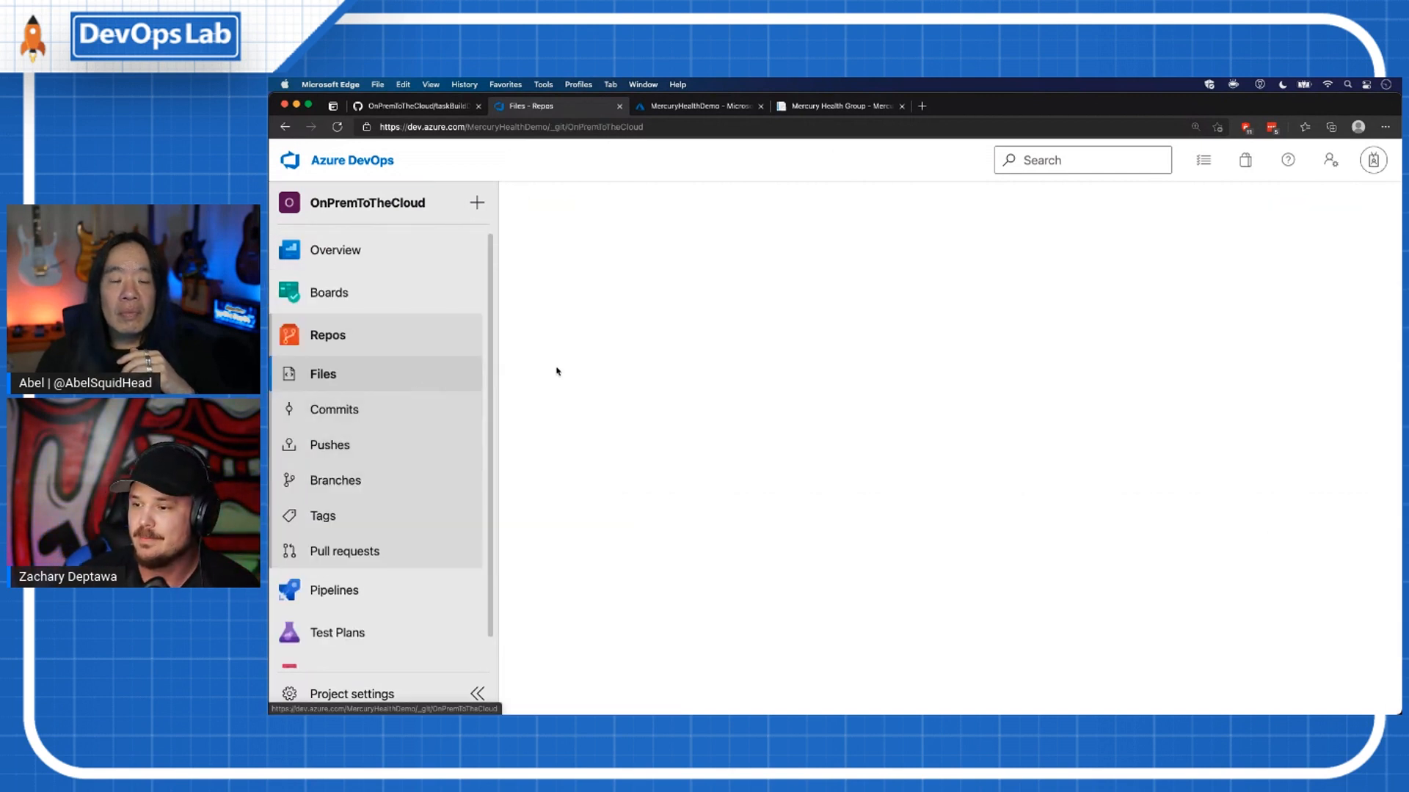
pyautogui.click(322, 374)
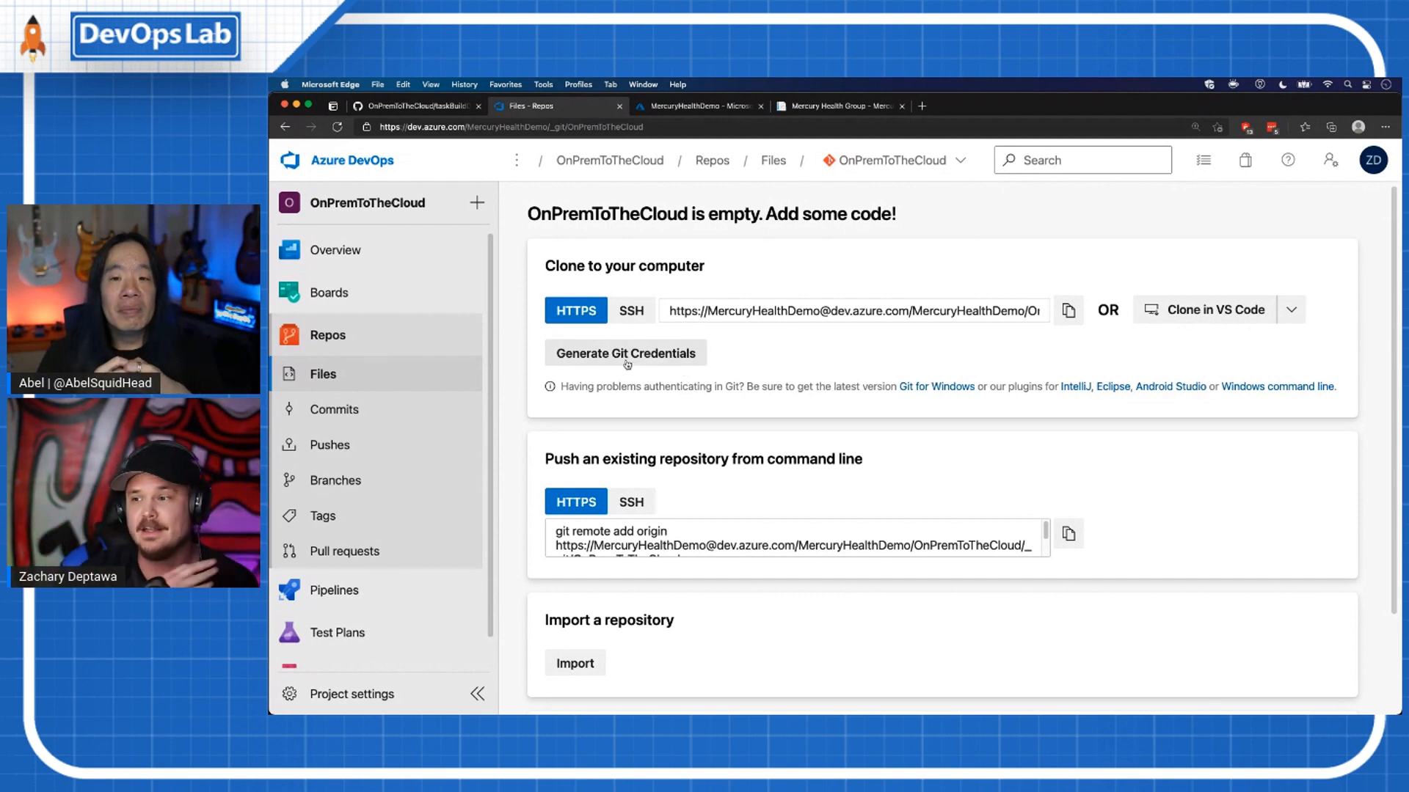
pyautogui.moveTo(459, 409)
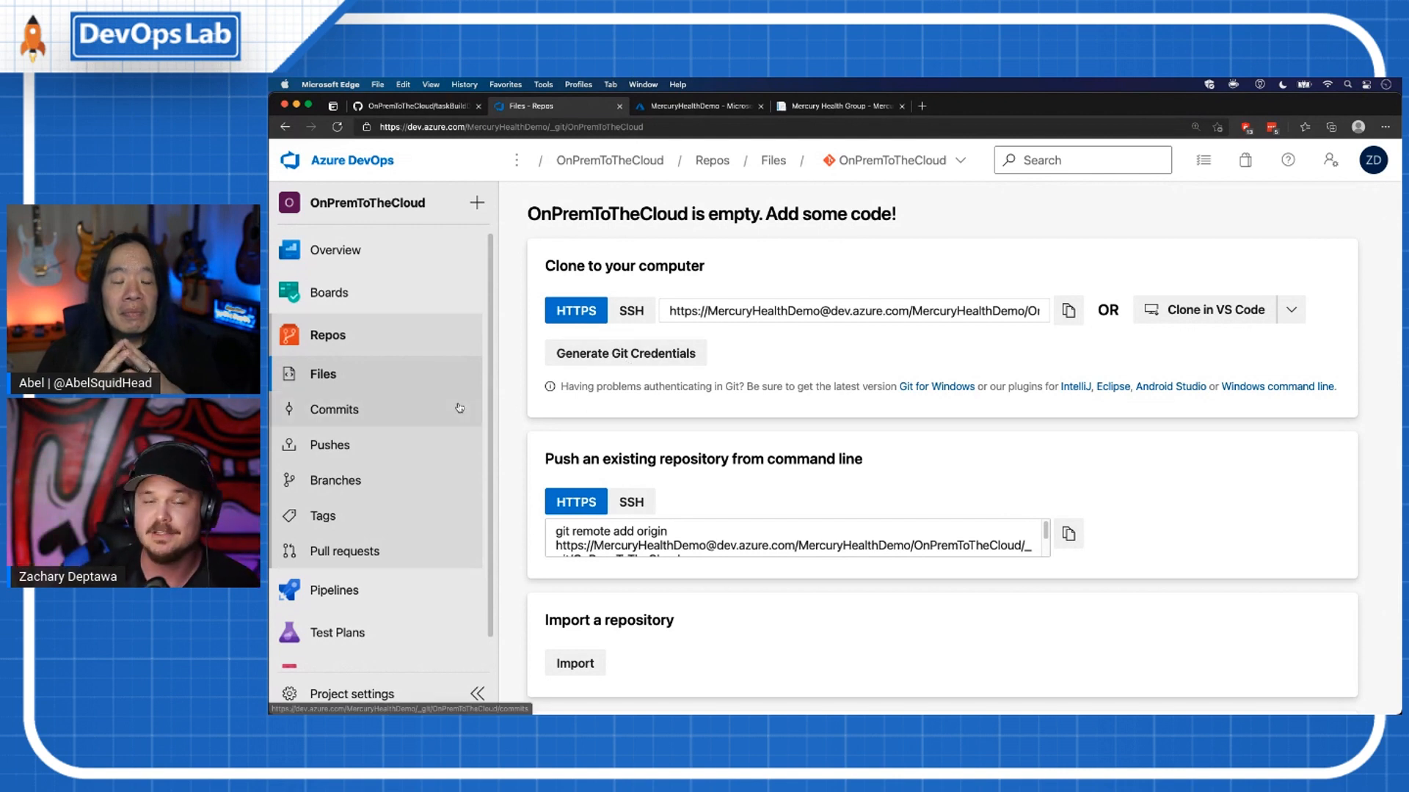
pyautogui.click(333, 589)
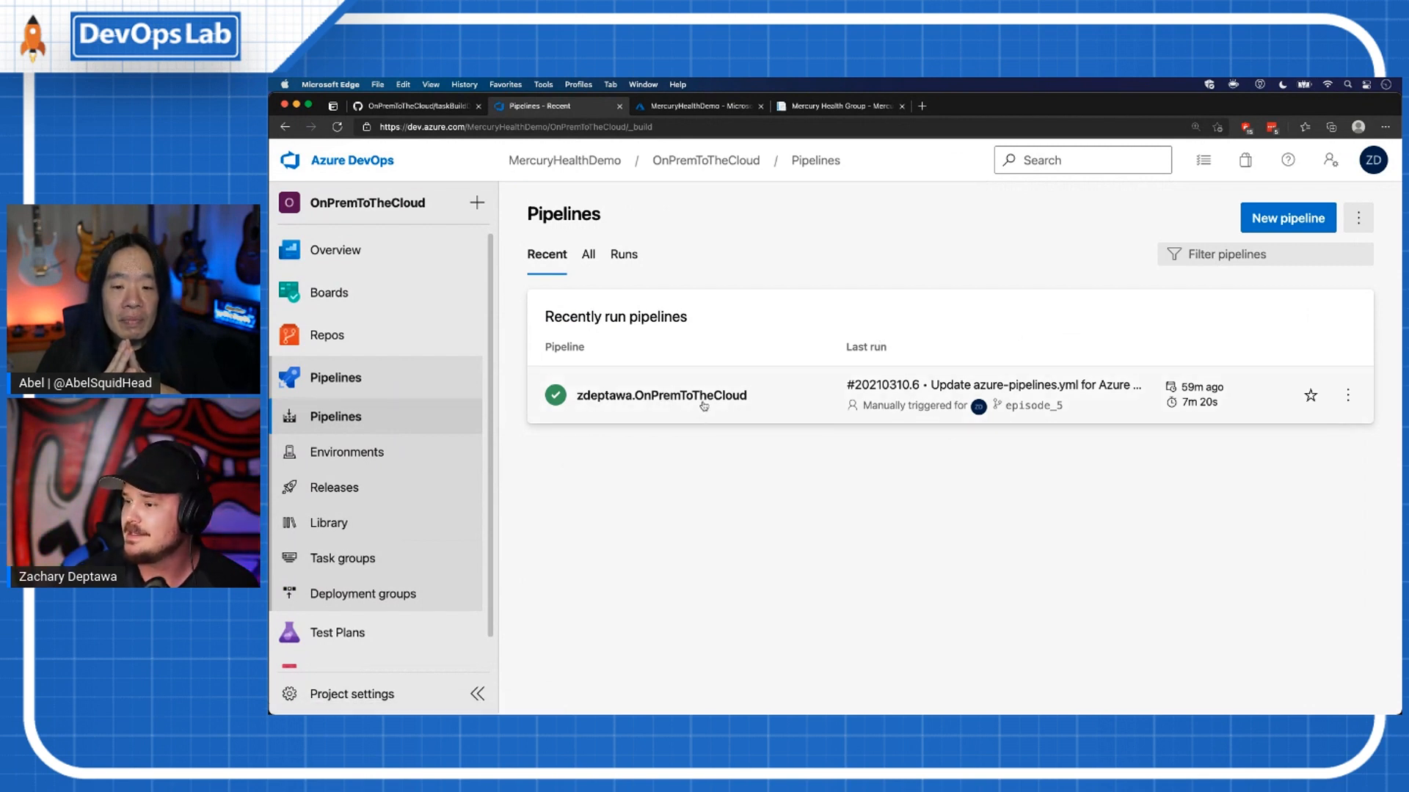
# Step: Review the zdeptawa.OnPremToTheCloud run history from early failed runs to recent successful ones
pyautogui.click(662, 395)
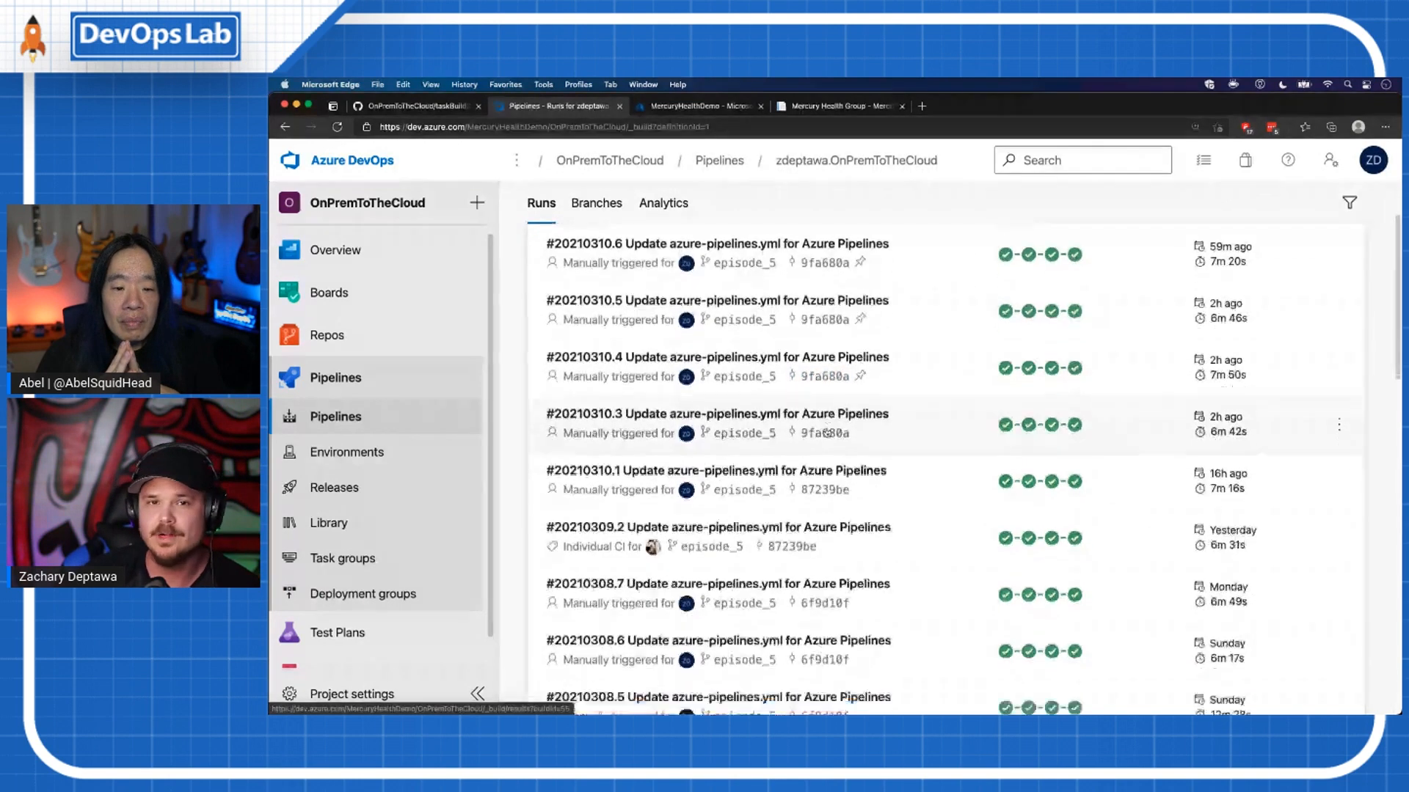
pyautogui.scroll(-3)
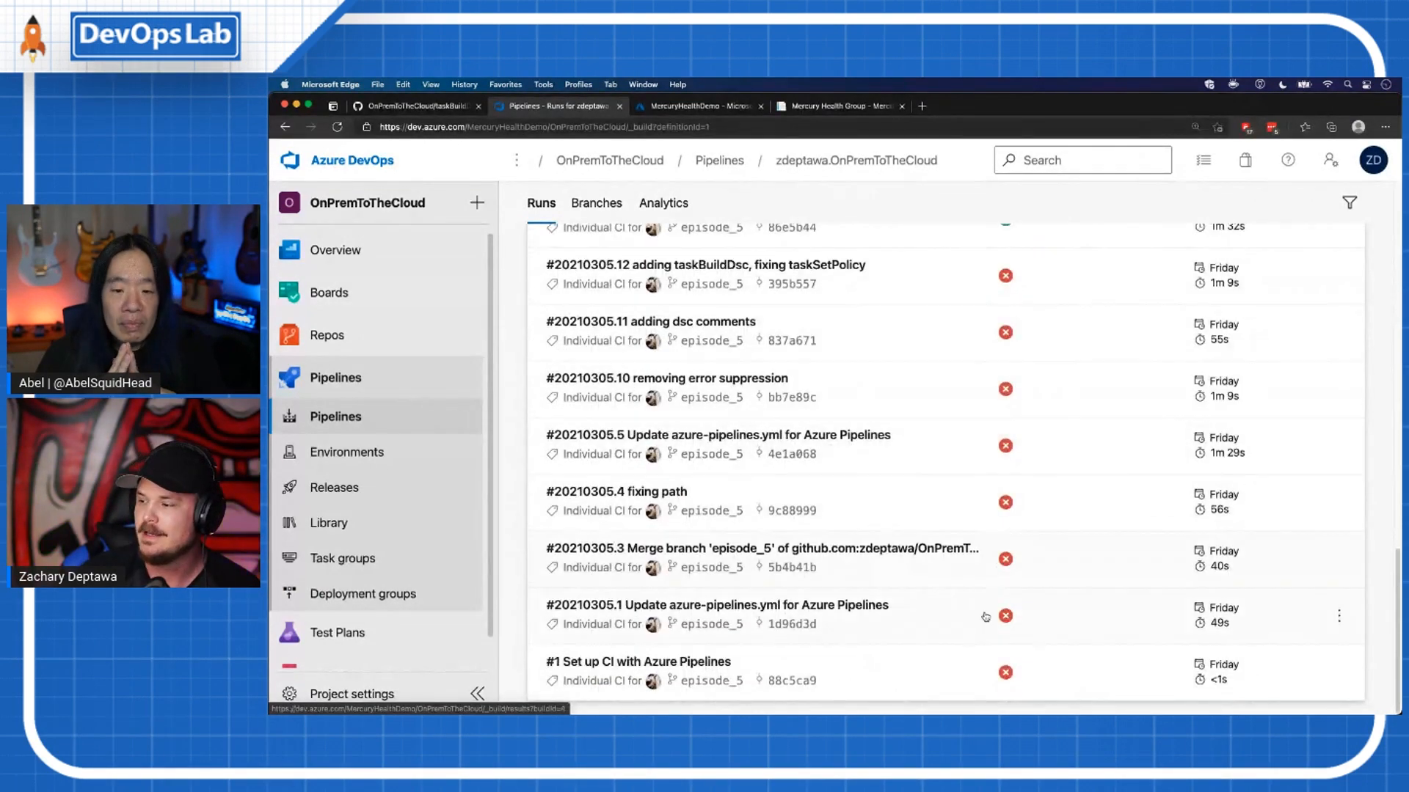
pyautogui.moveTo(967, 490)
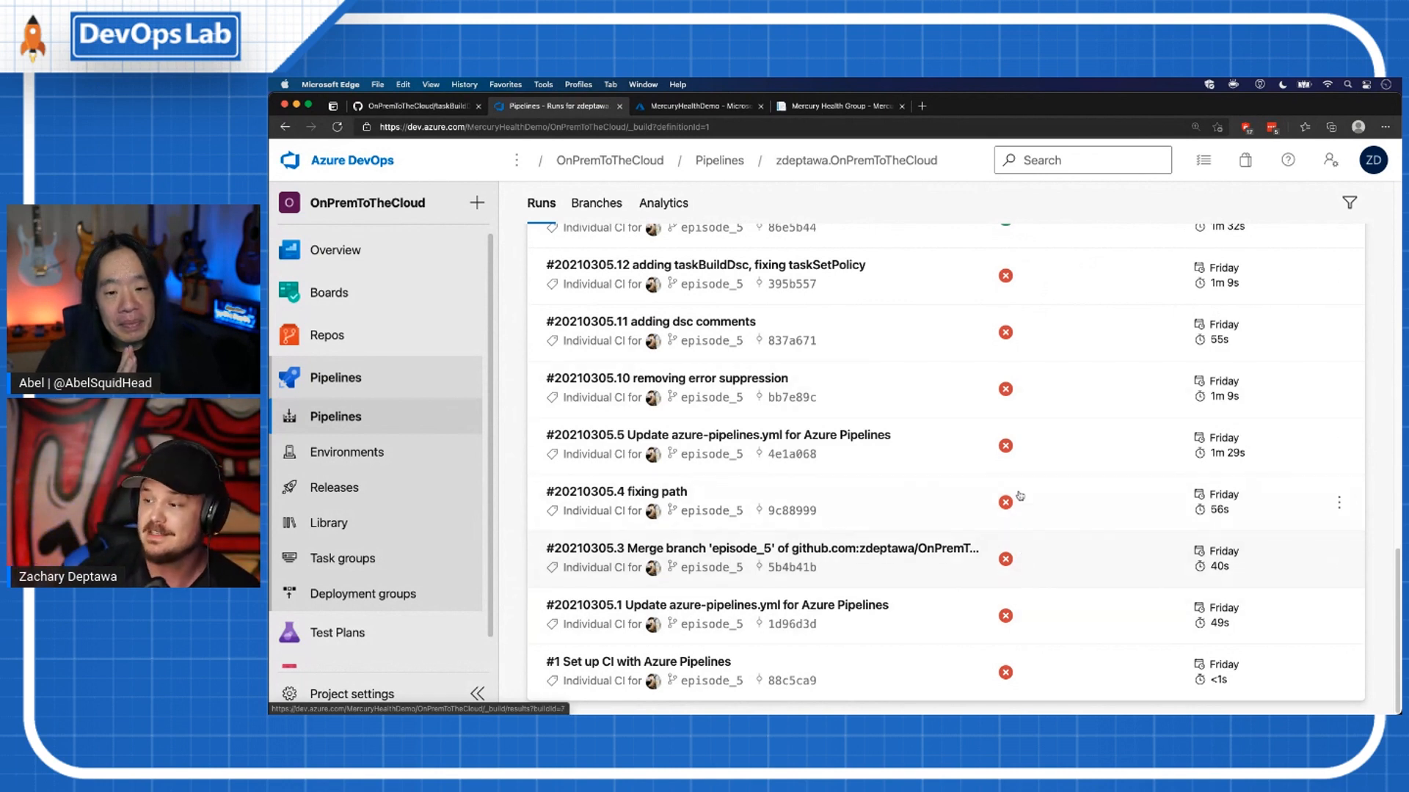
pyautogui.moveTo(990, 623)
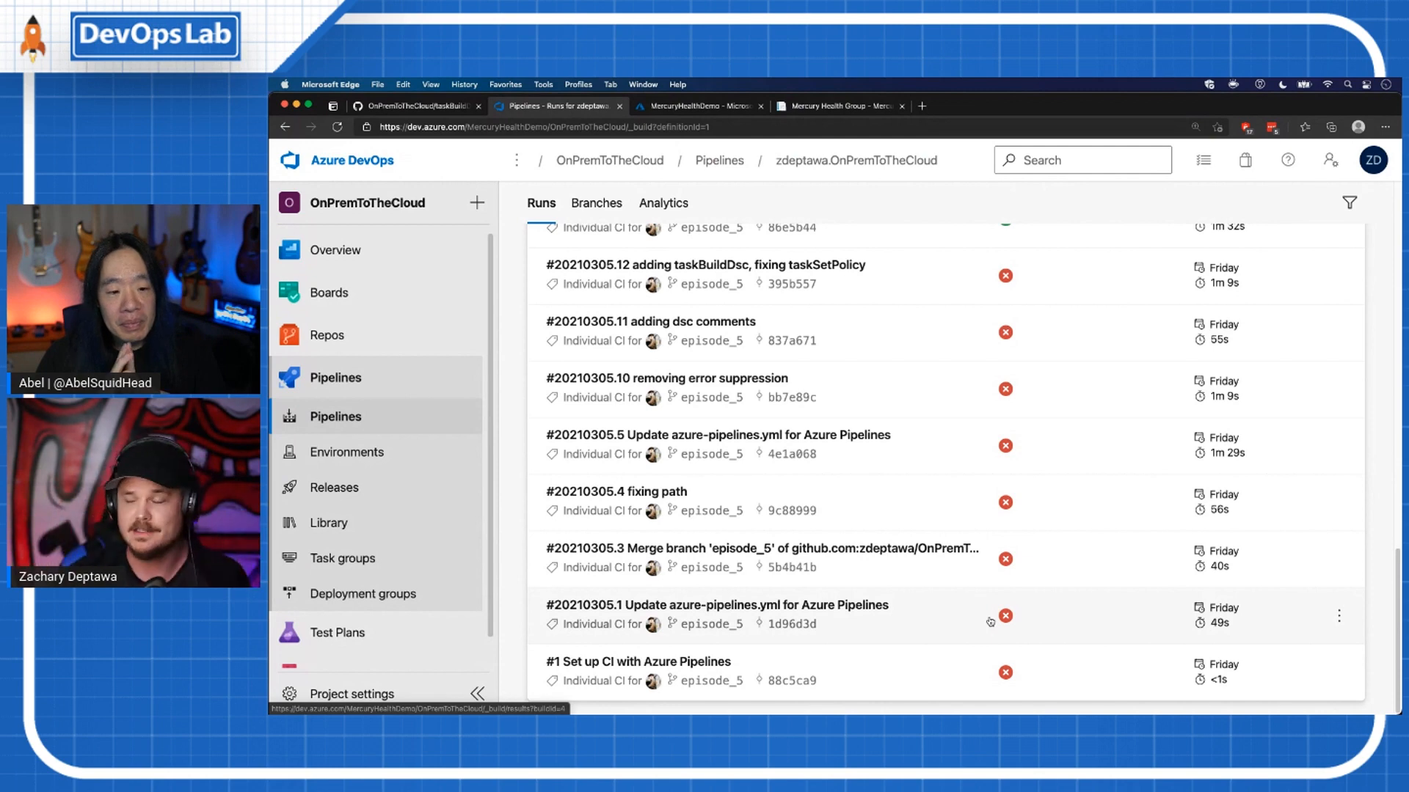
pyautogui.scroll(3)
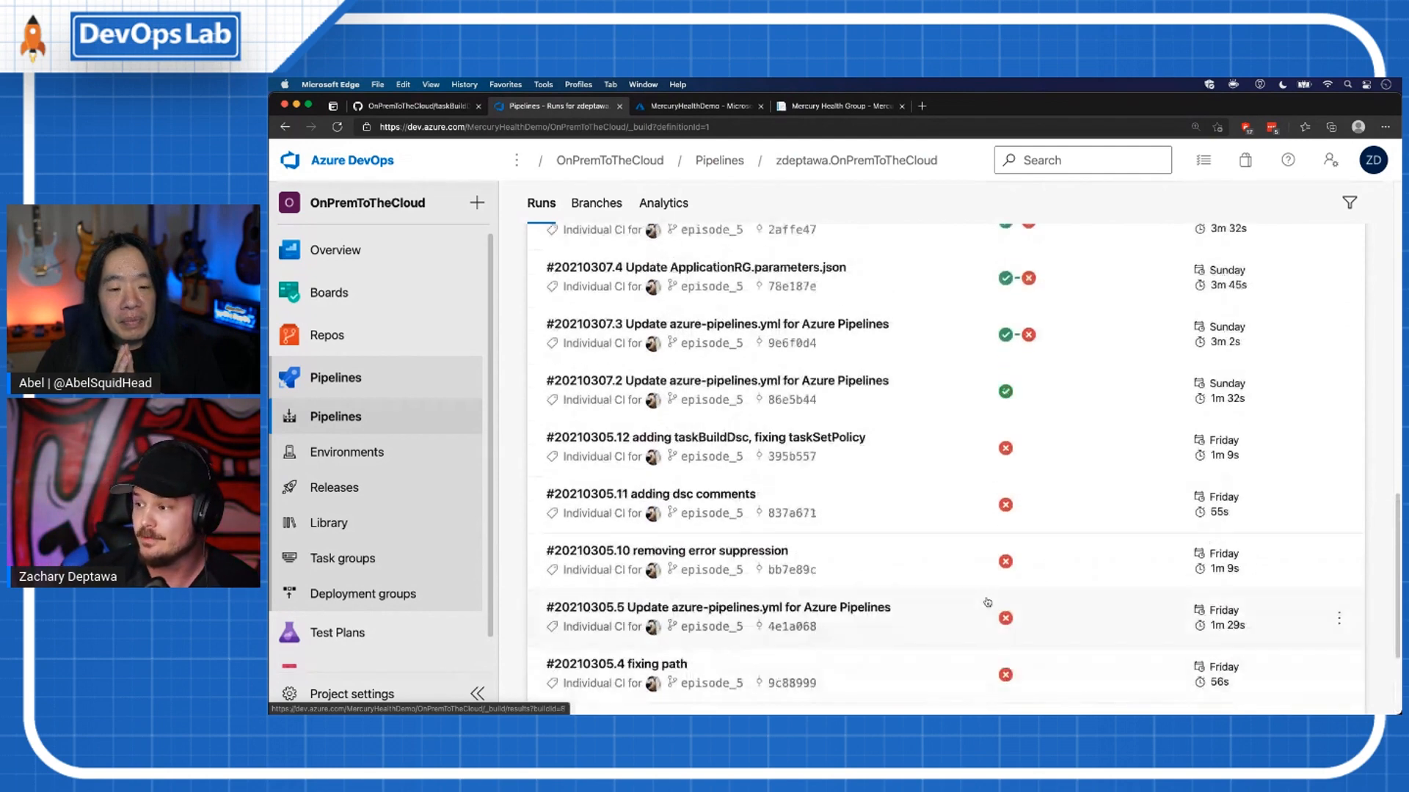
pyautogui.scroll(3)
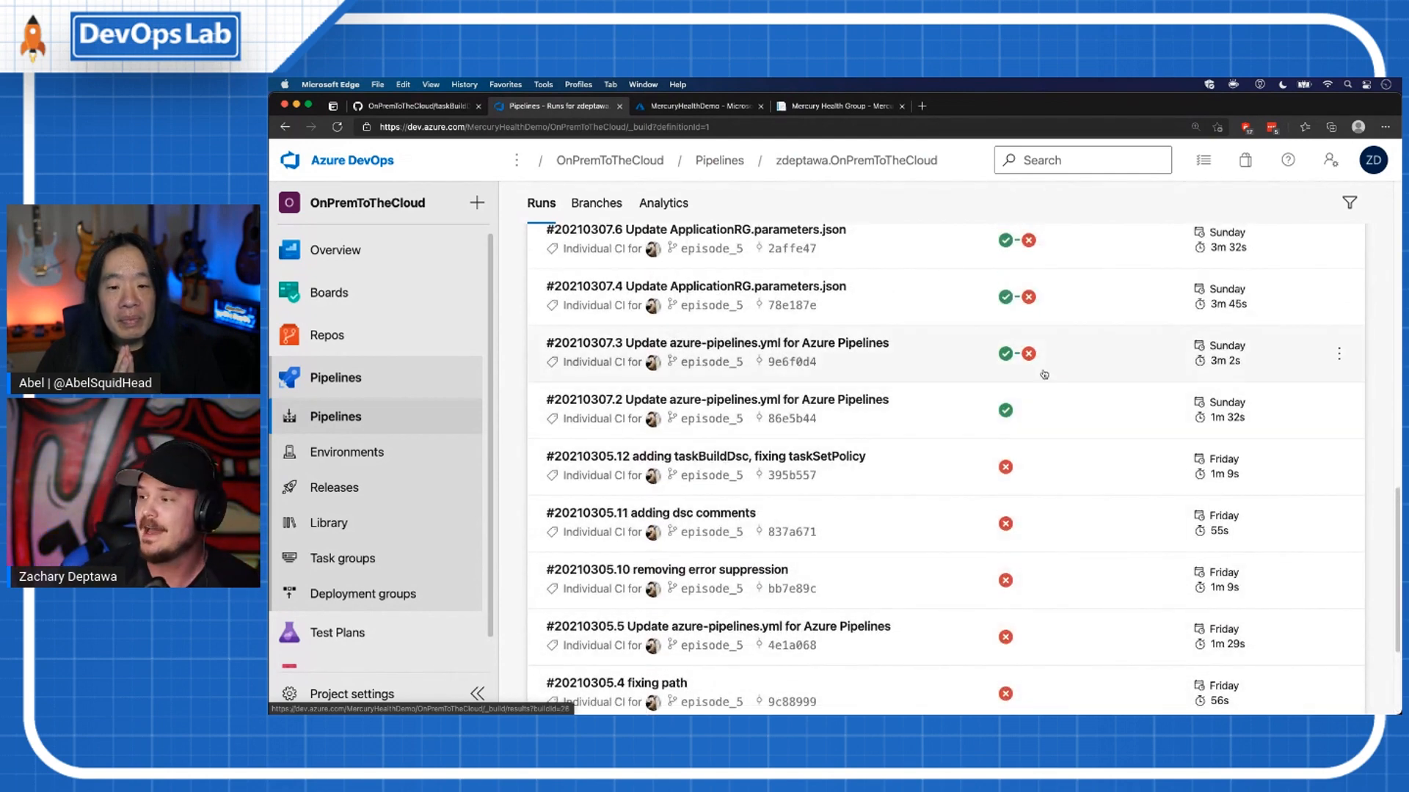
pyautogui.scroll(3)
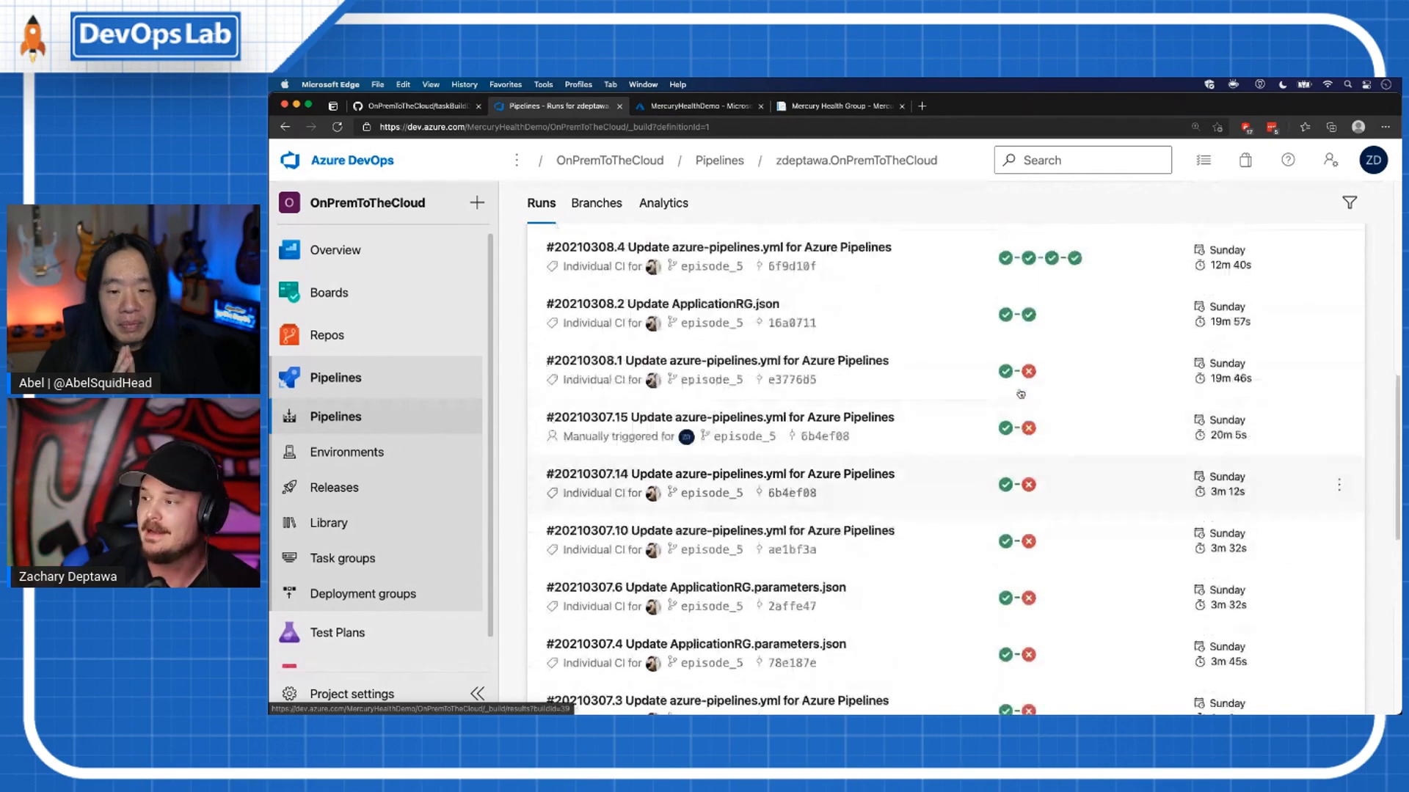
pyautogui.scroll(3)
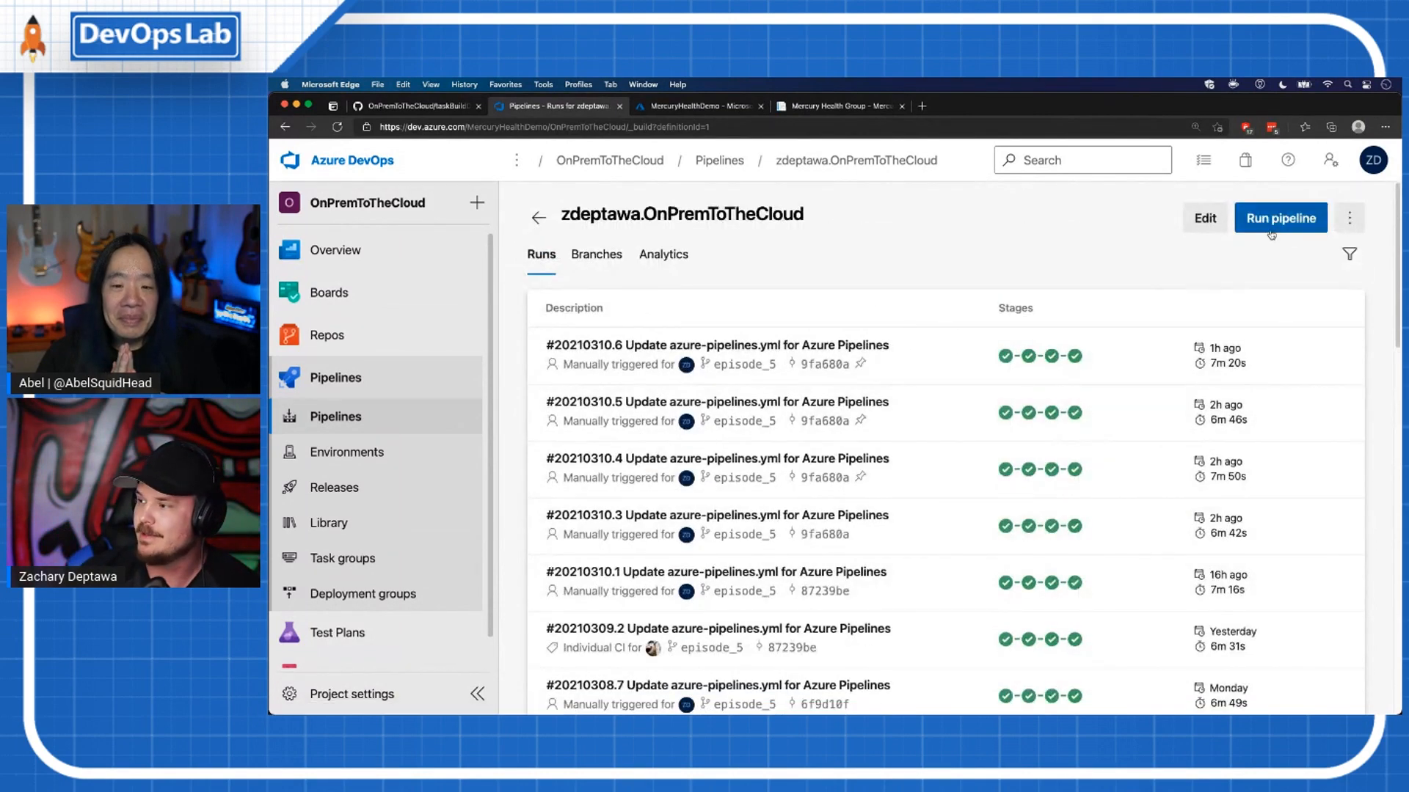
# Step: Start a new manual pipeline run (#20210310.7) on the episode_5 branch
pyautogui.click(1279, 217)
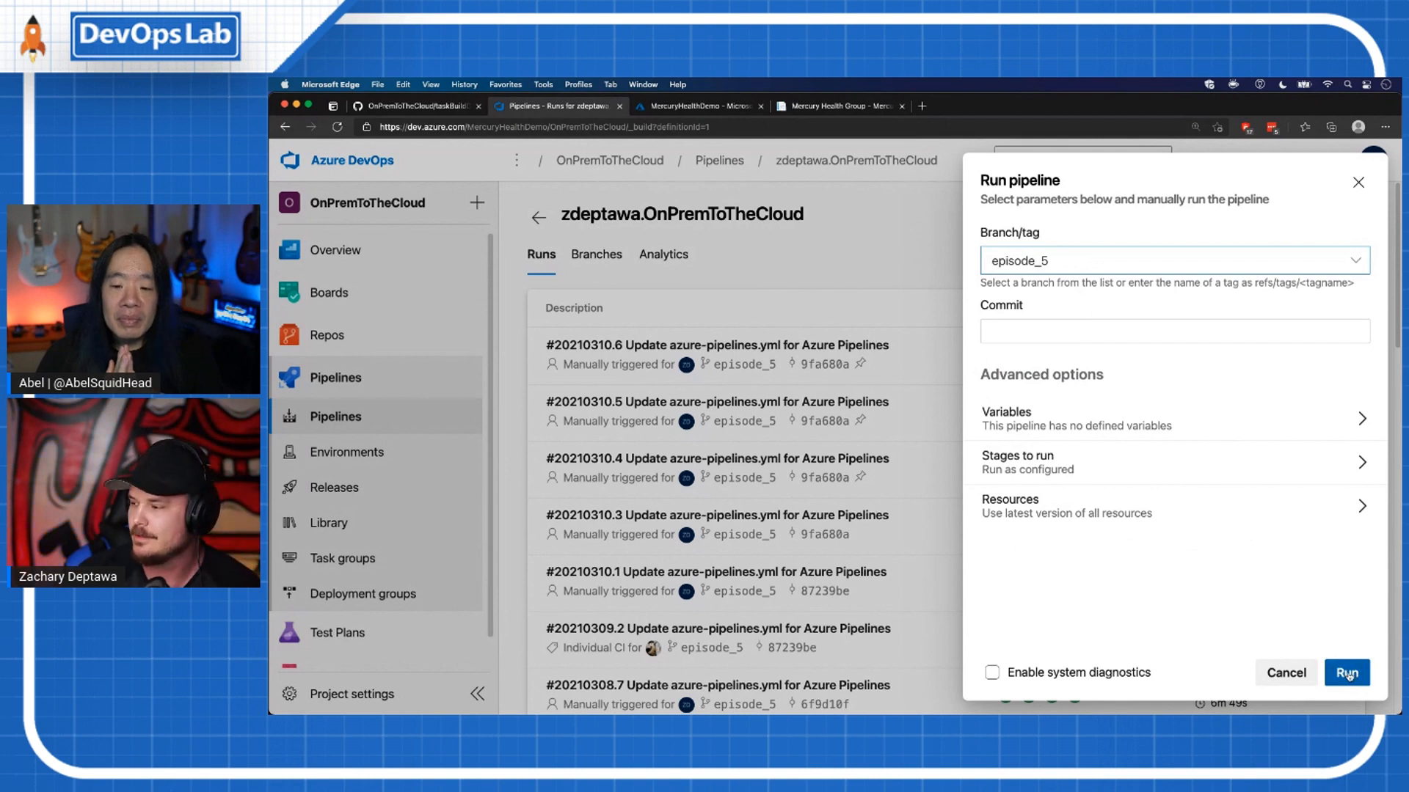
pyautogui.click(1346, 672)
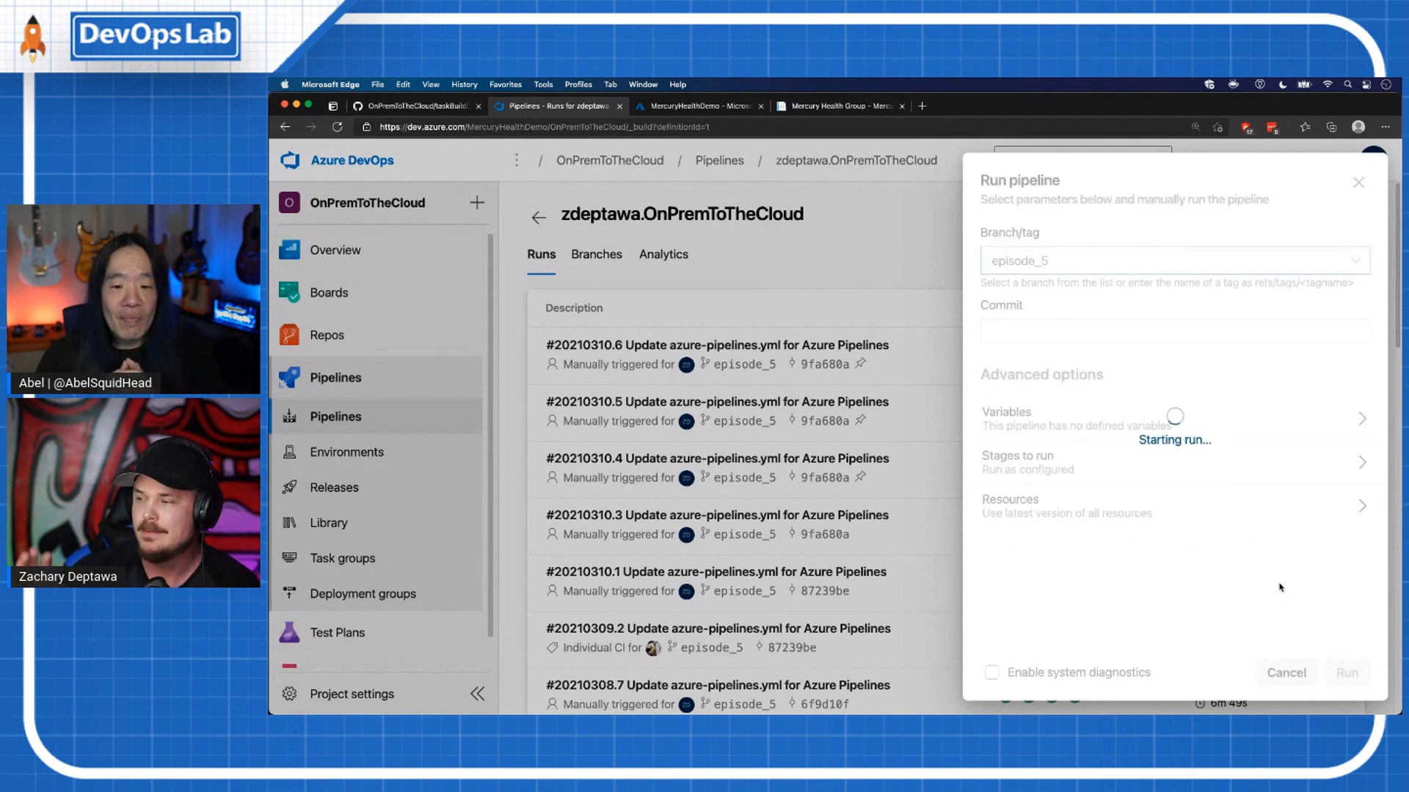
pyautogui.moveTo(895, 591)
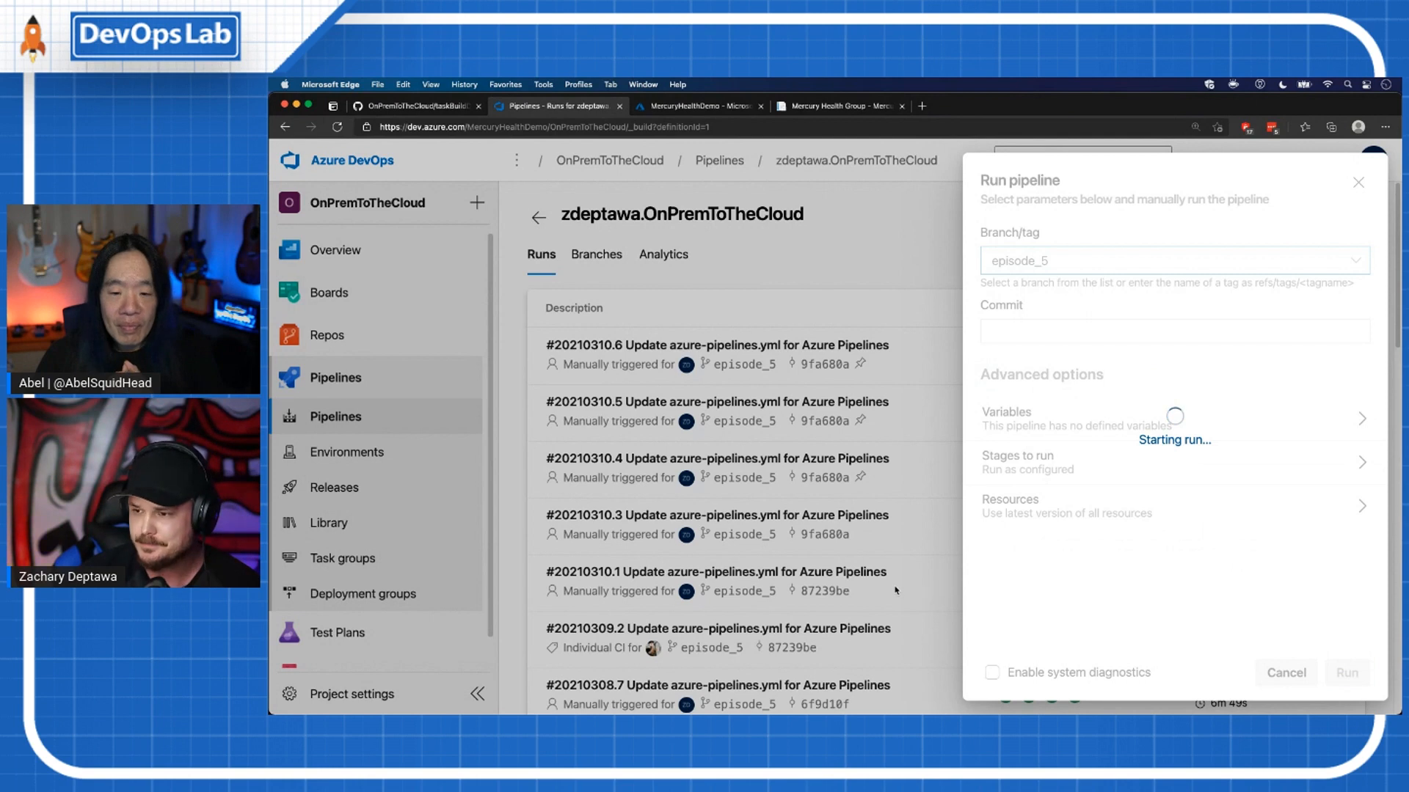
pyautogui.click(1345, 672)
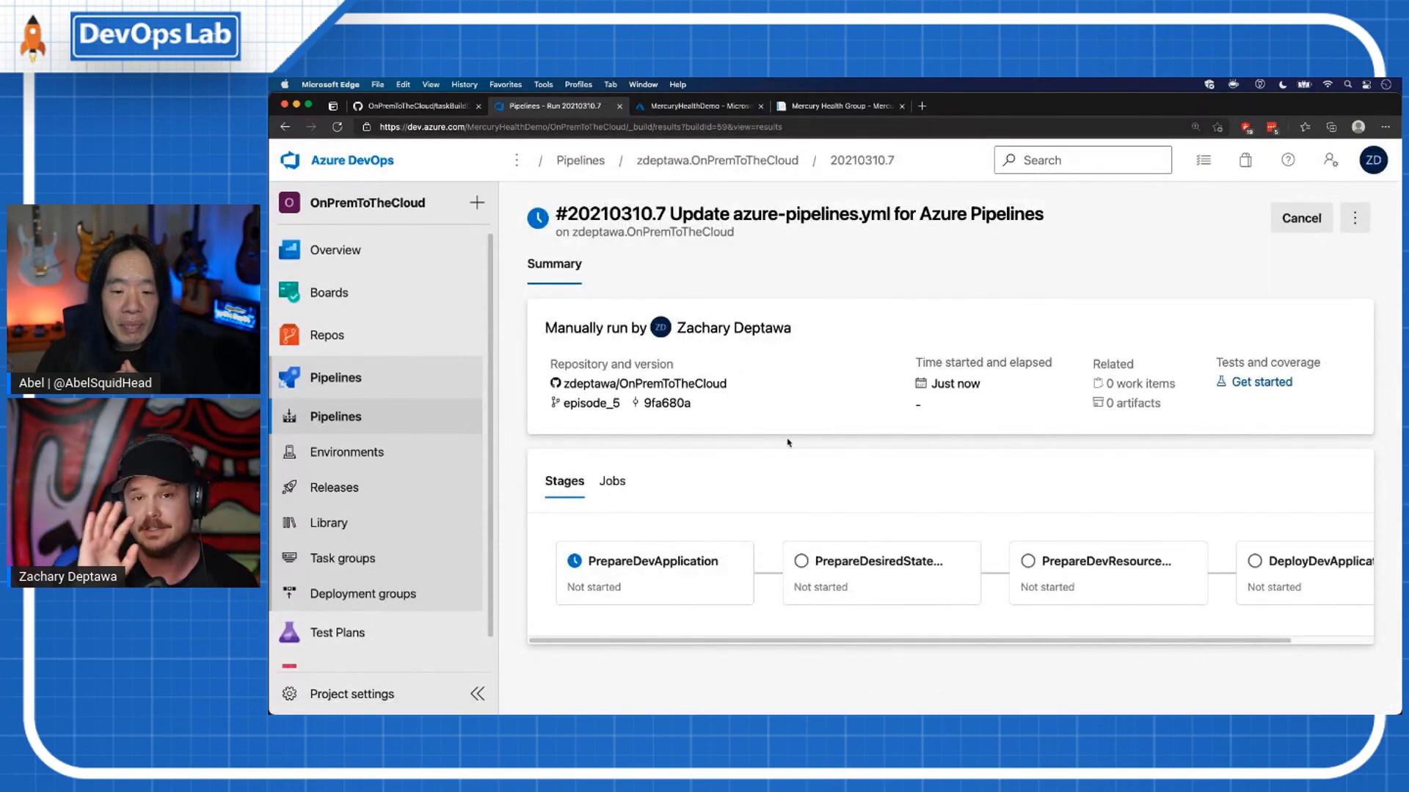
pyautogui.moveTo(761, 554)
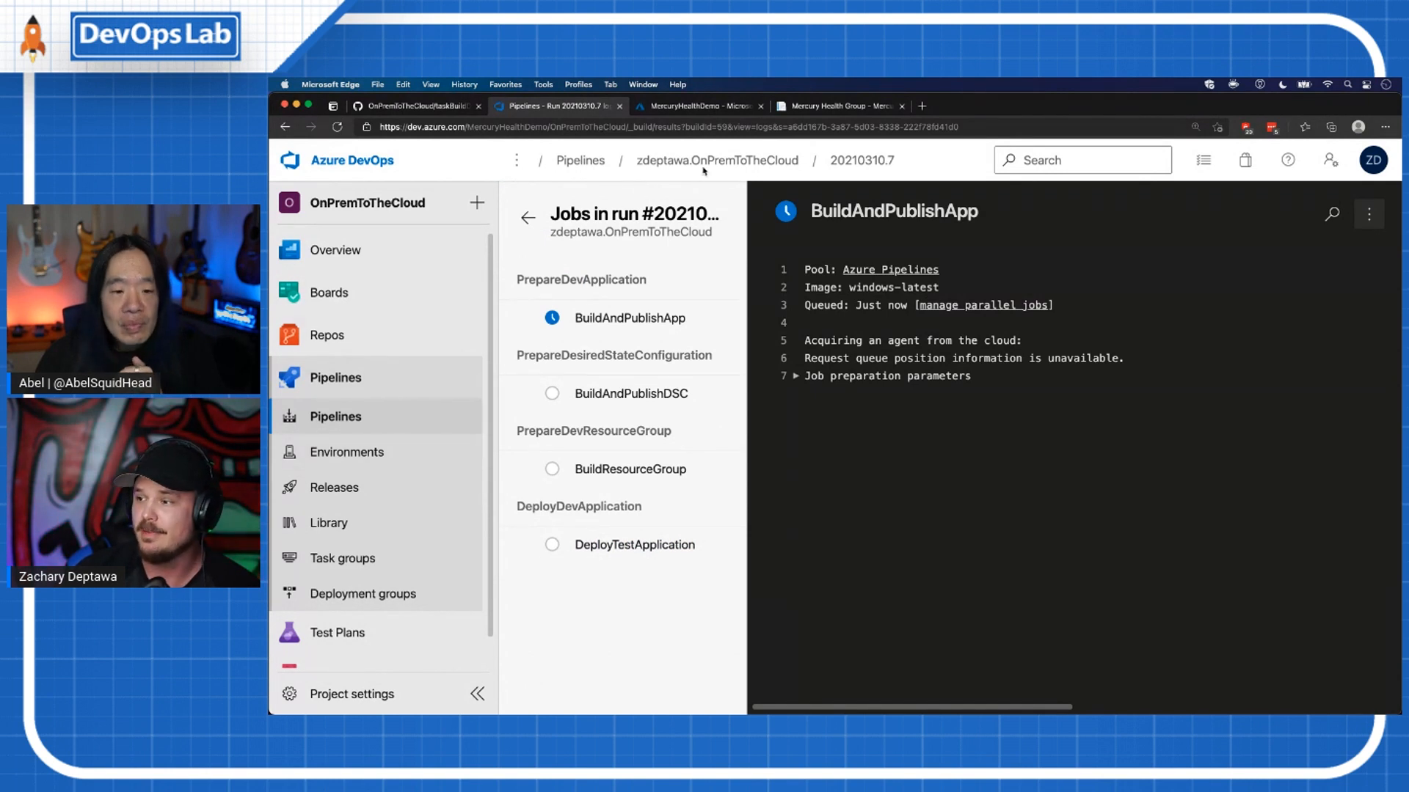
pyautogui.moveTo(716, 160)
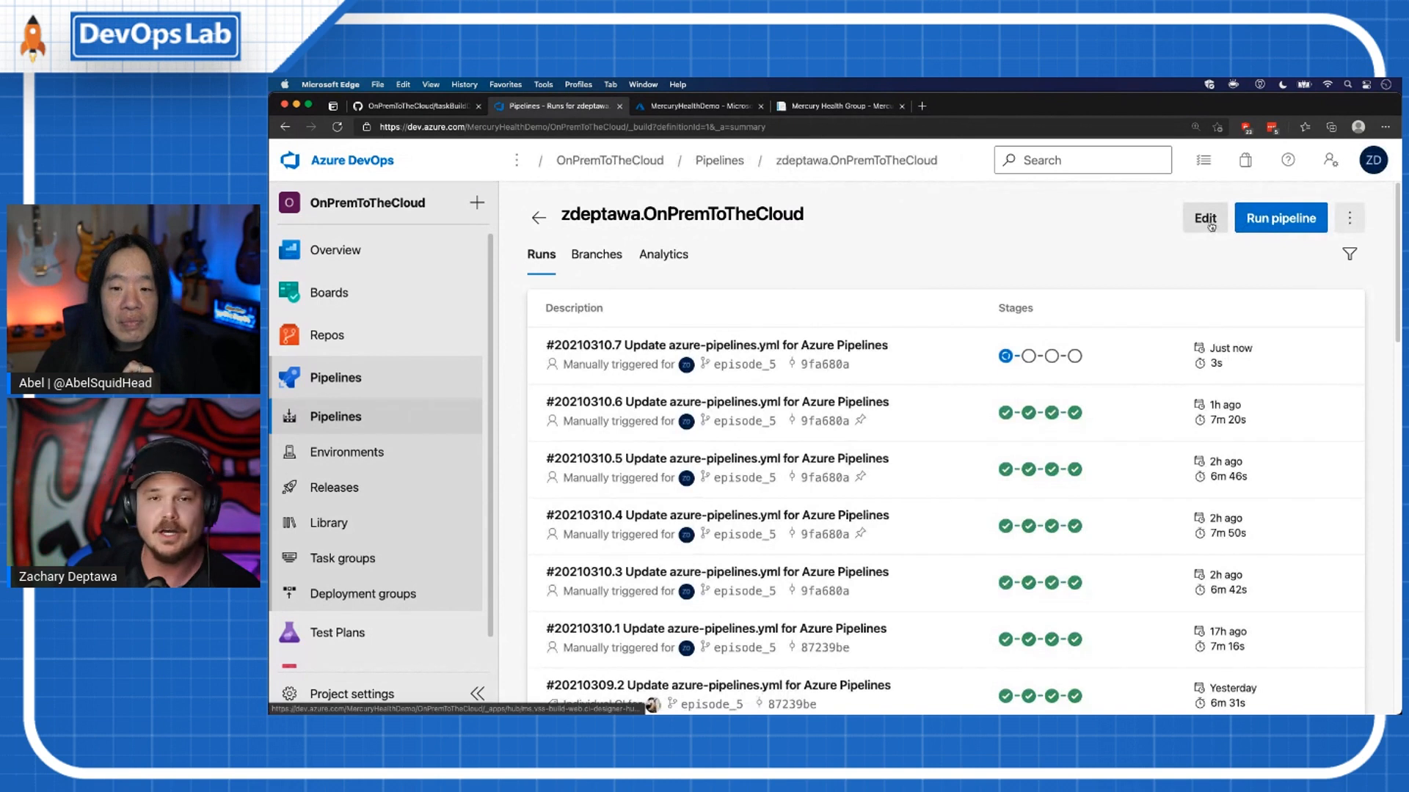
# Step: Edit azure-pipelines.yml with the task assistant hidden, reviewing pool, variables and build stage
pyautogui.click(1203, 218)
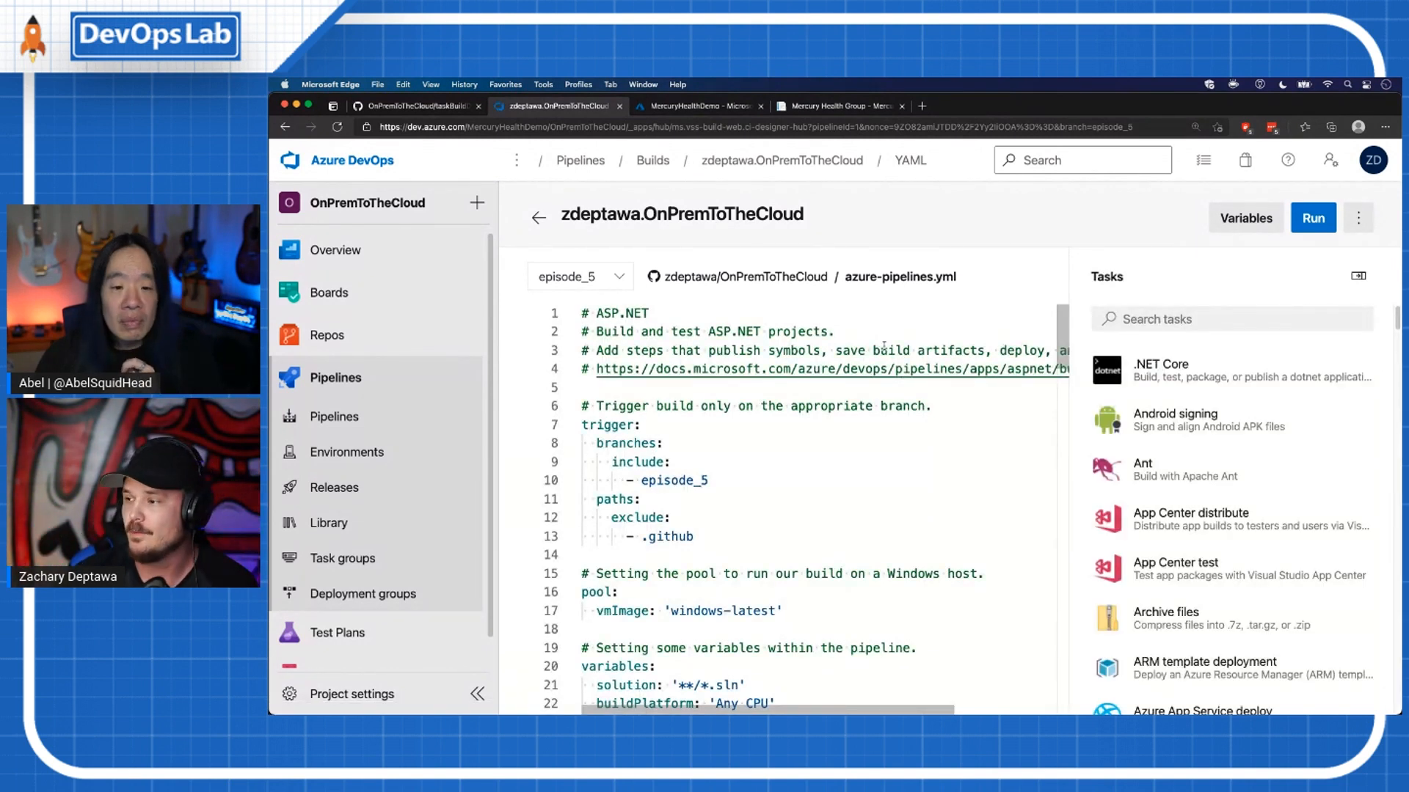
pyautogui.click(1359, 275)
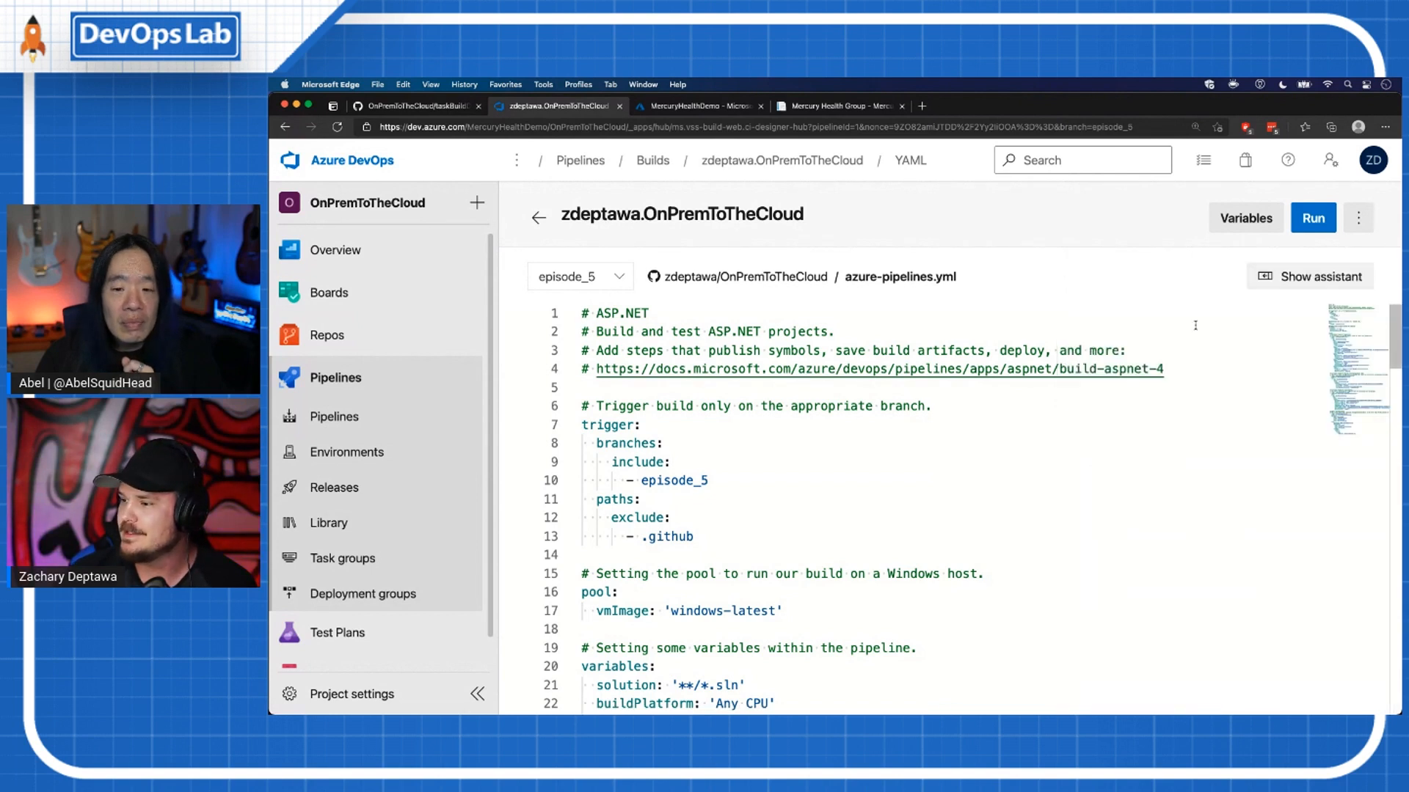
pyautogui.scroll(-3)
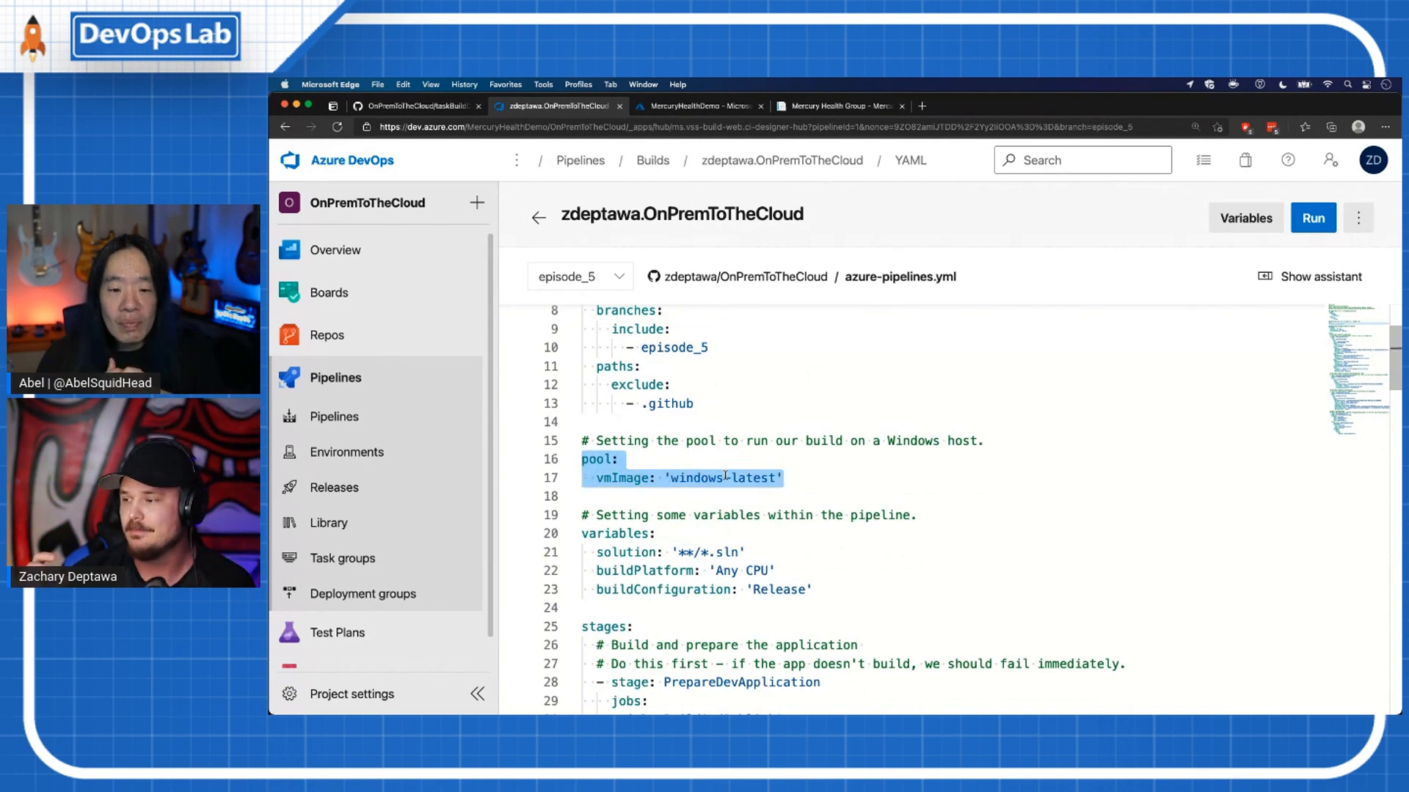
pyautogui.scroll(-3)
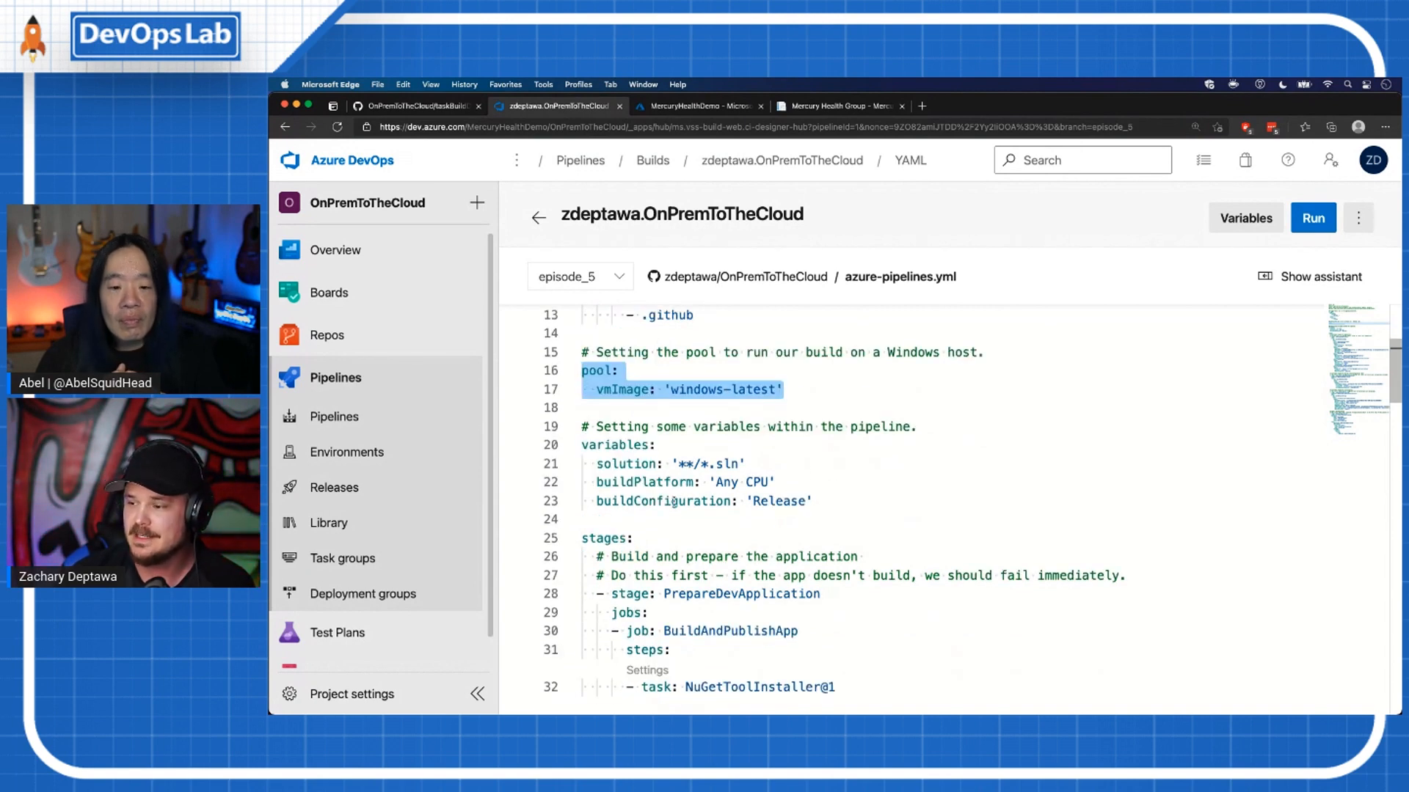
pyautogui.scroll(-3)
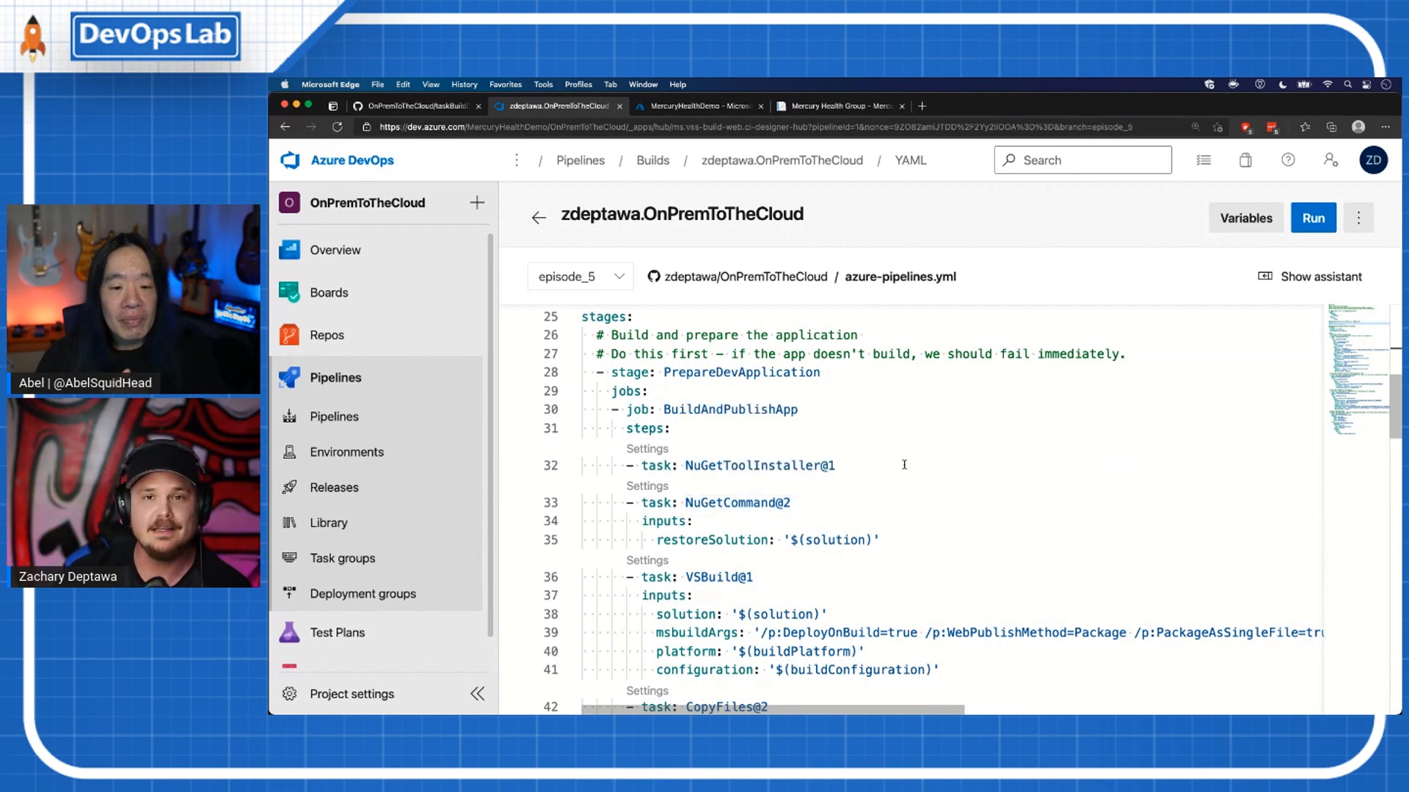
pyautogui.scroll(-3)
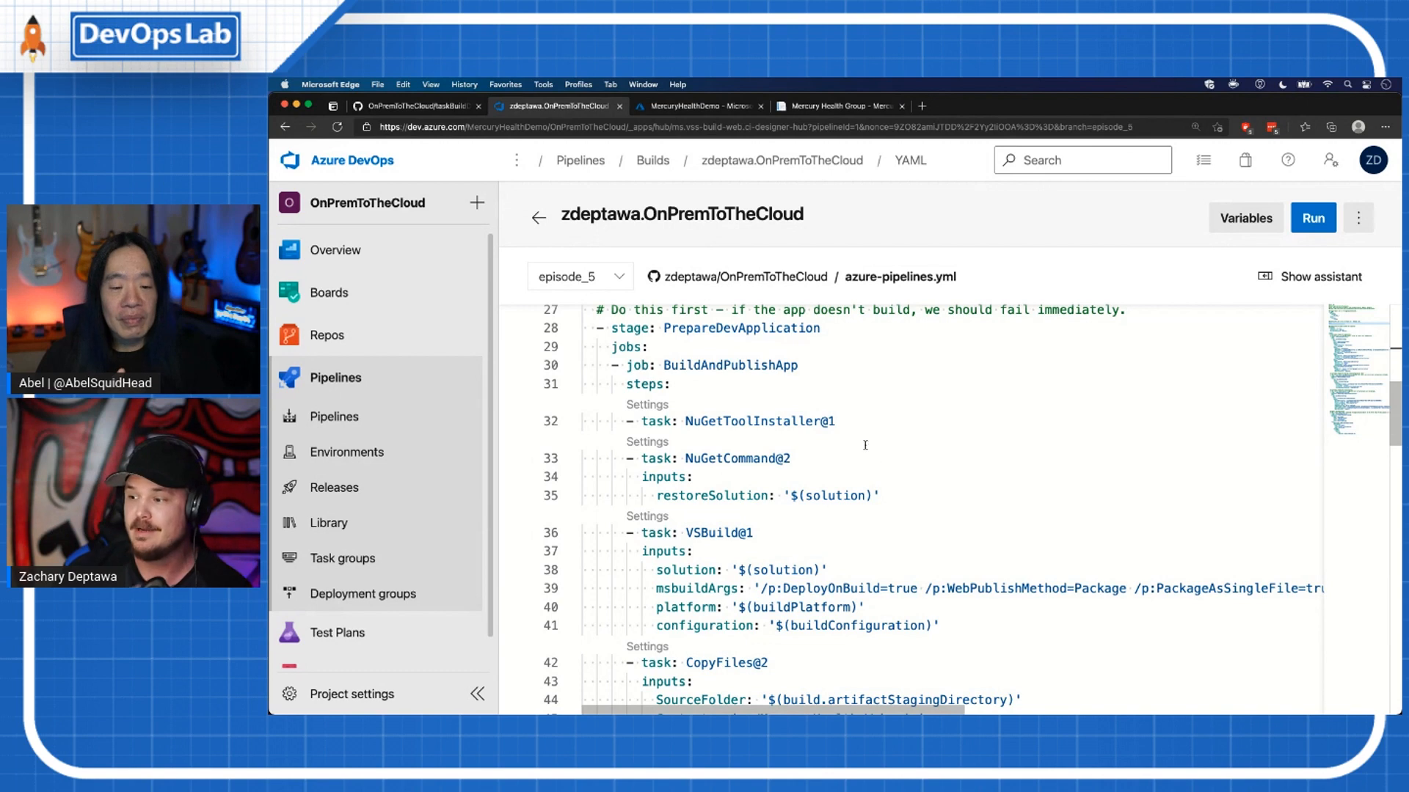
pyautogui.scroll(-3)
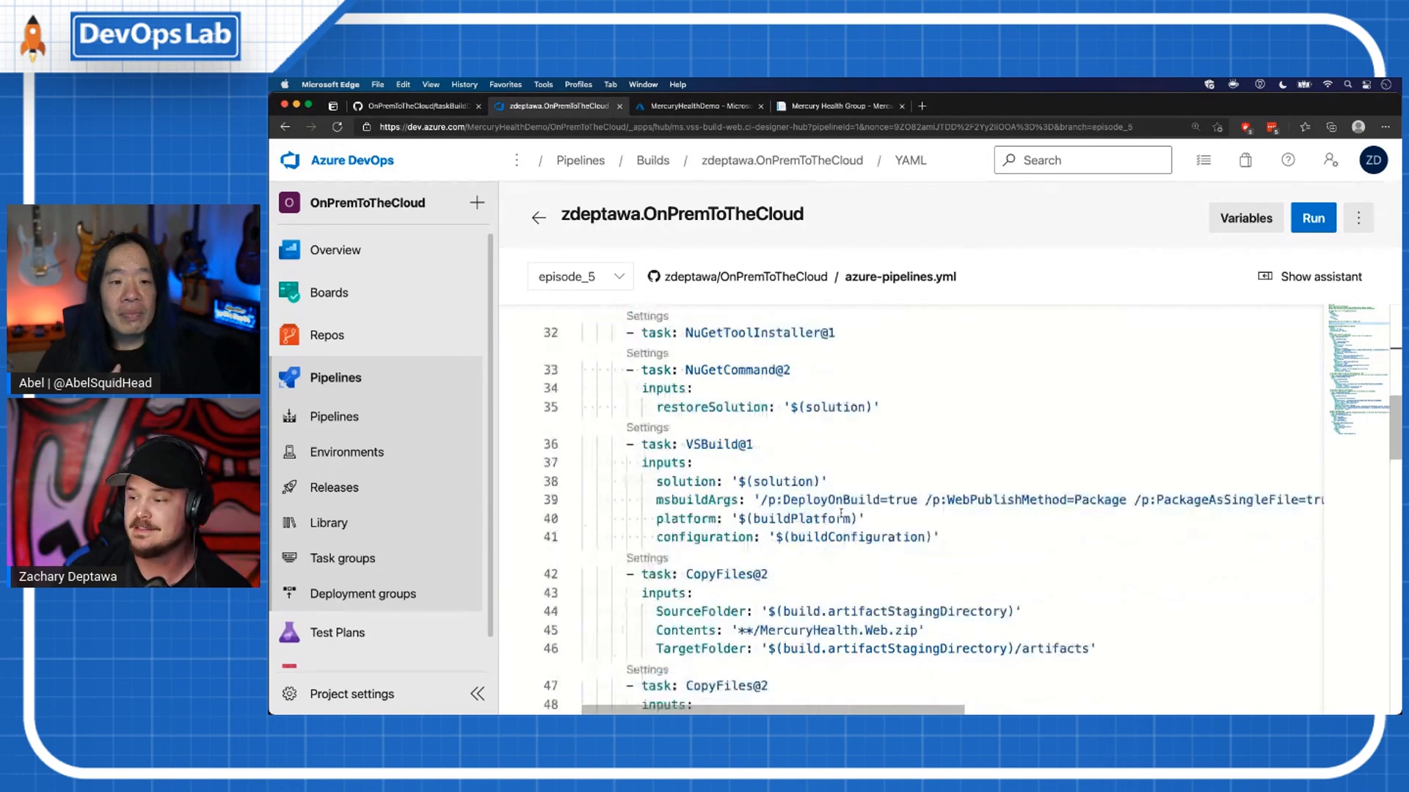
pyautogui.scroll(-3)
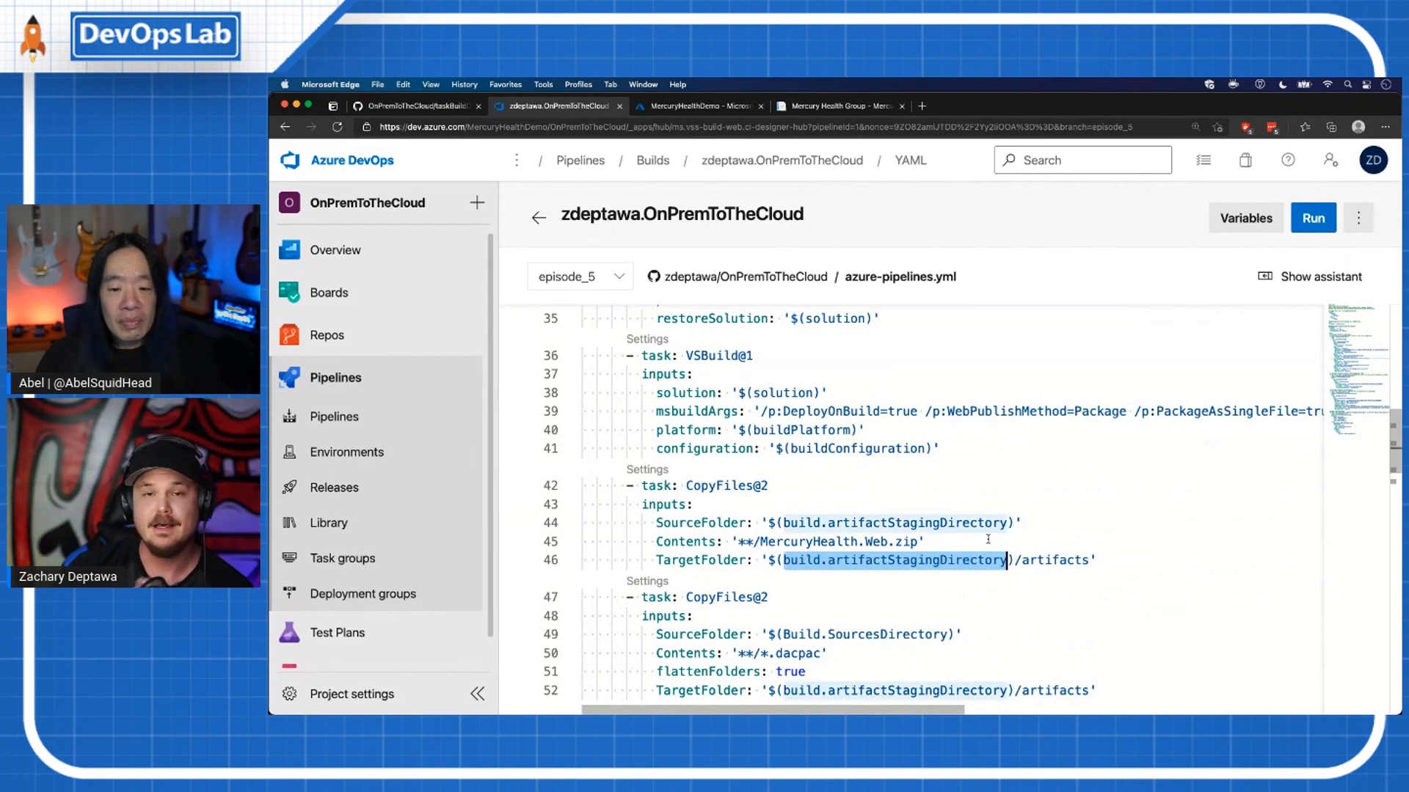
pyautogui.scroll(3)
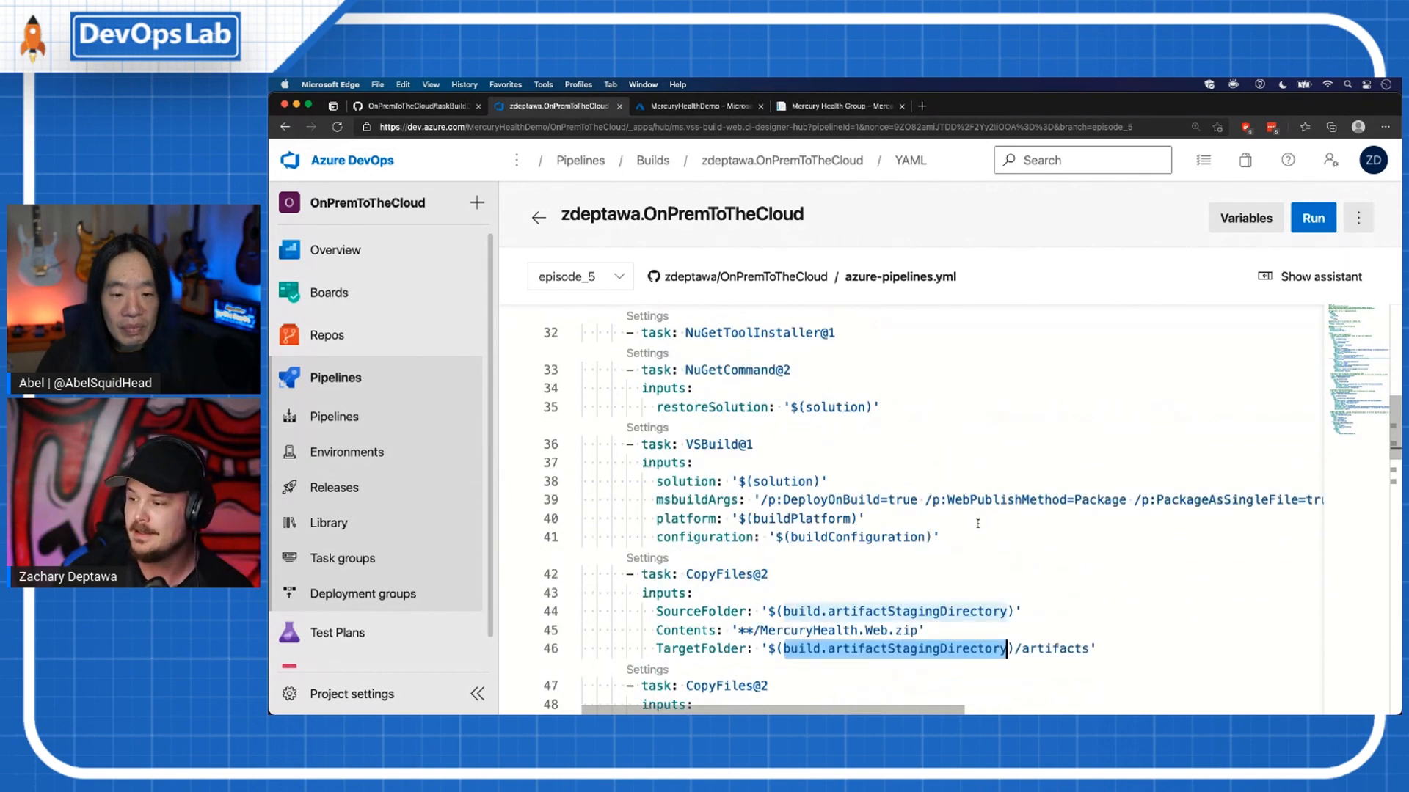
pyautogui.scroll(-3)
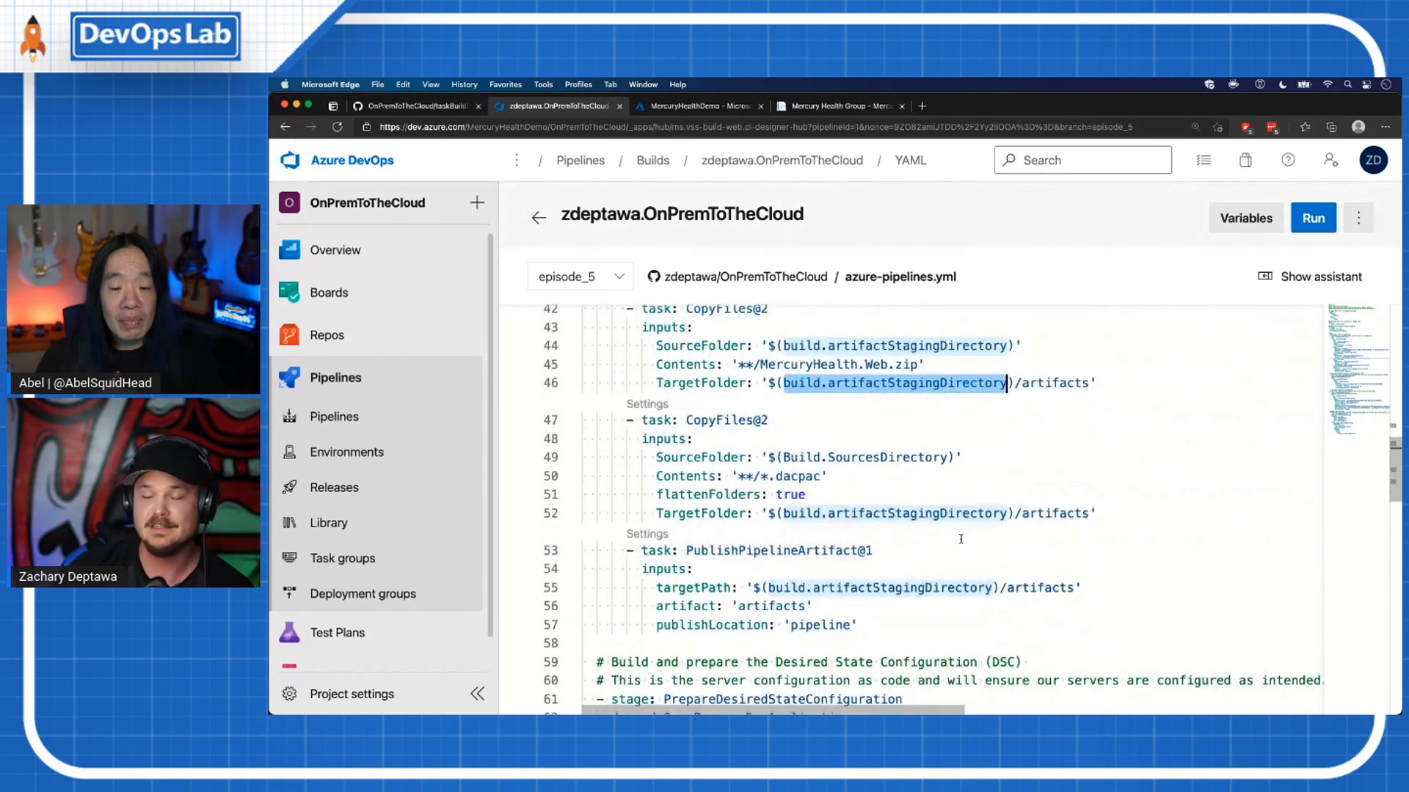
pyautogui.scroll(-3)
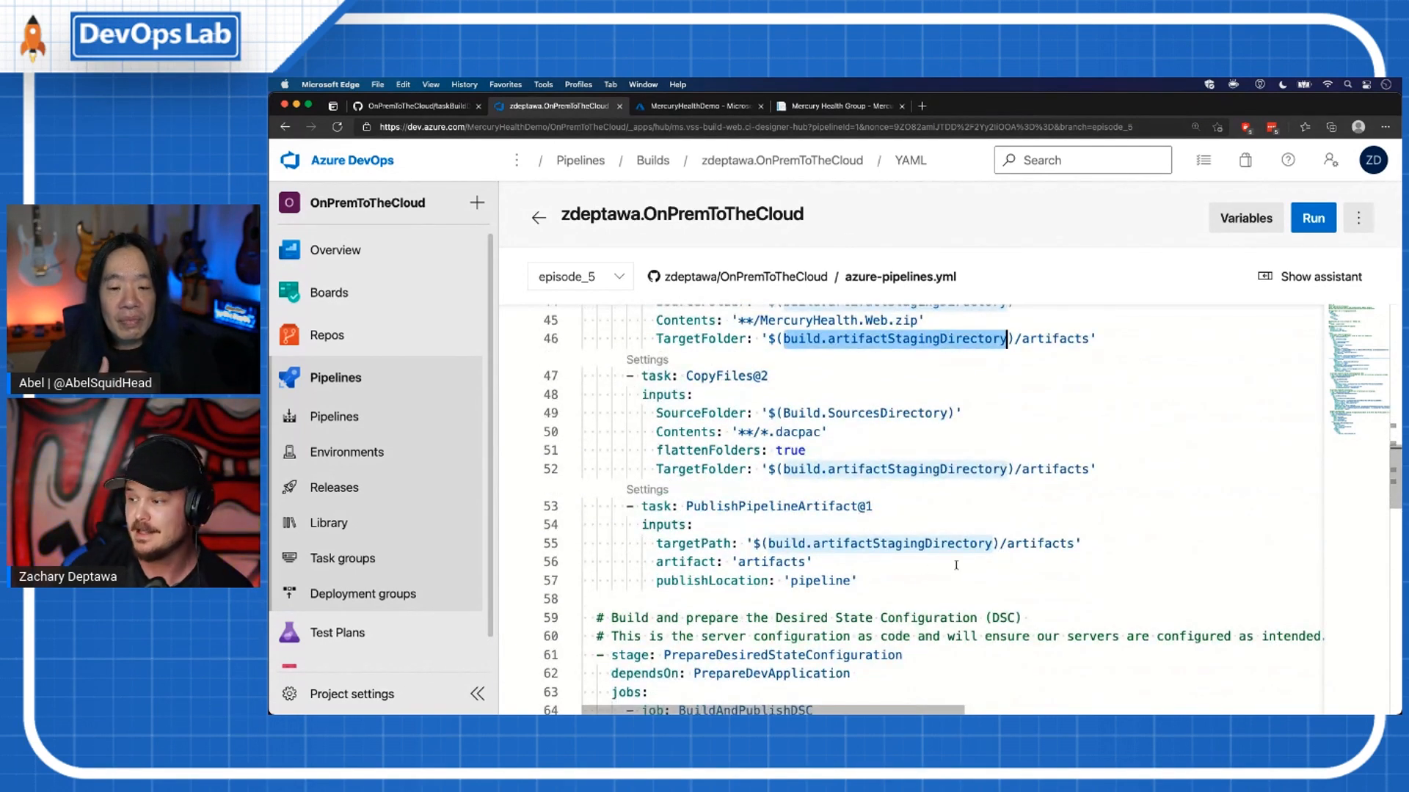
pyautogui.scroll(-3)
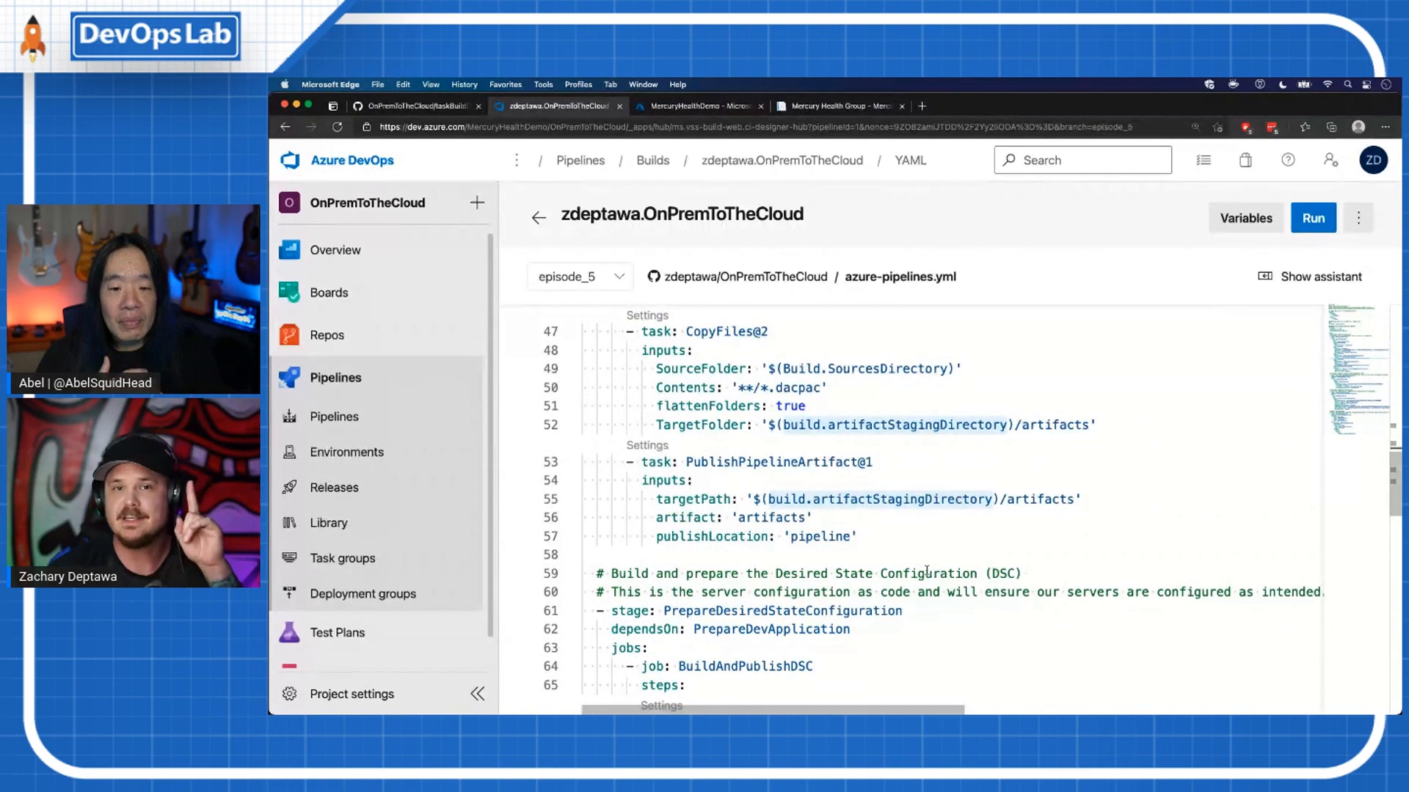
pyautogui.scroll(-3)
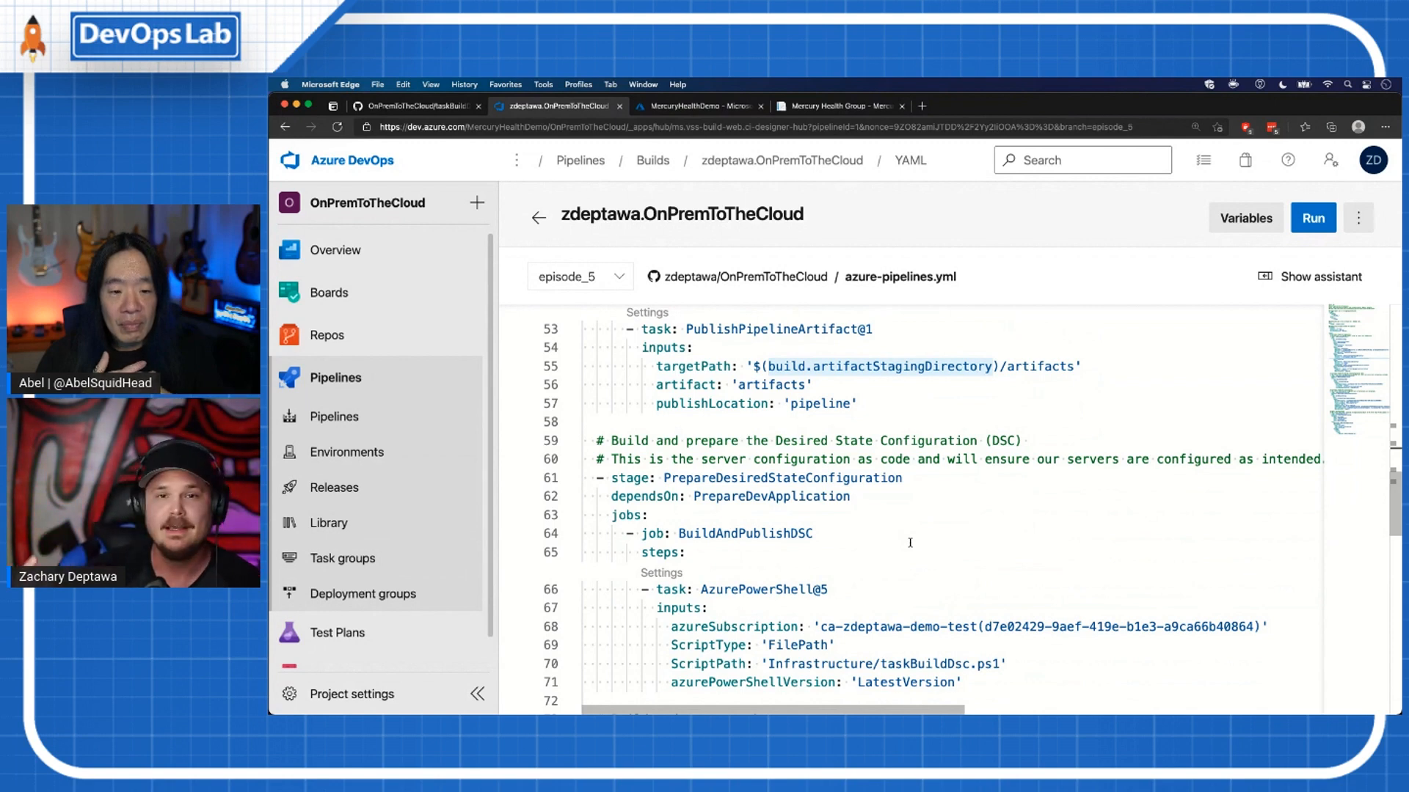
pyautogui.scroll(-3)
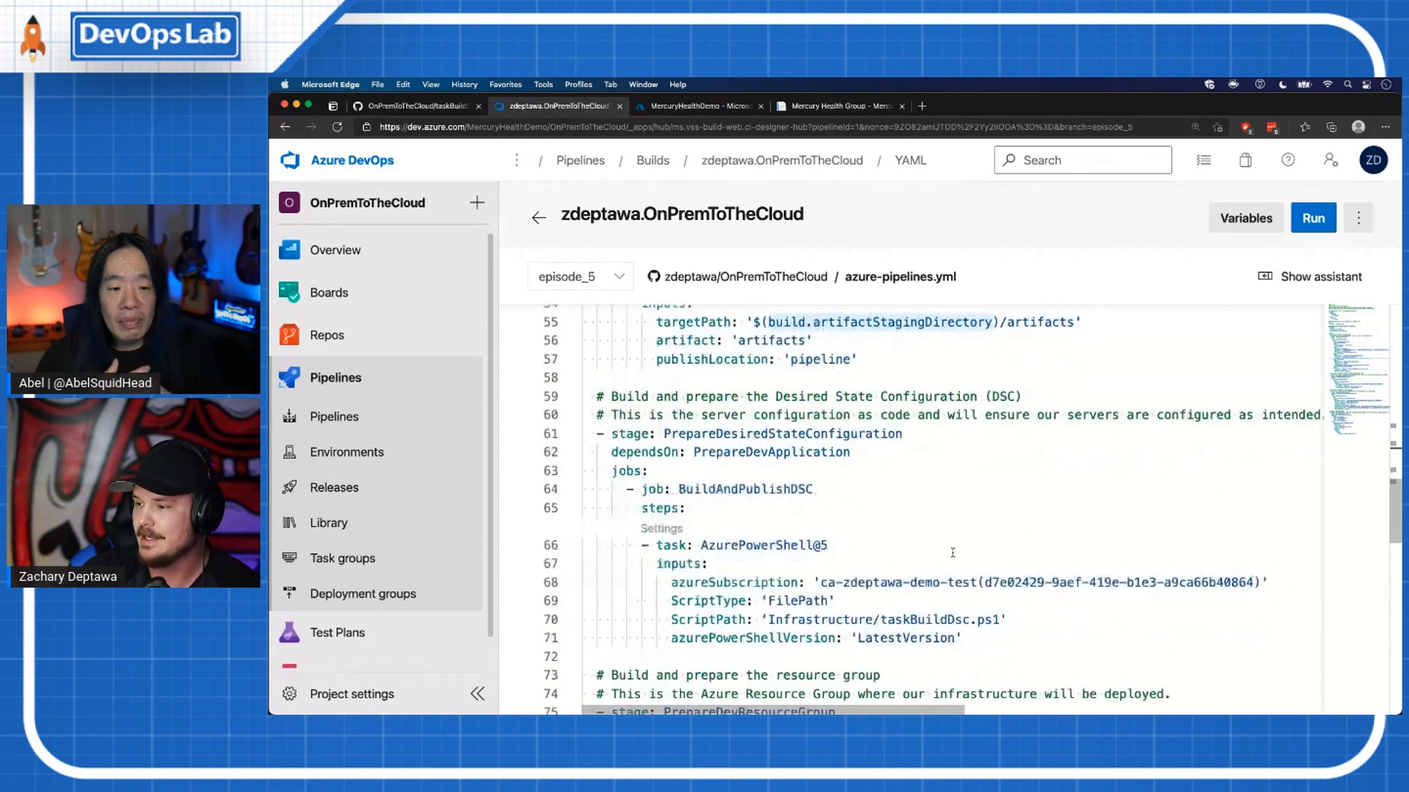
pyautogui.scroll(-3)
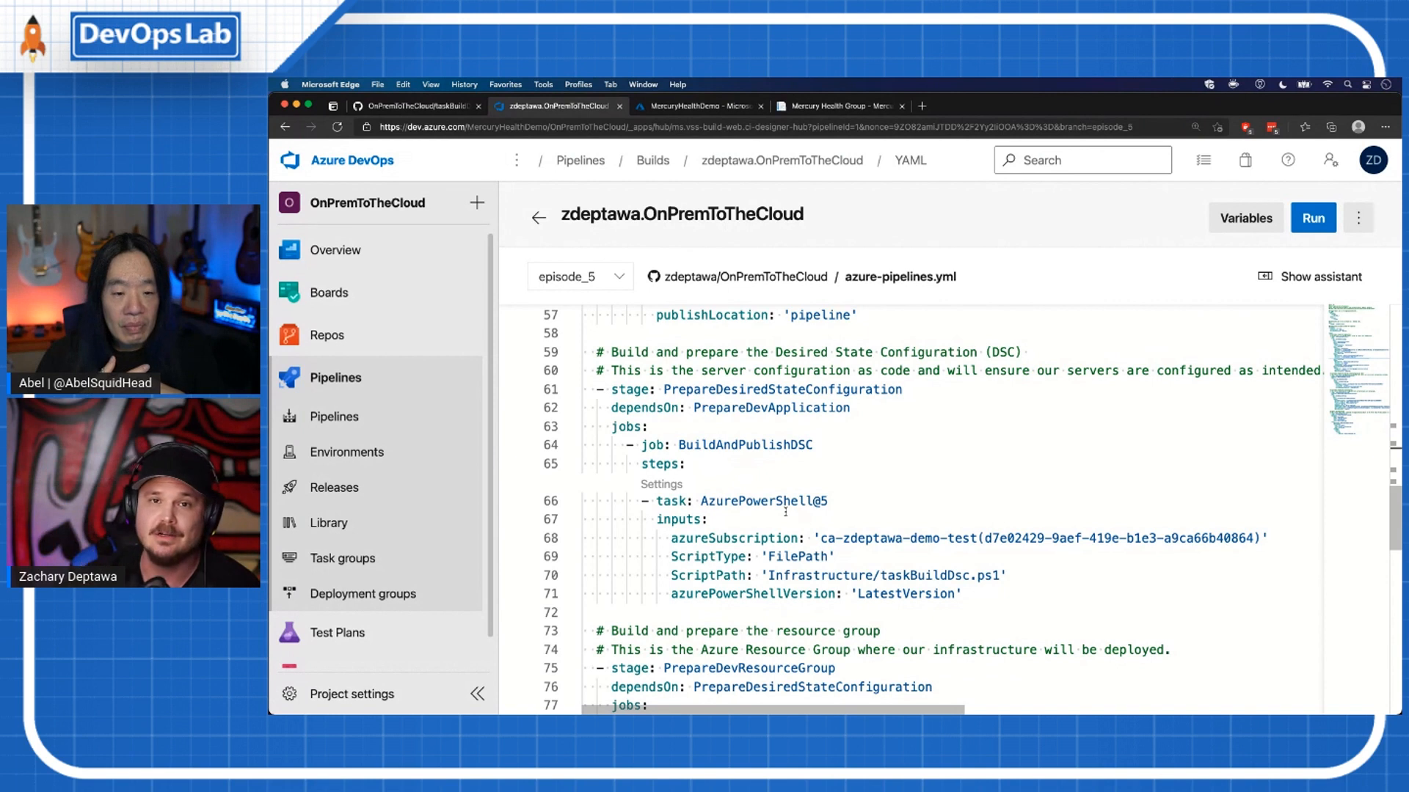
pyautogui.moveTo(901, 521)
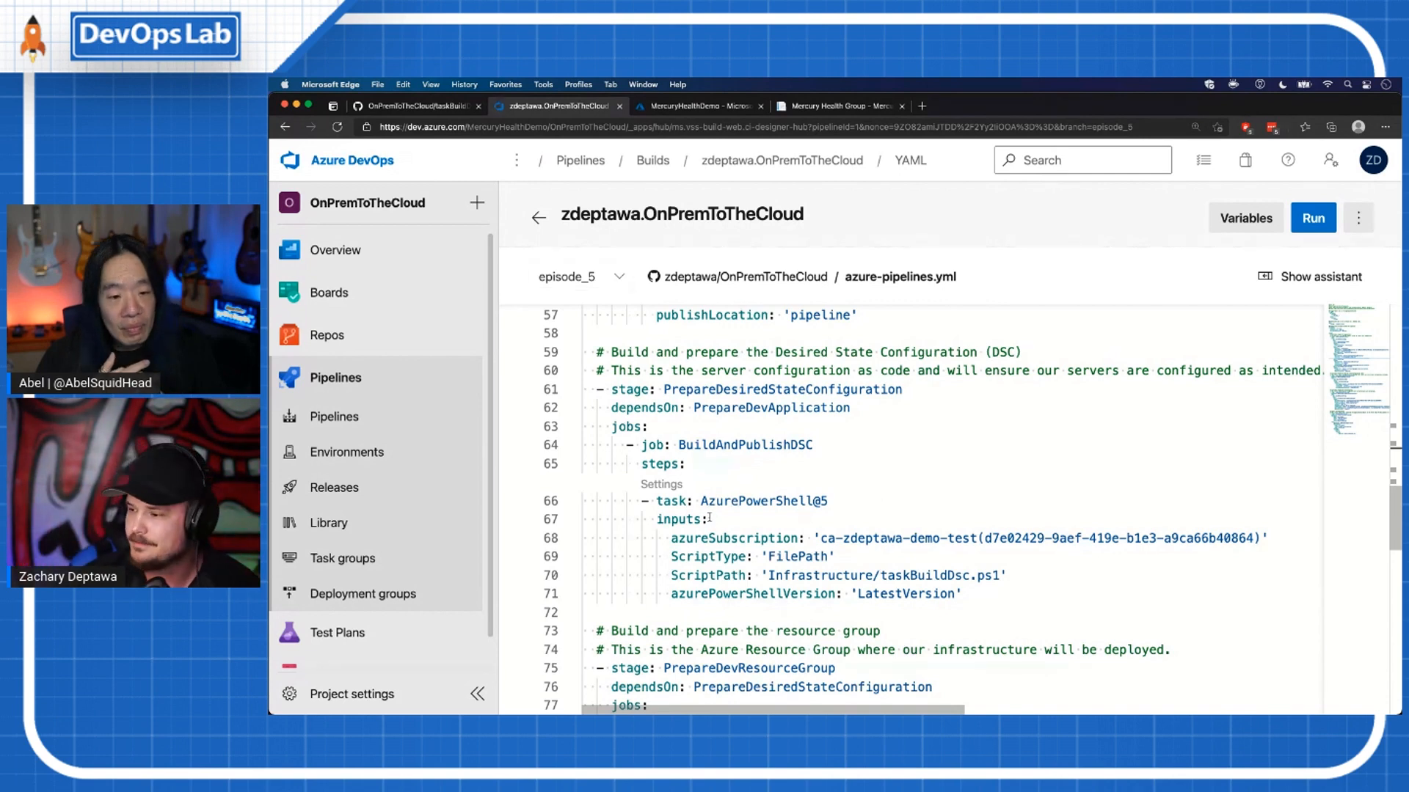
pyautogui.scroll(-3)
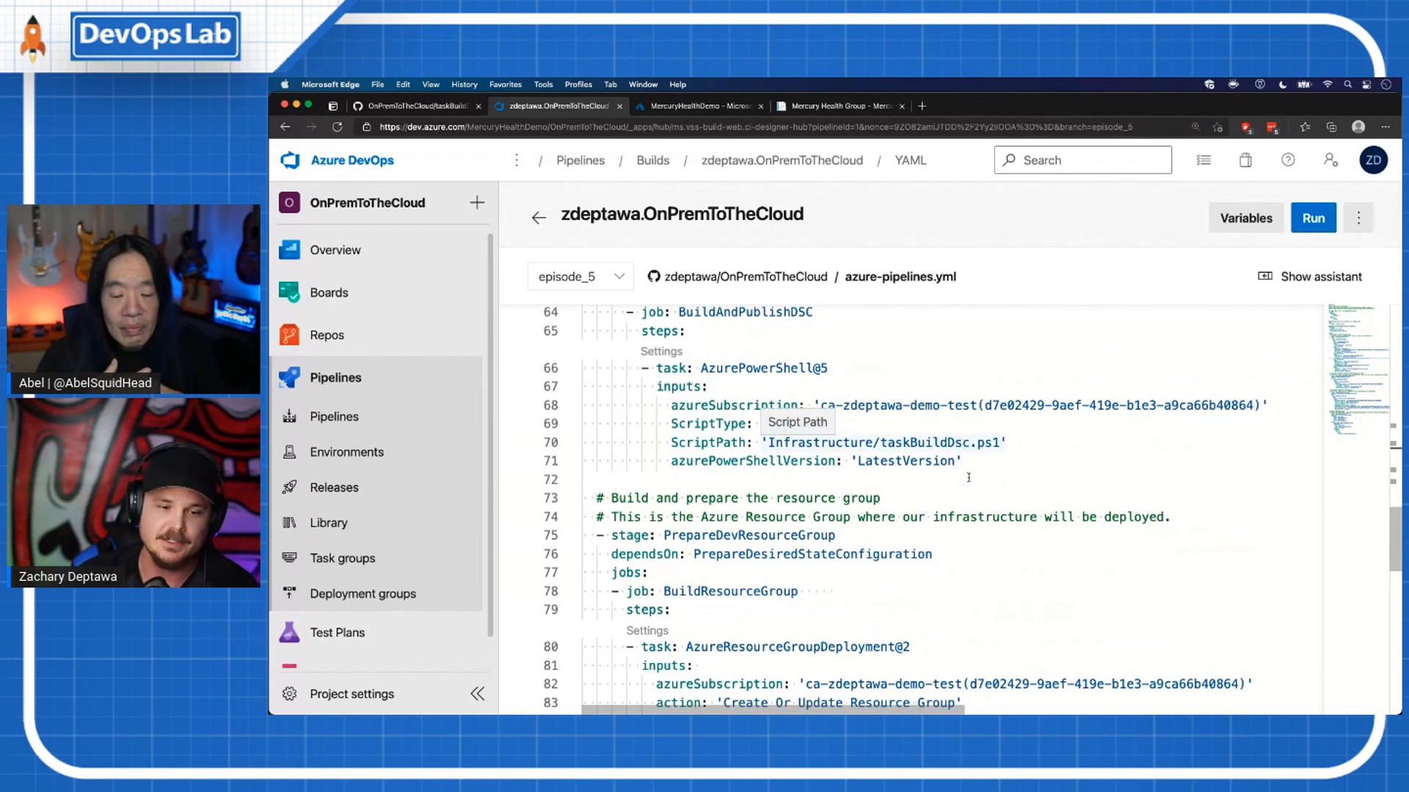
pyautogui.scroll(-3)
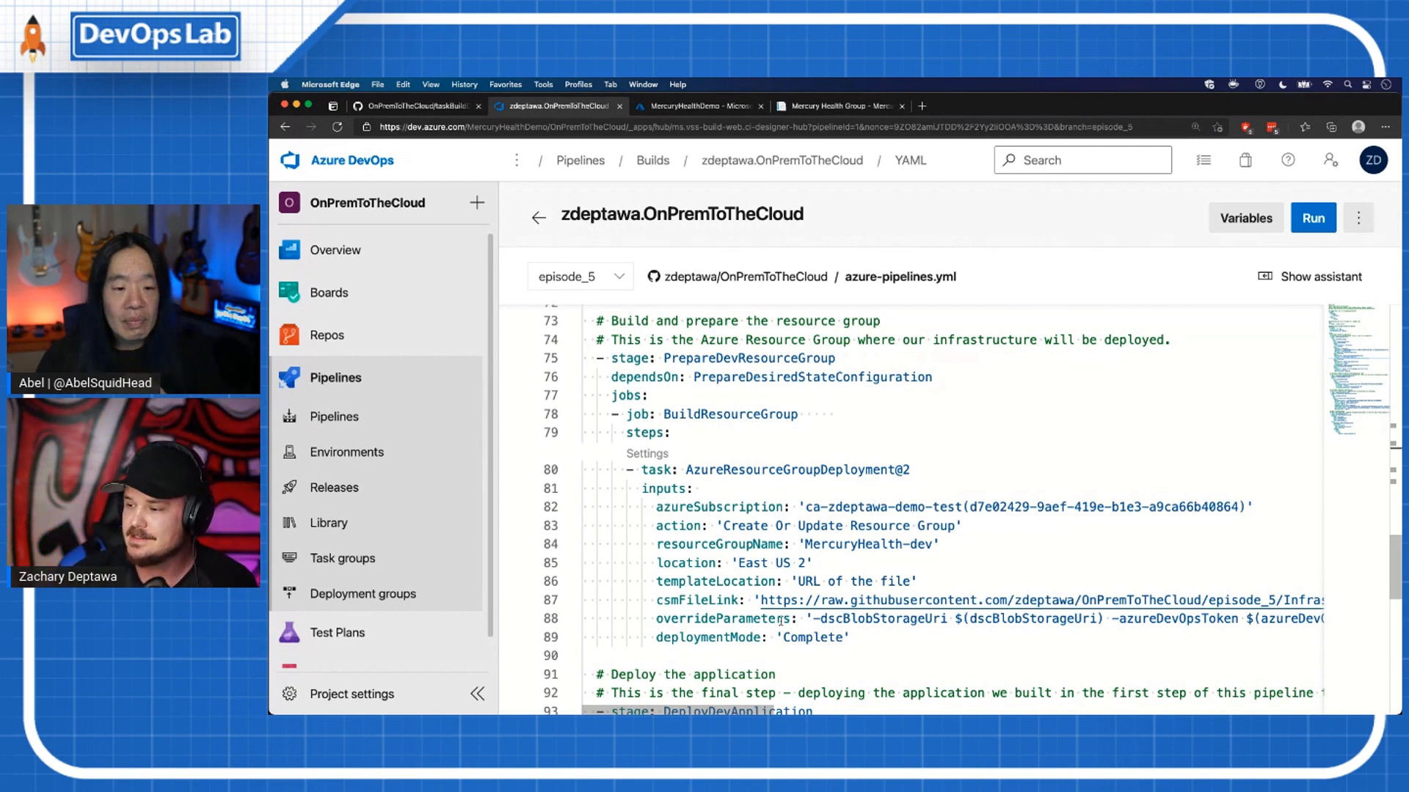
pyautogui.doubleClick(868, 617)
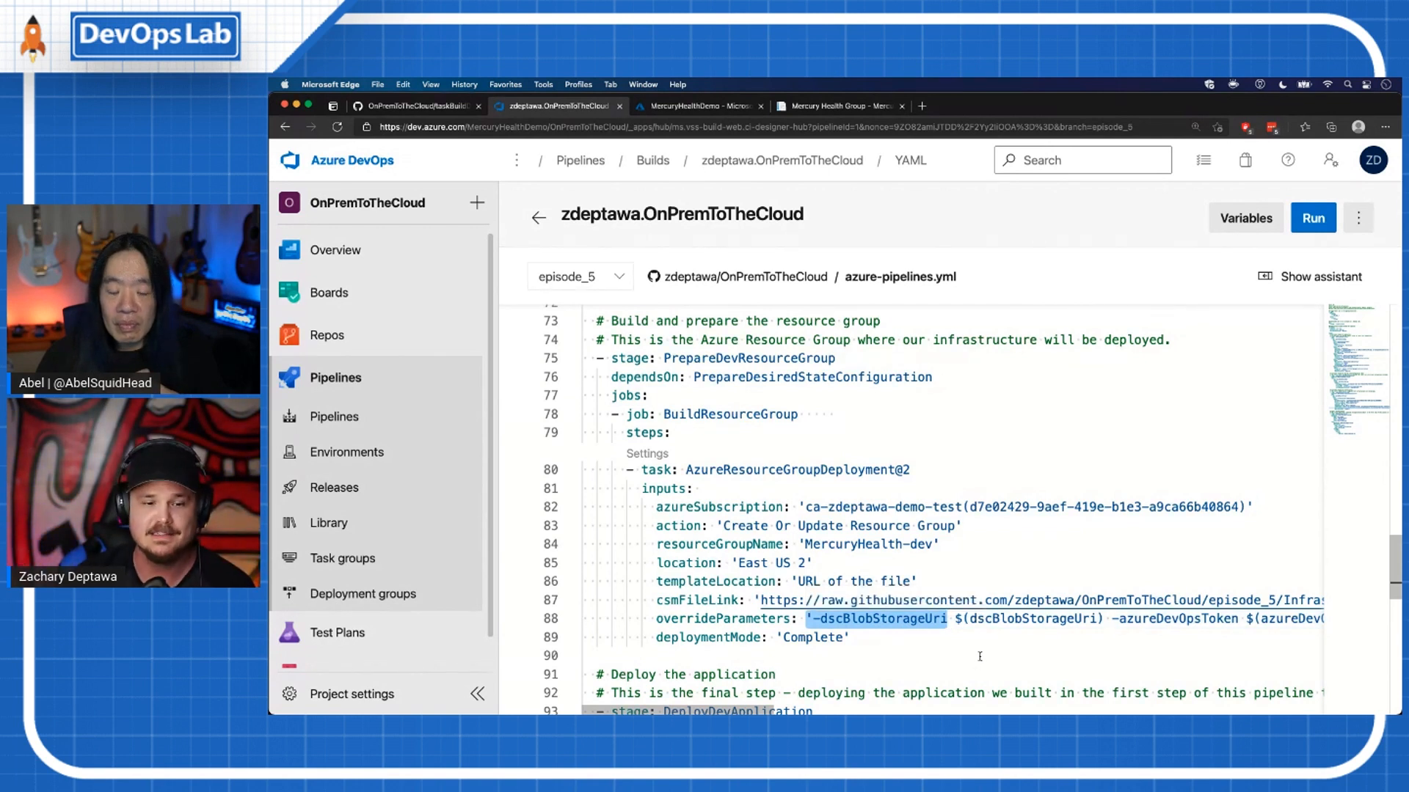
pyautogui.click(1246, 217)
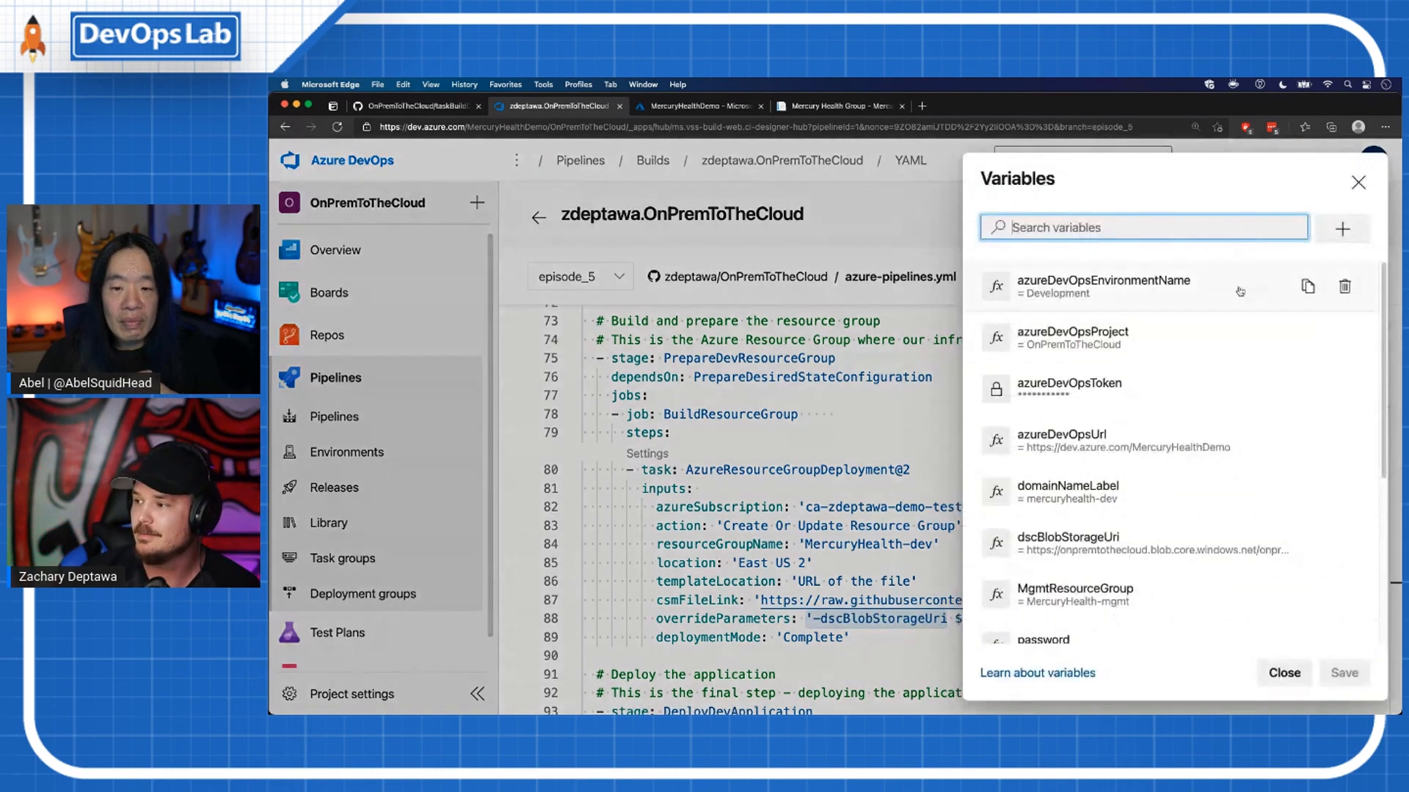
pyautogui.moveTo(1087, 491)
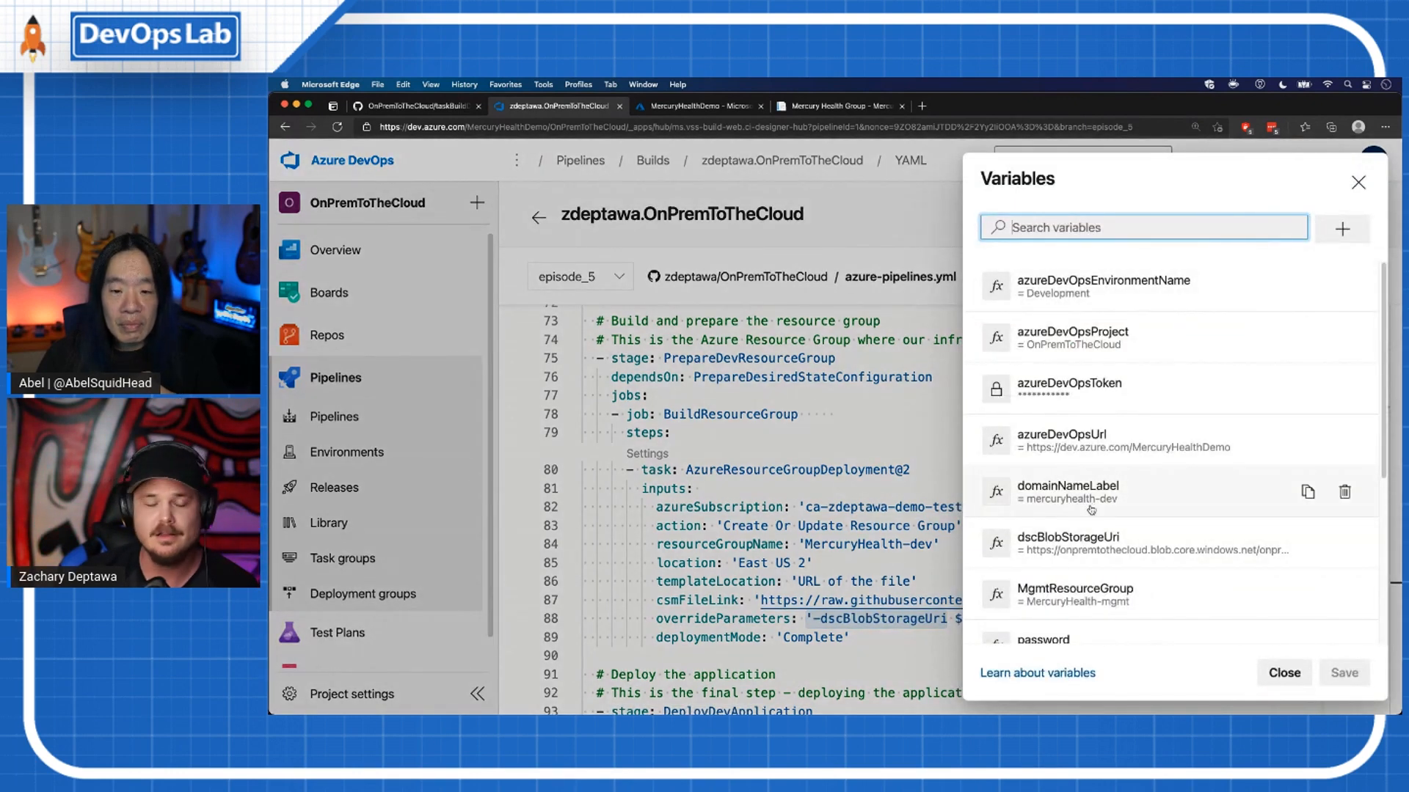
pyautogui.moveTo(1079, 390)
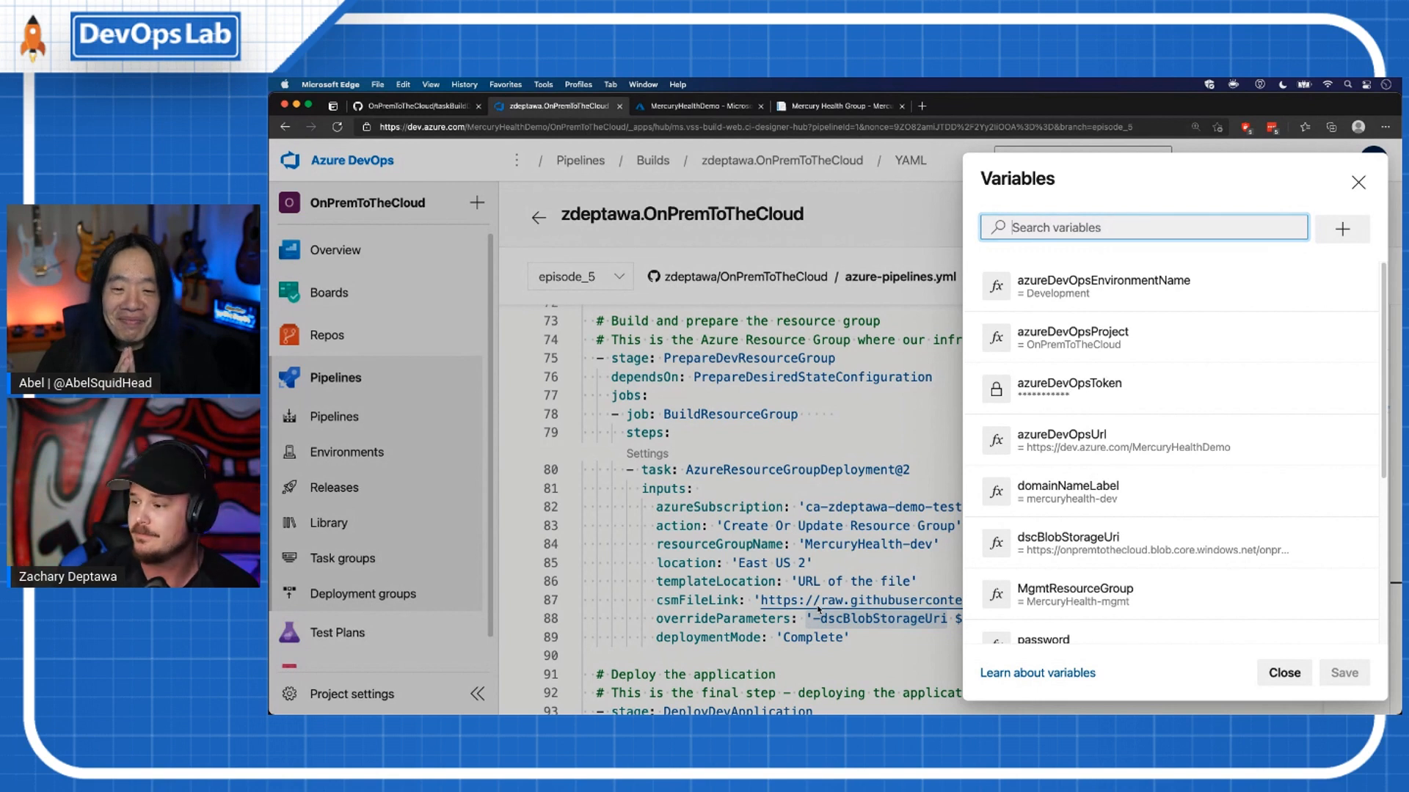
pyautogui.click(1069, 383)
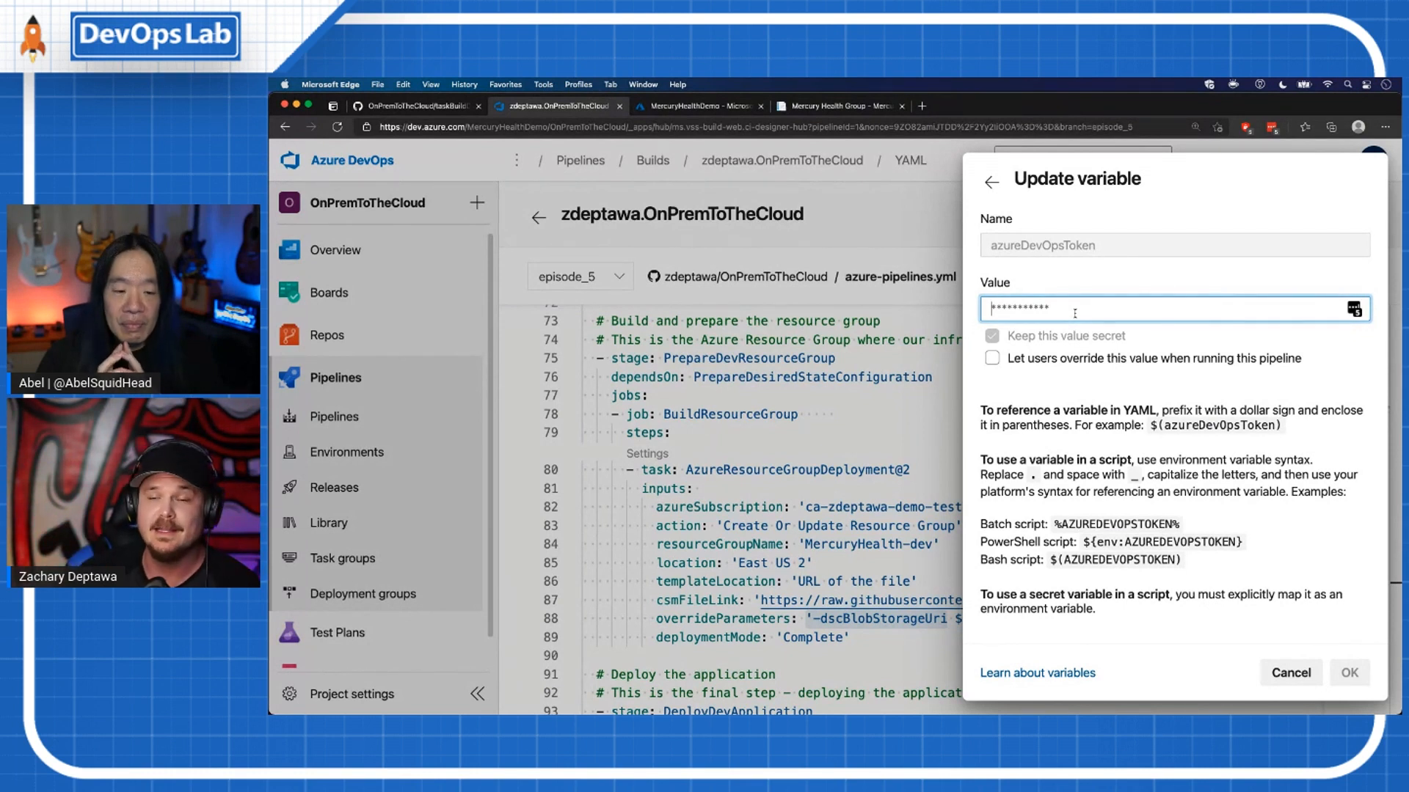
pyautogui.moveTo(1087, 351)
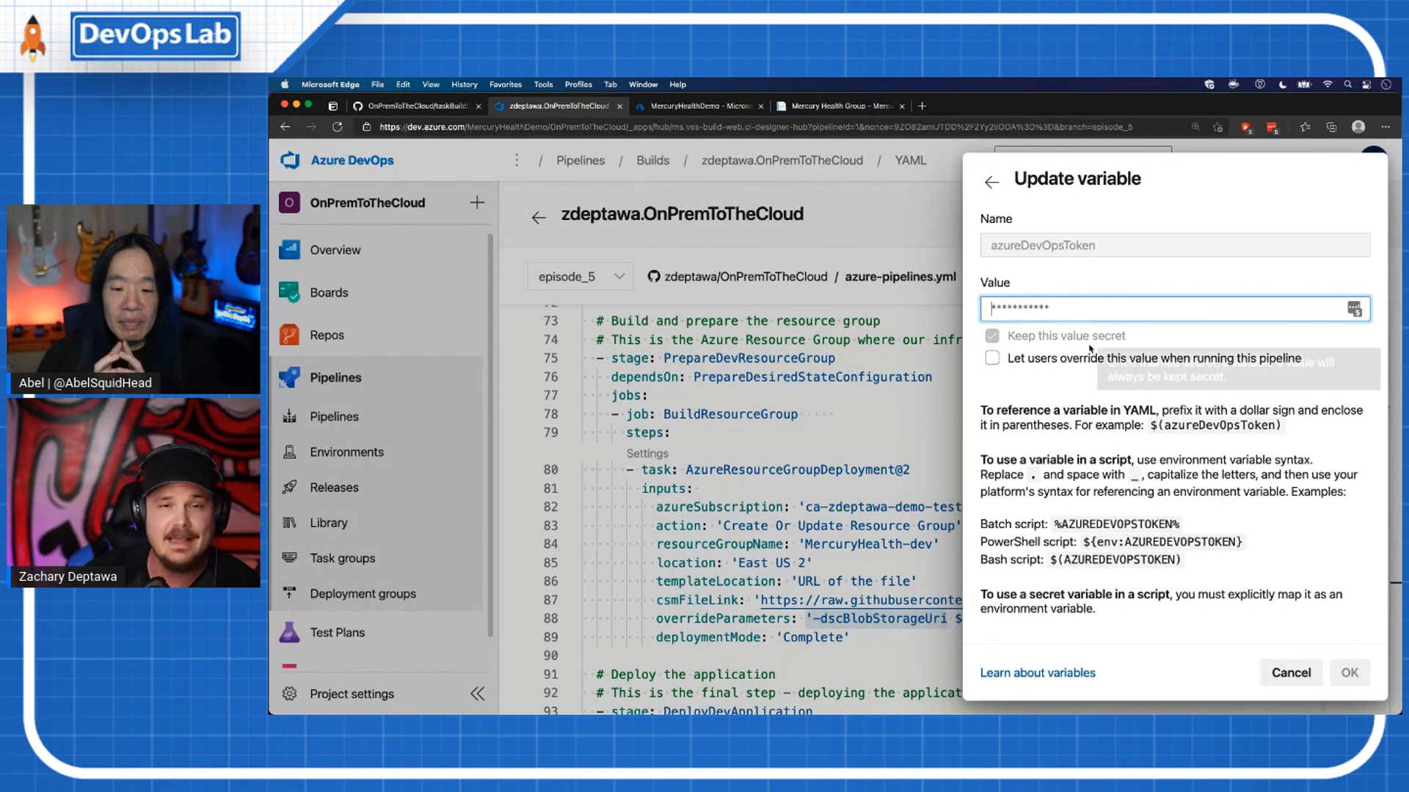
pyautogui.moveTo(1088, 347)
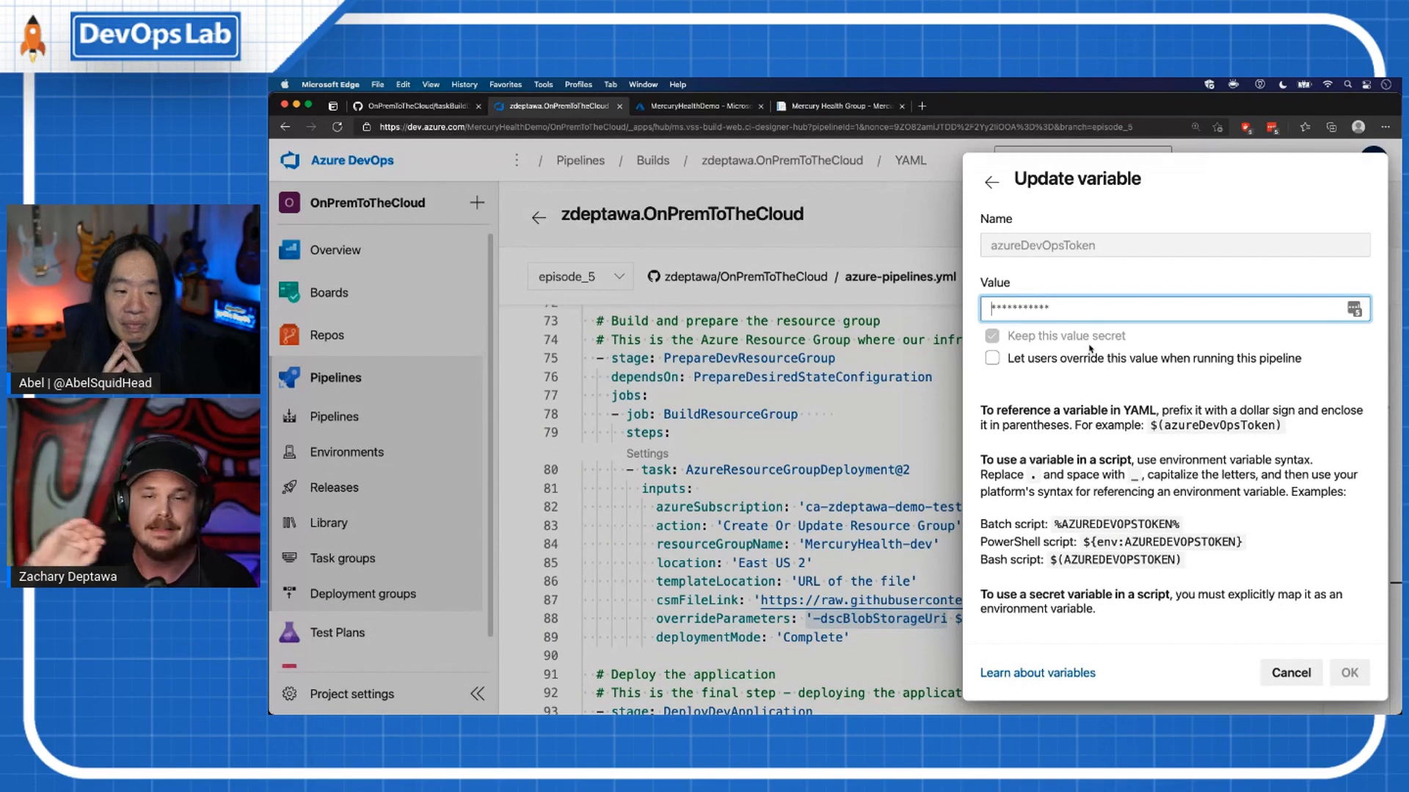
pyautogui.moveTo(1282, 409)
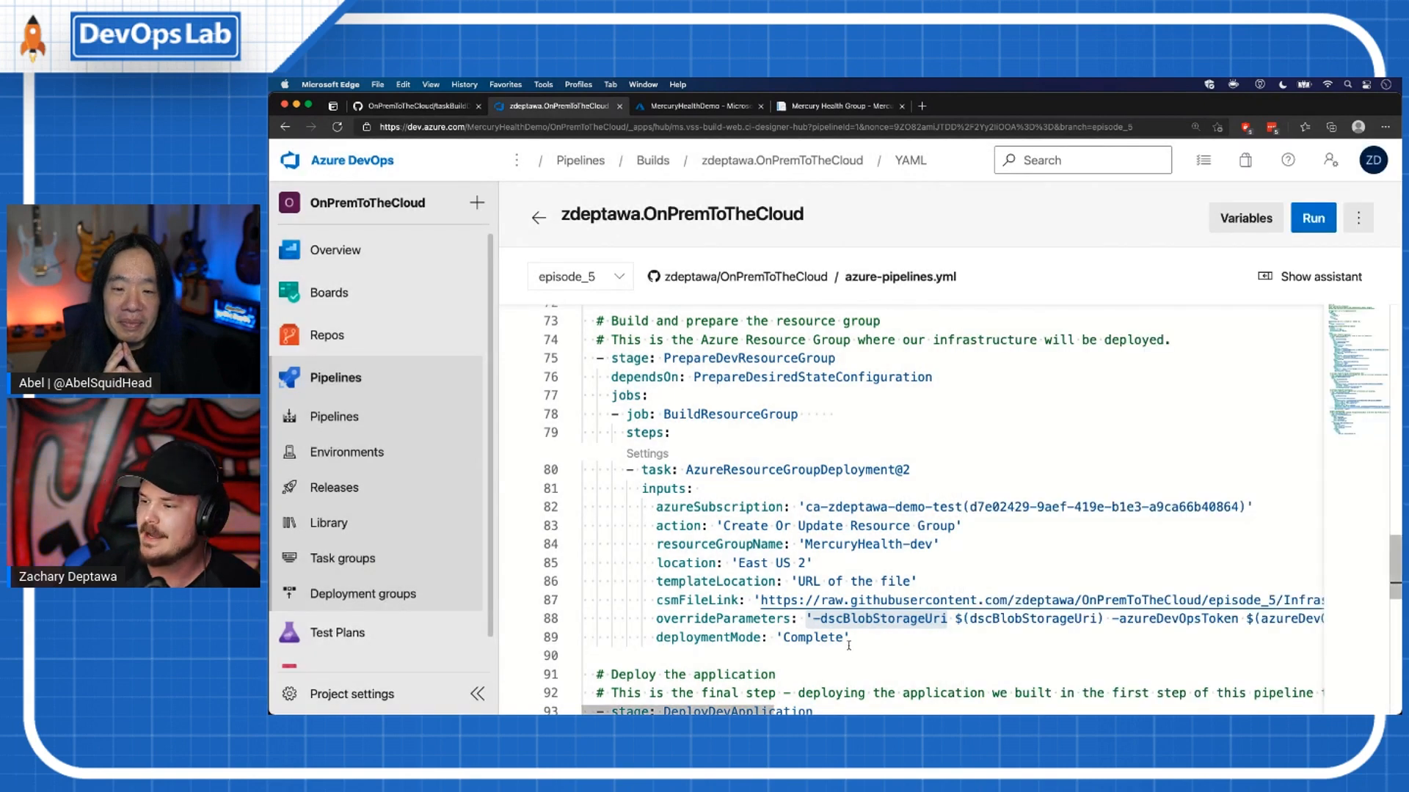
pyautogui.scroll(-3)
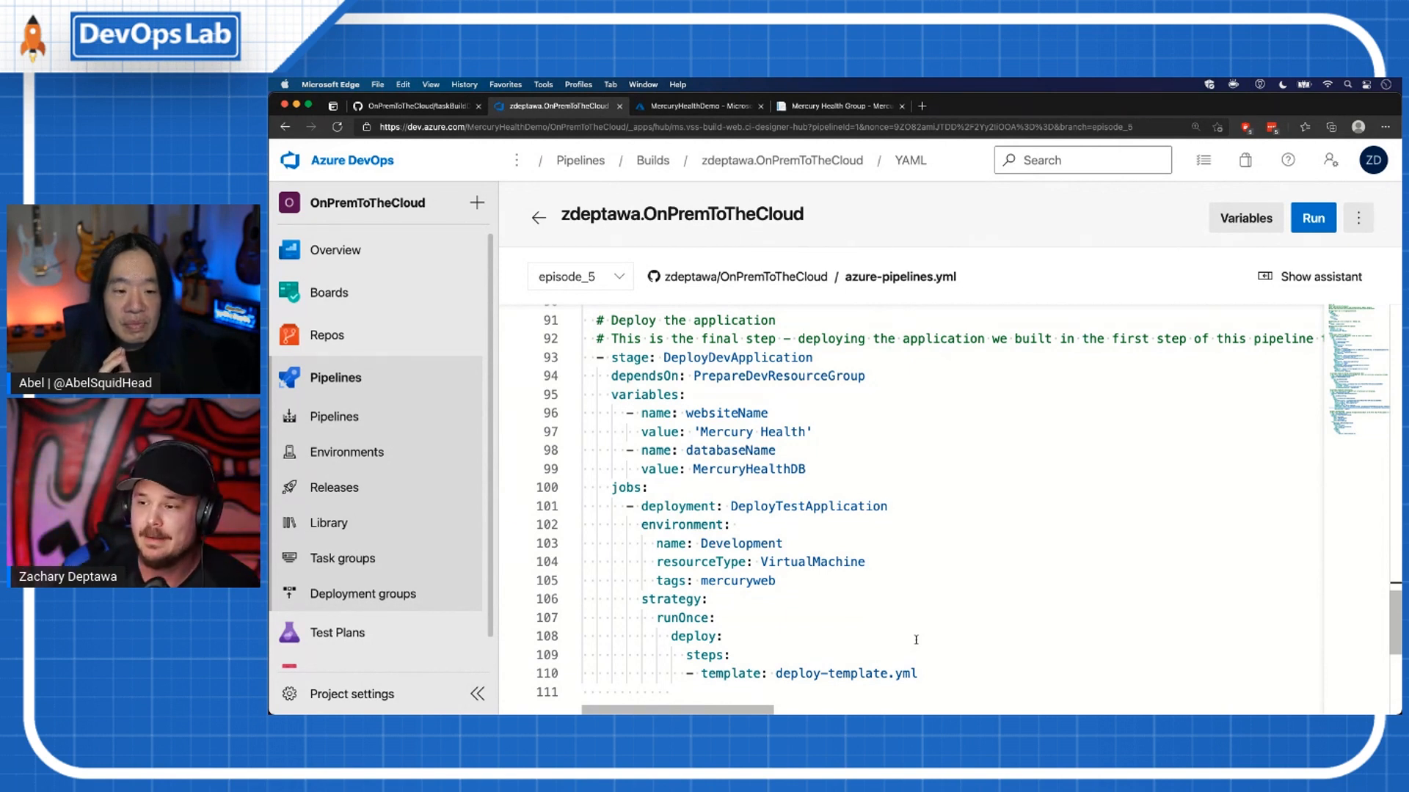
pyautogui.doubleClick(740, 542)
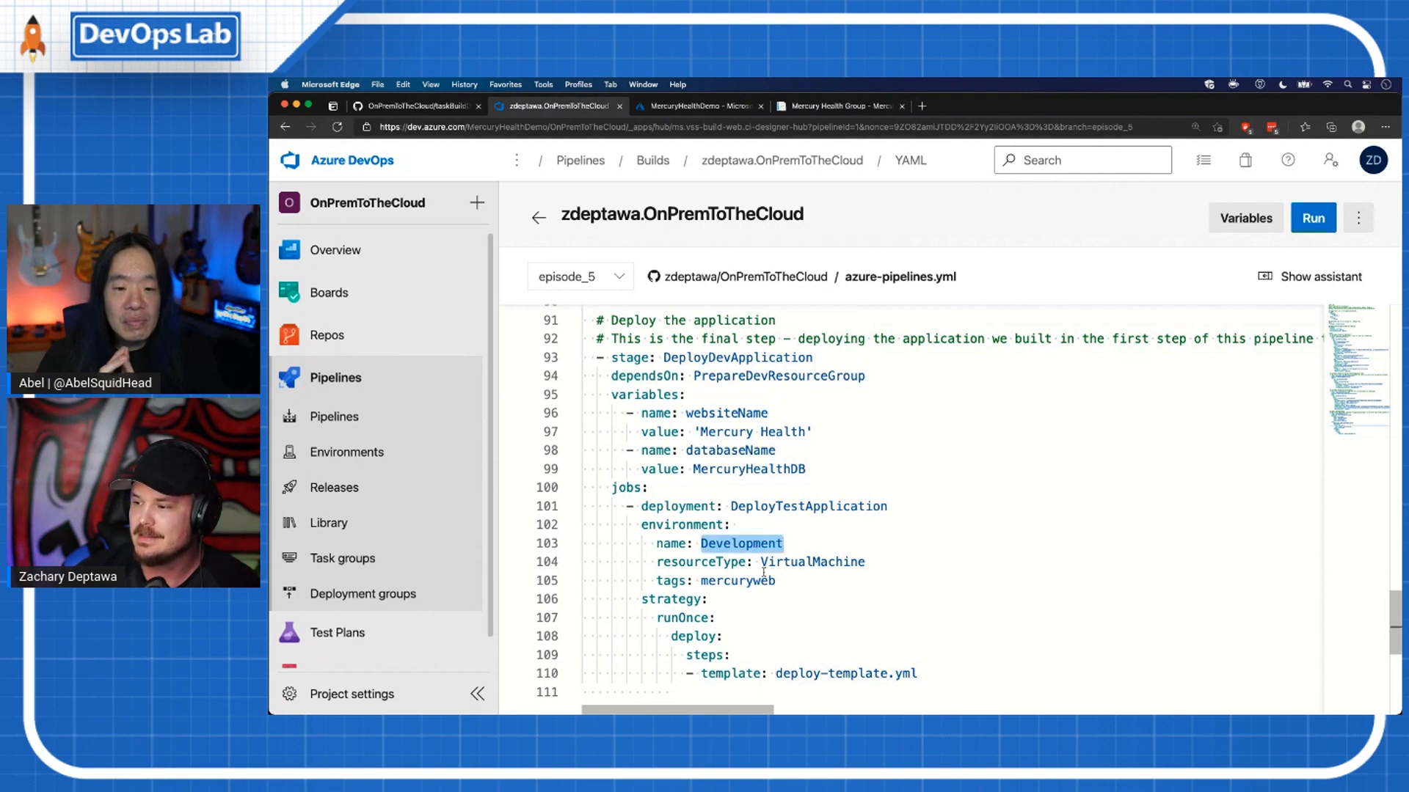
pyautogui.moveTo(347, 452)
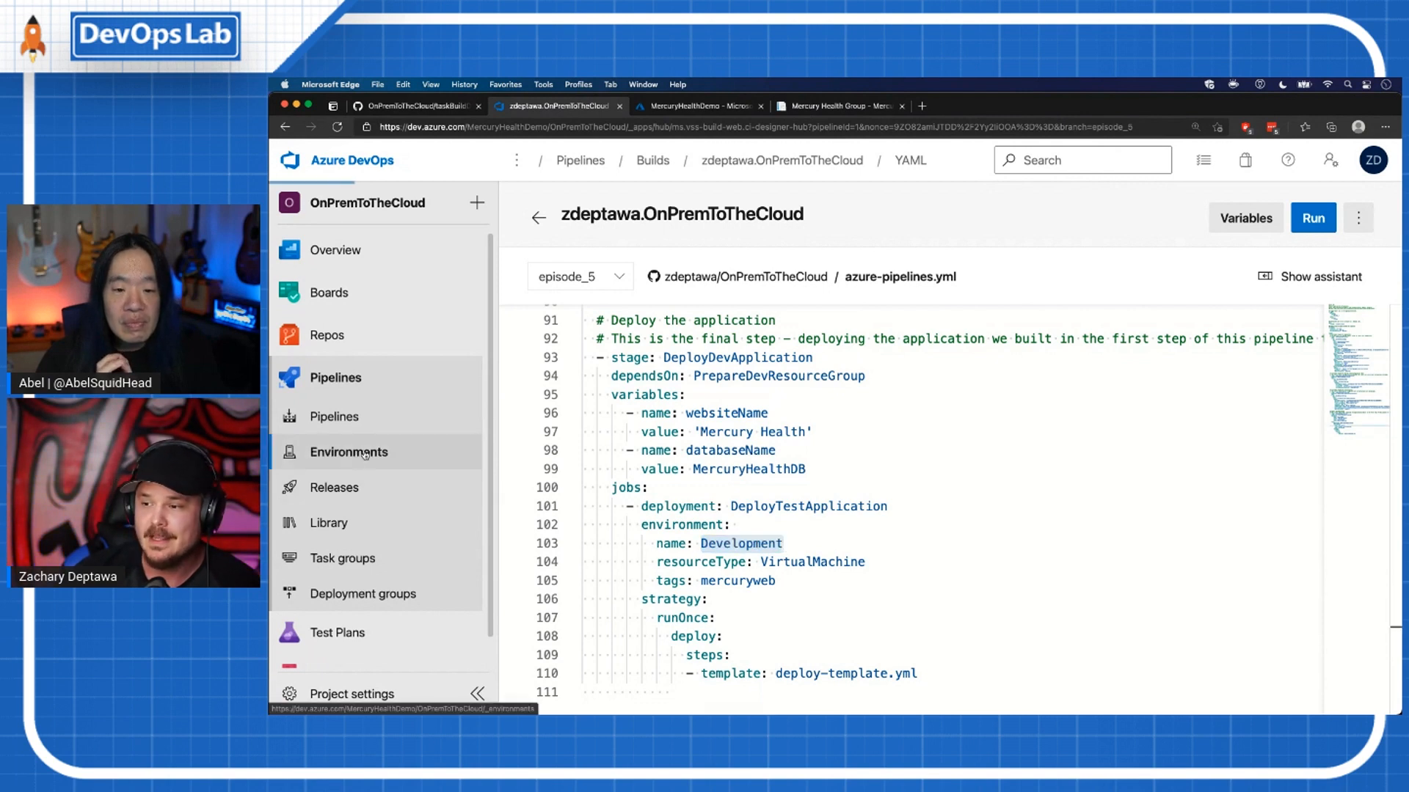
# Step: Review the Development environment's resources, then show Staging's Approvals and checks page
pyautogui.click(349, 452)
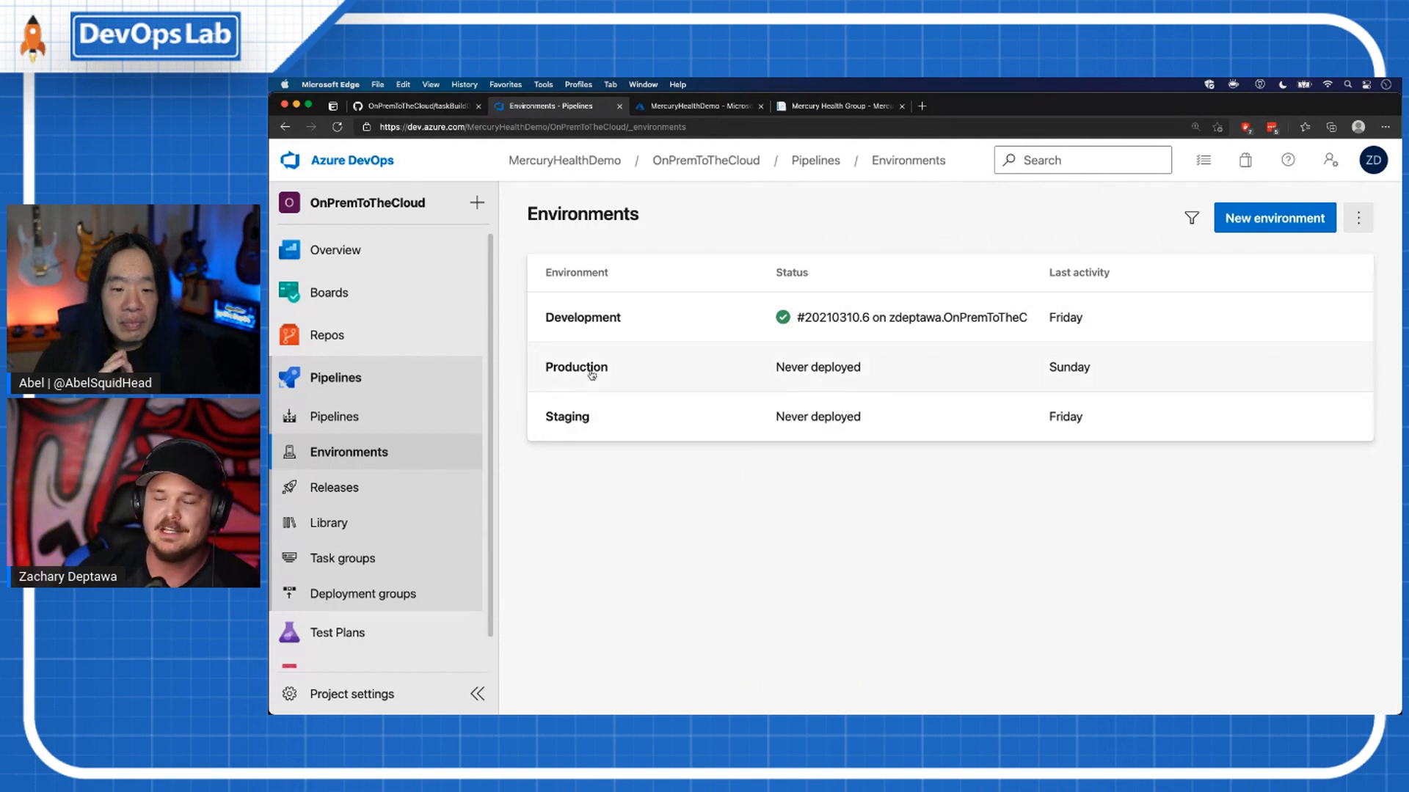
pyautogui.moveTo(585, 327)
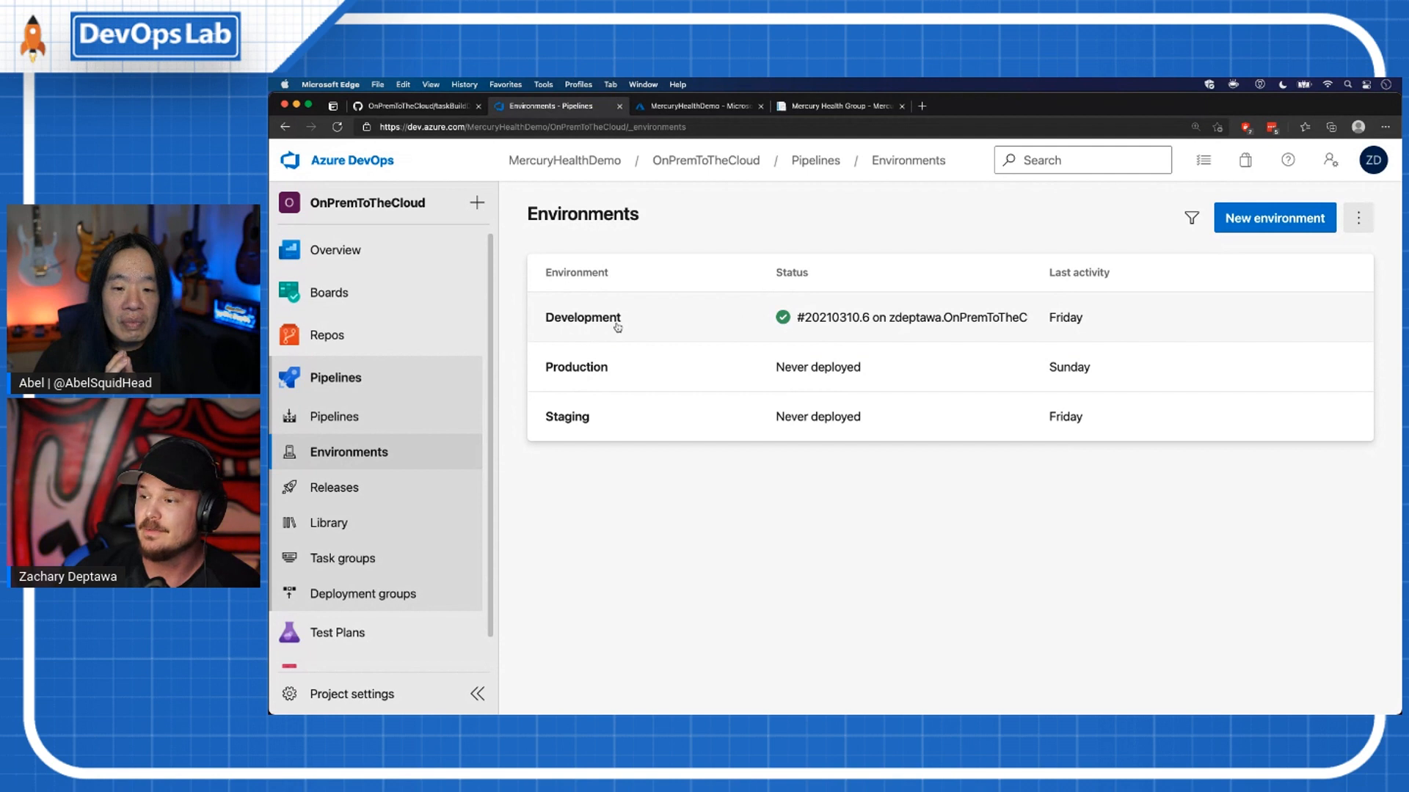
pyautogui.click(583, 317)
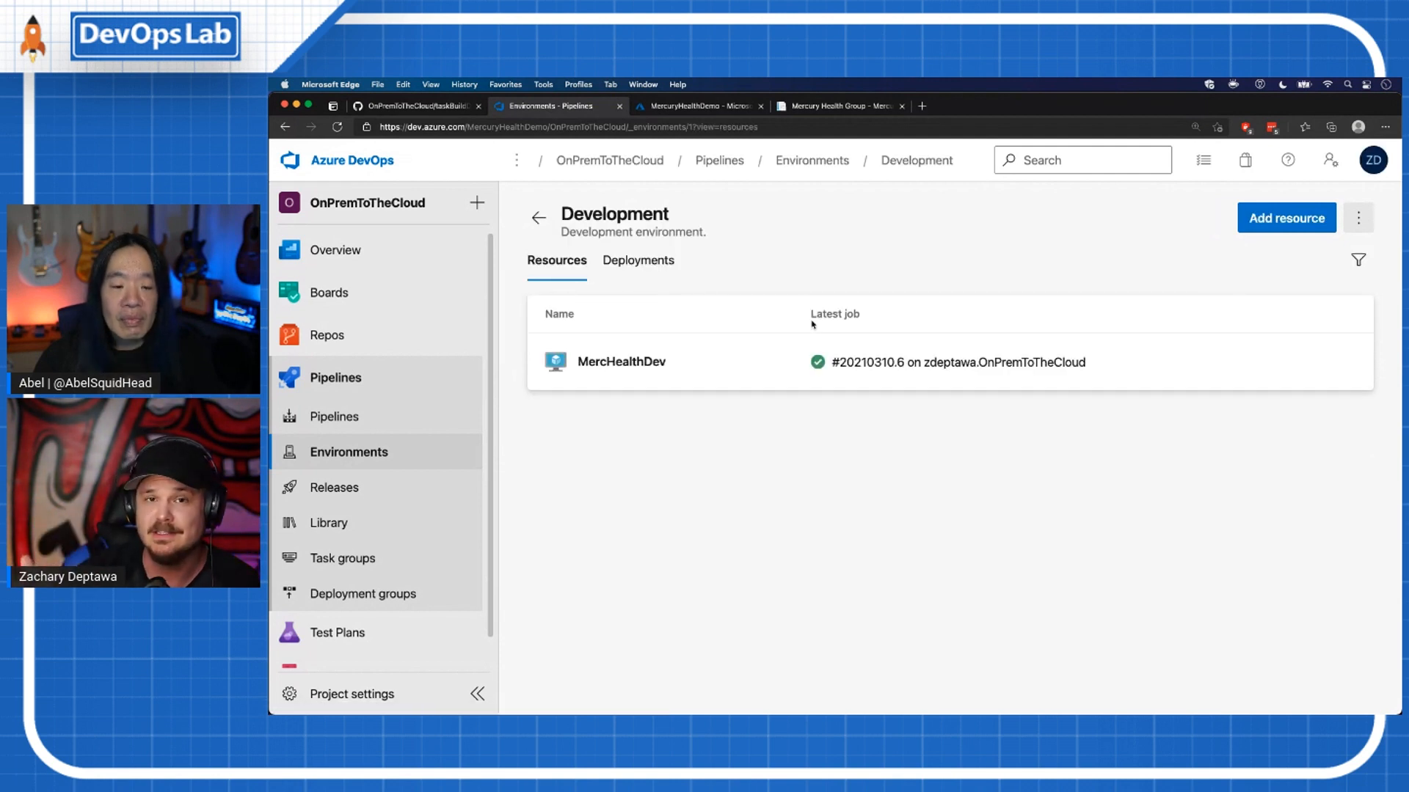
pyautogui.moveTo(537, 217)
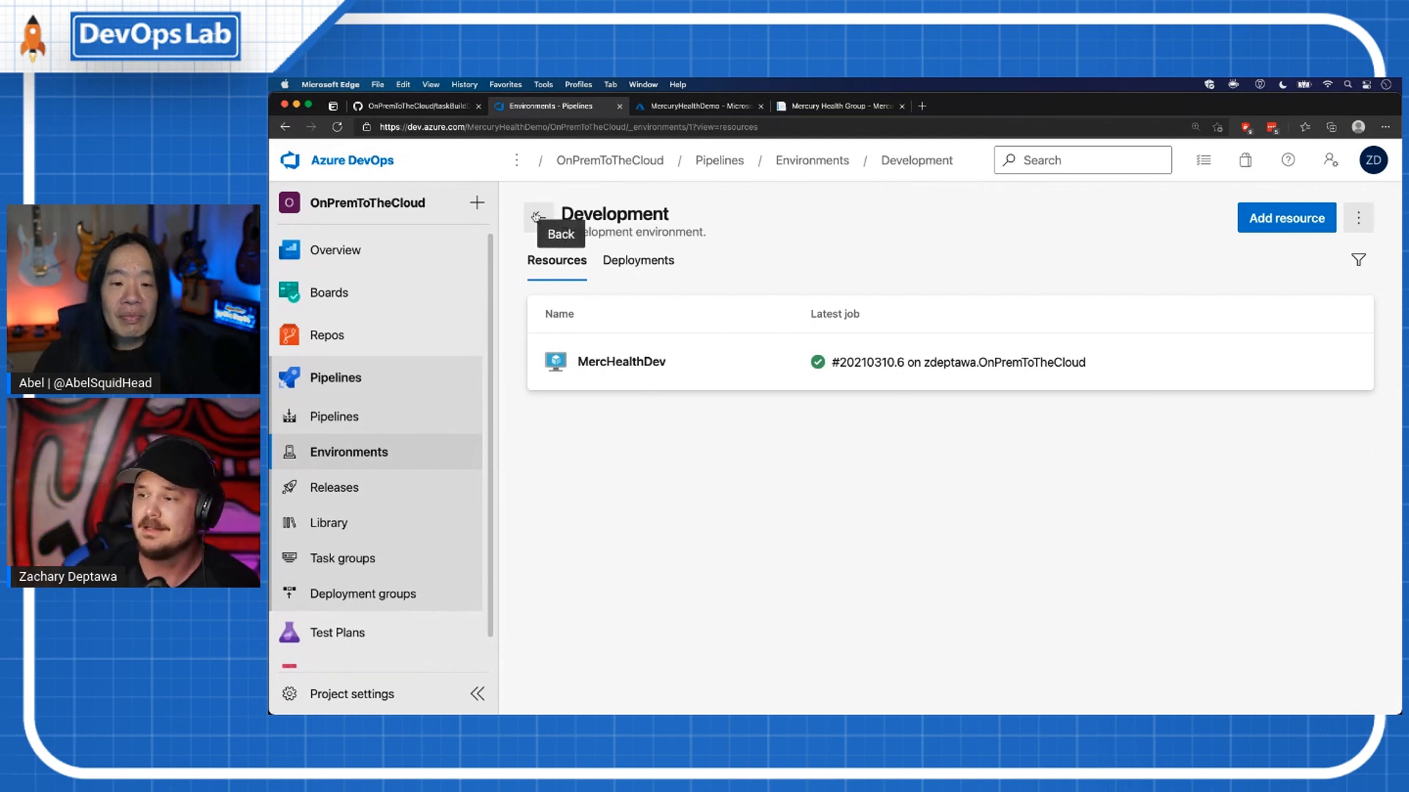
pyautogui.click(537, 218)
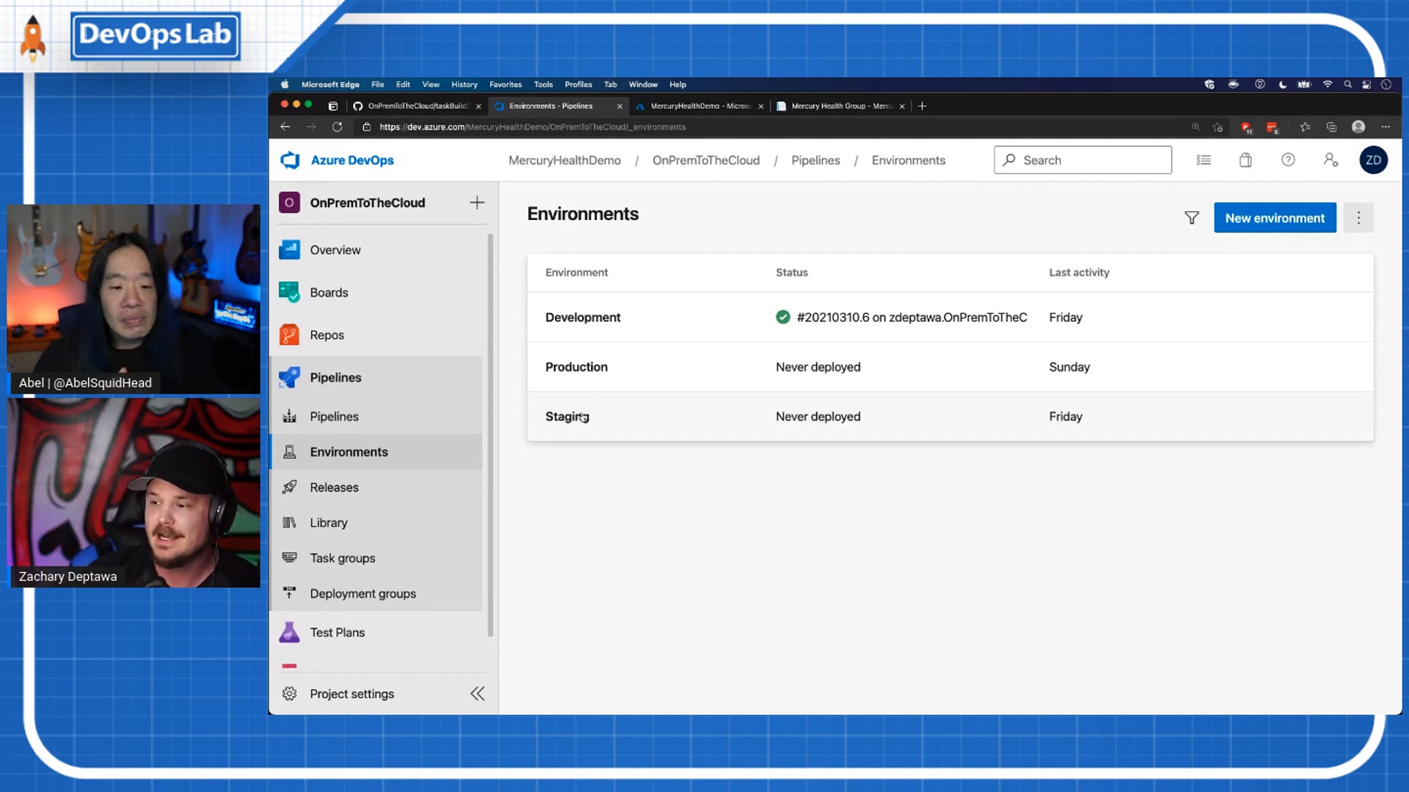
pyautogui.click(1357, 217)
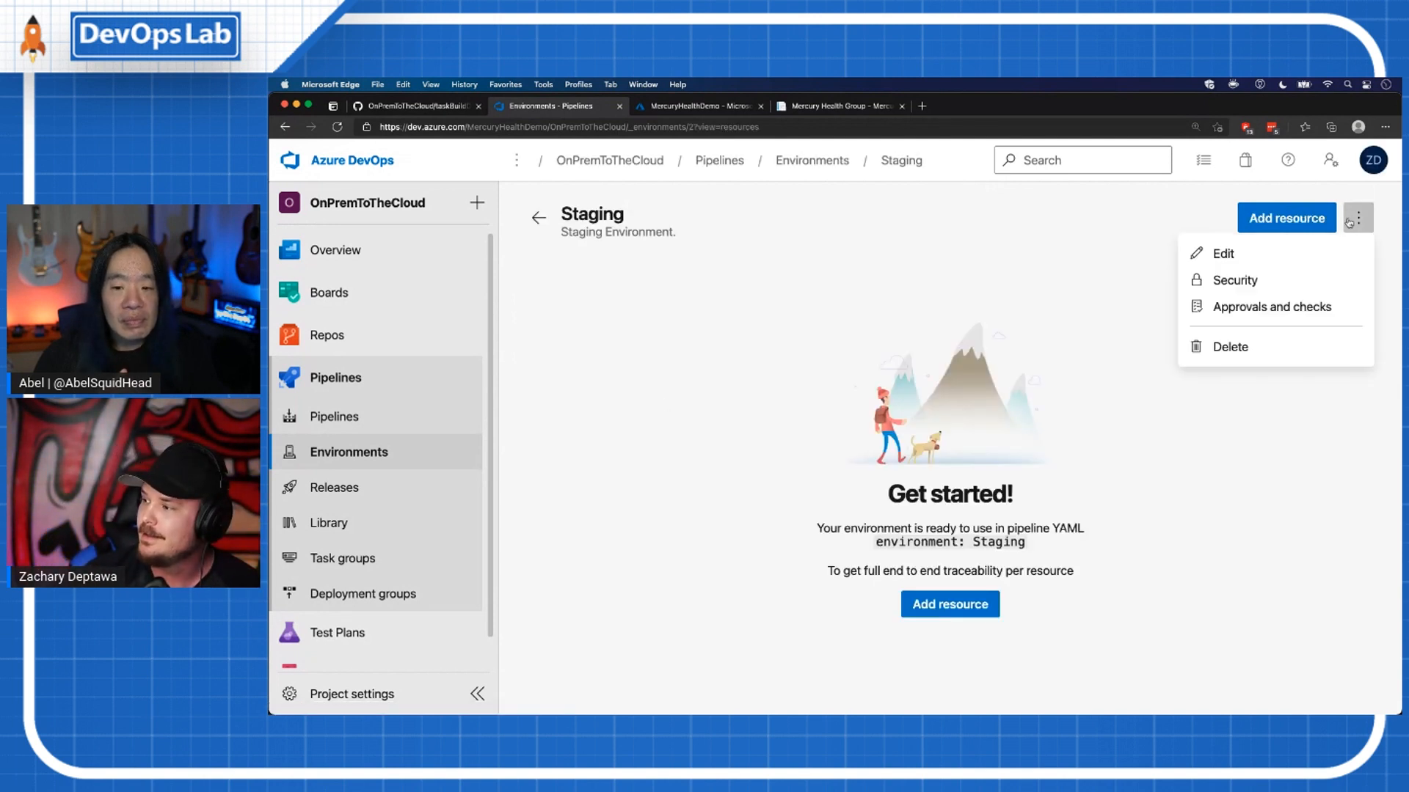
pyautogui.click(1271, 307)
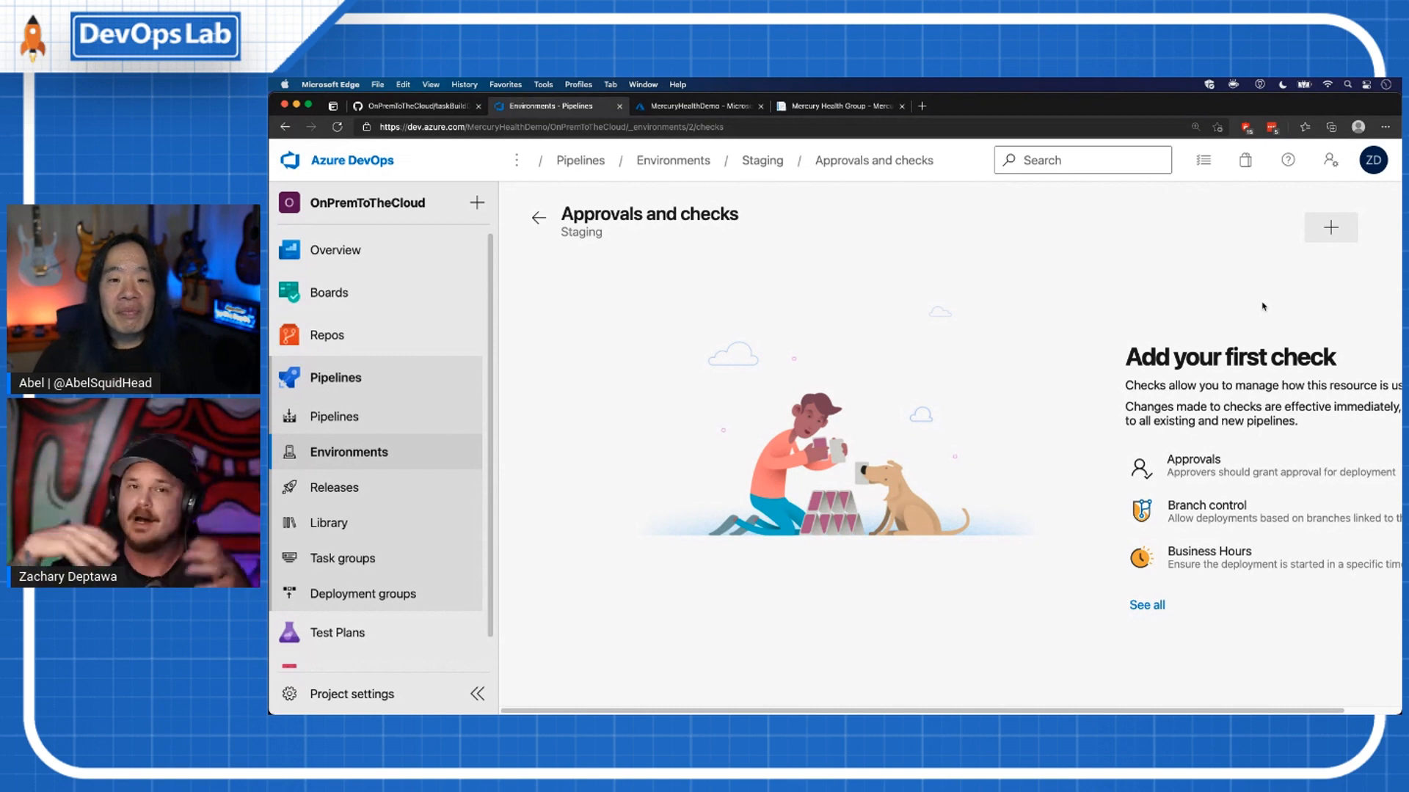
pyautogui.moveTo(1296, 383)
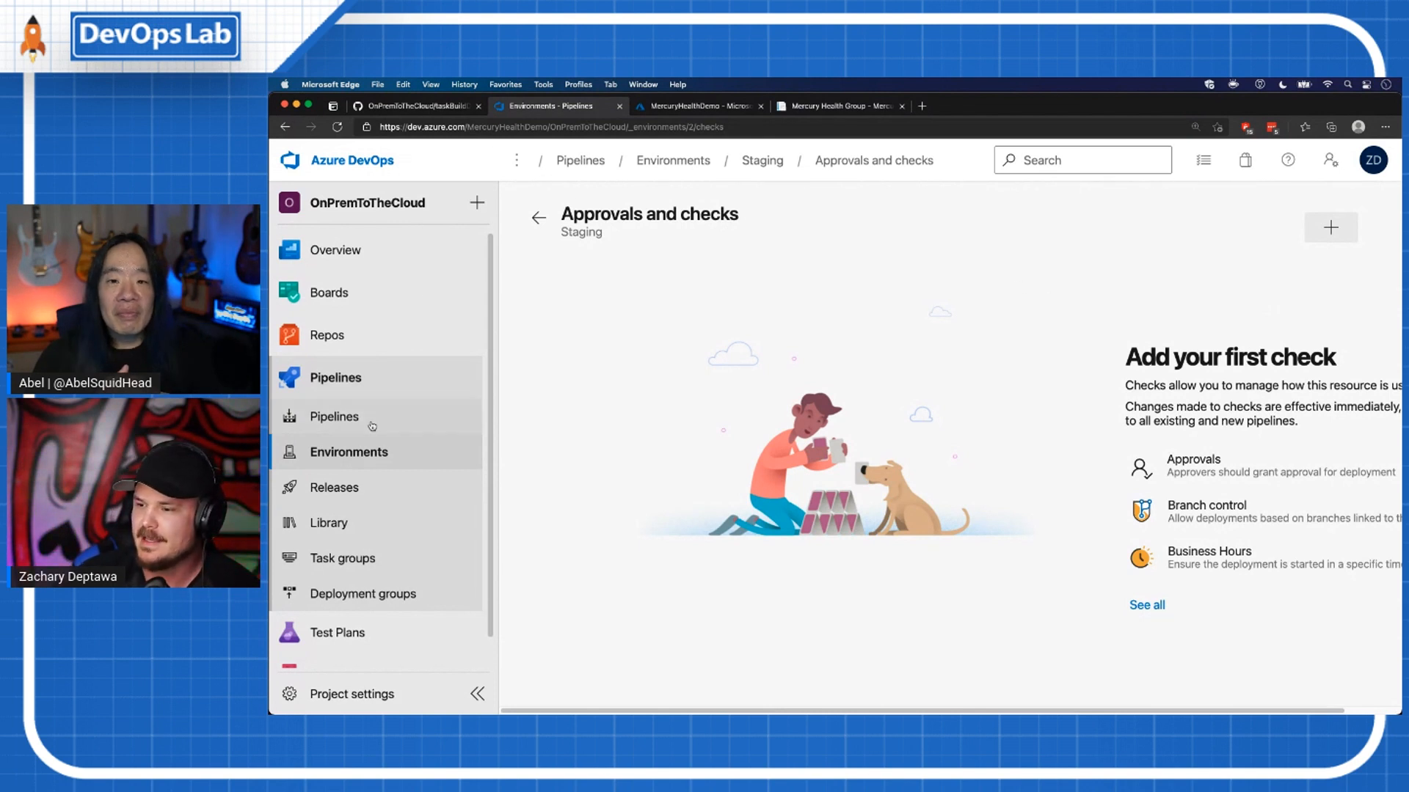
# Step: View run #20210310.7's stages with PrepareDevApplication expanded
pyautogui.click(333, 415)
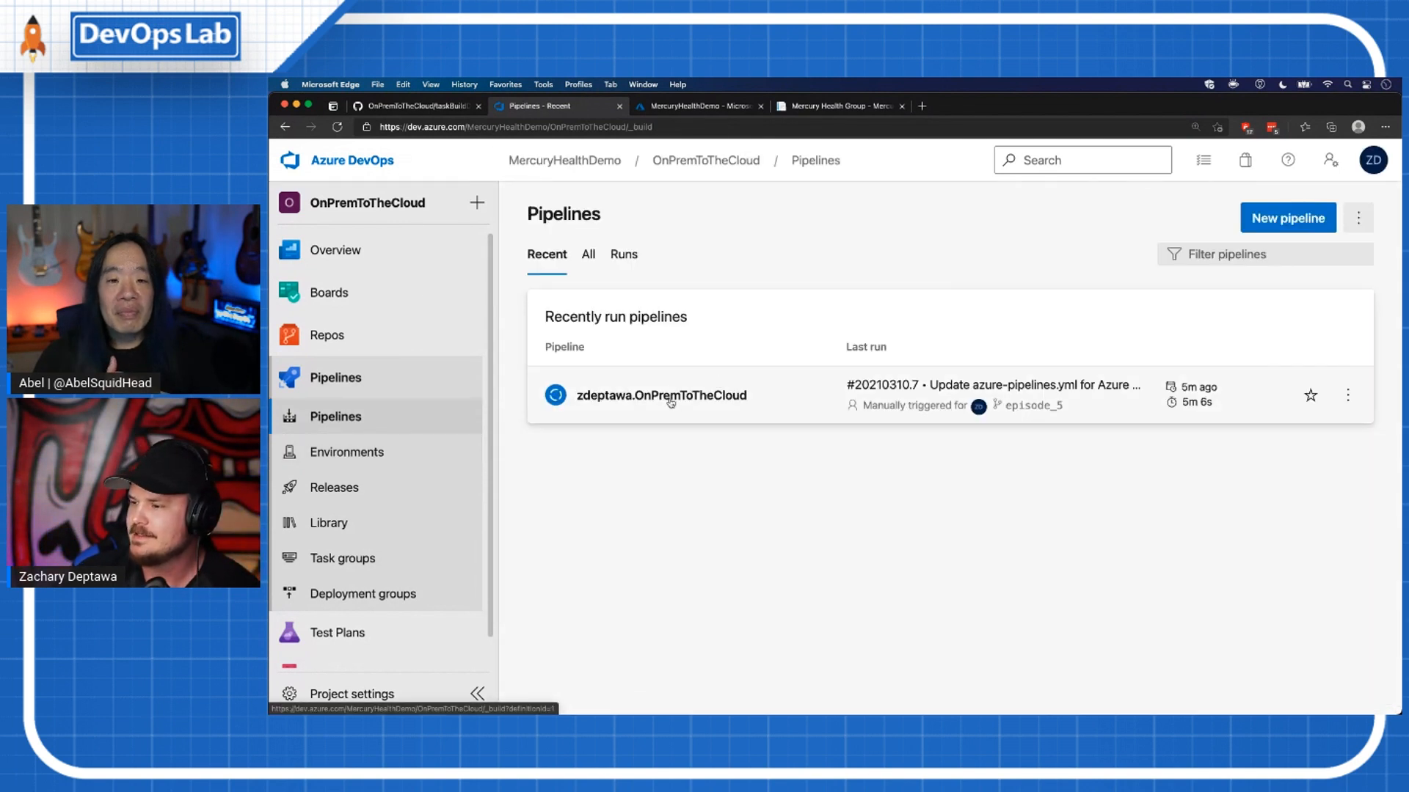
pyautogui.click(662, 395)
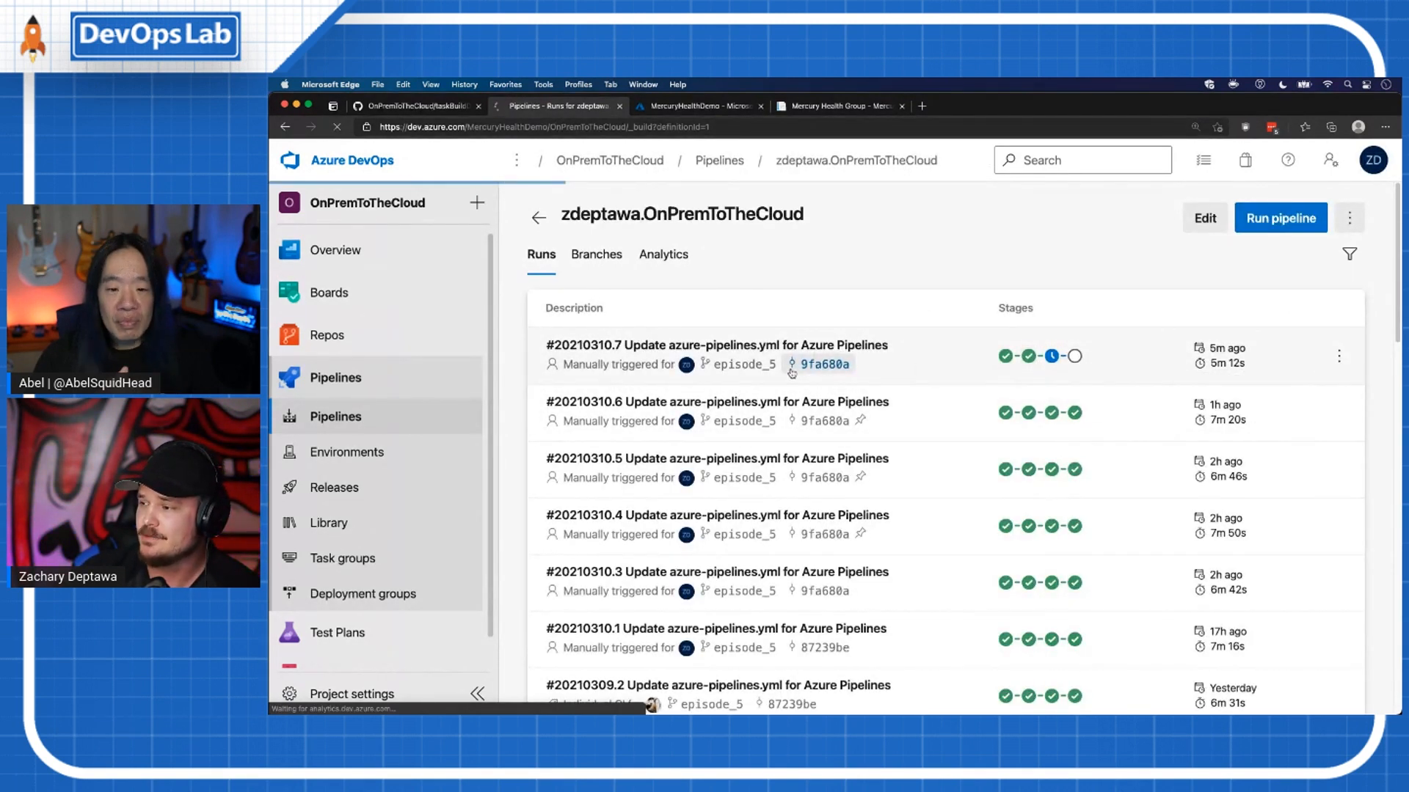
pyautogui.click(819, 364)
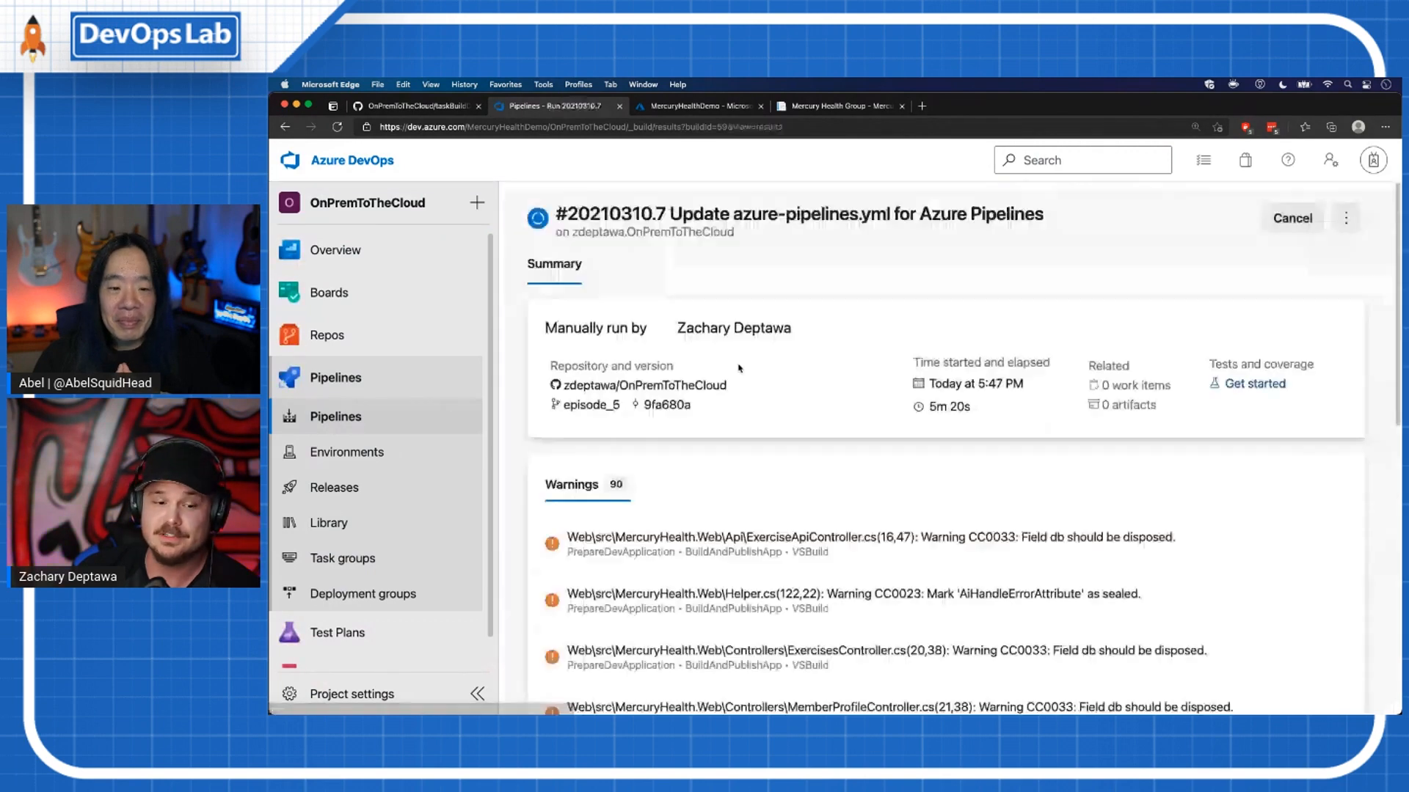
pyautogui.scroll(-3)
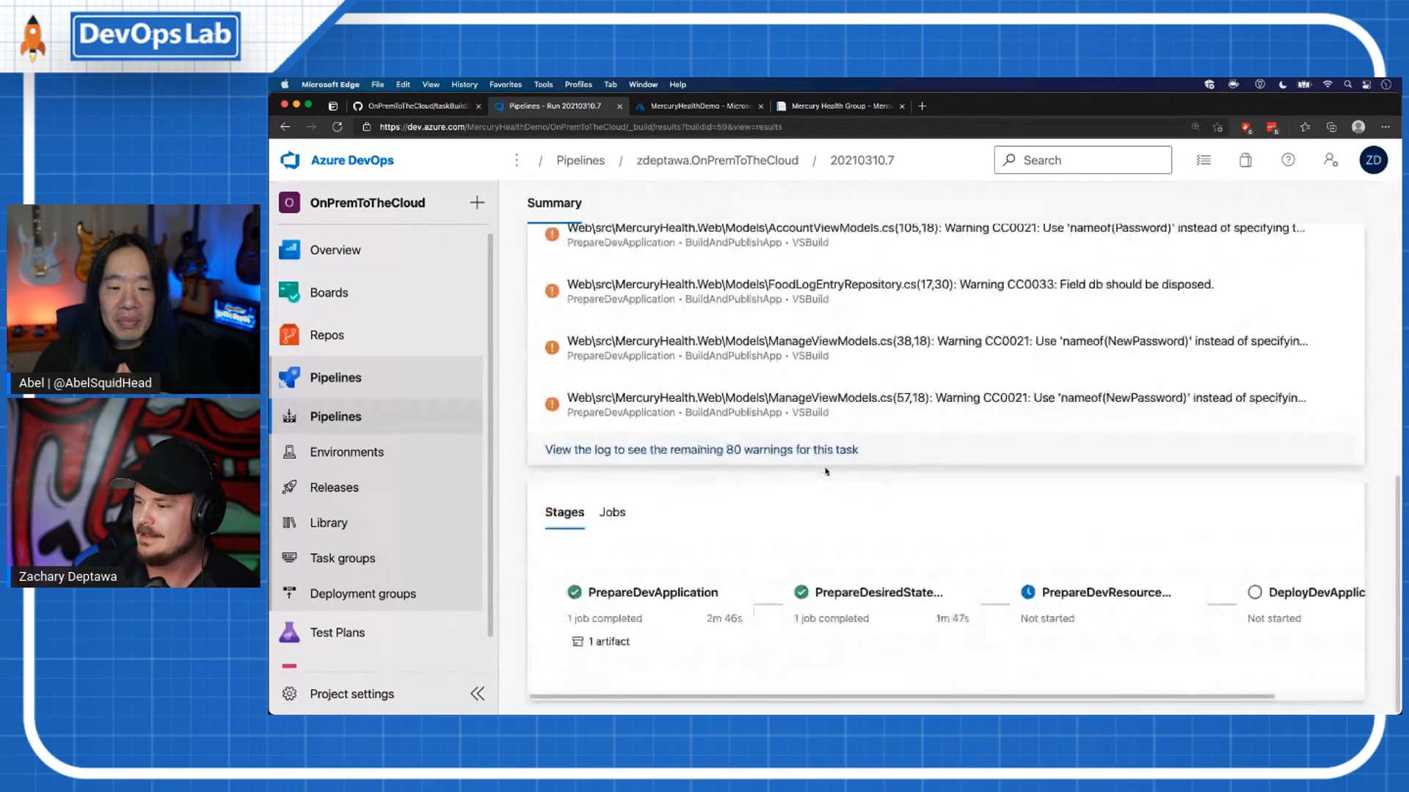
pyautogui.click(653, 592)
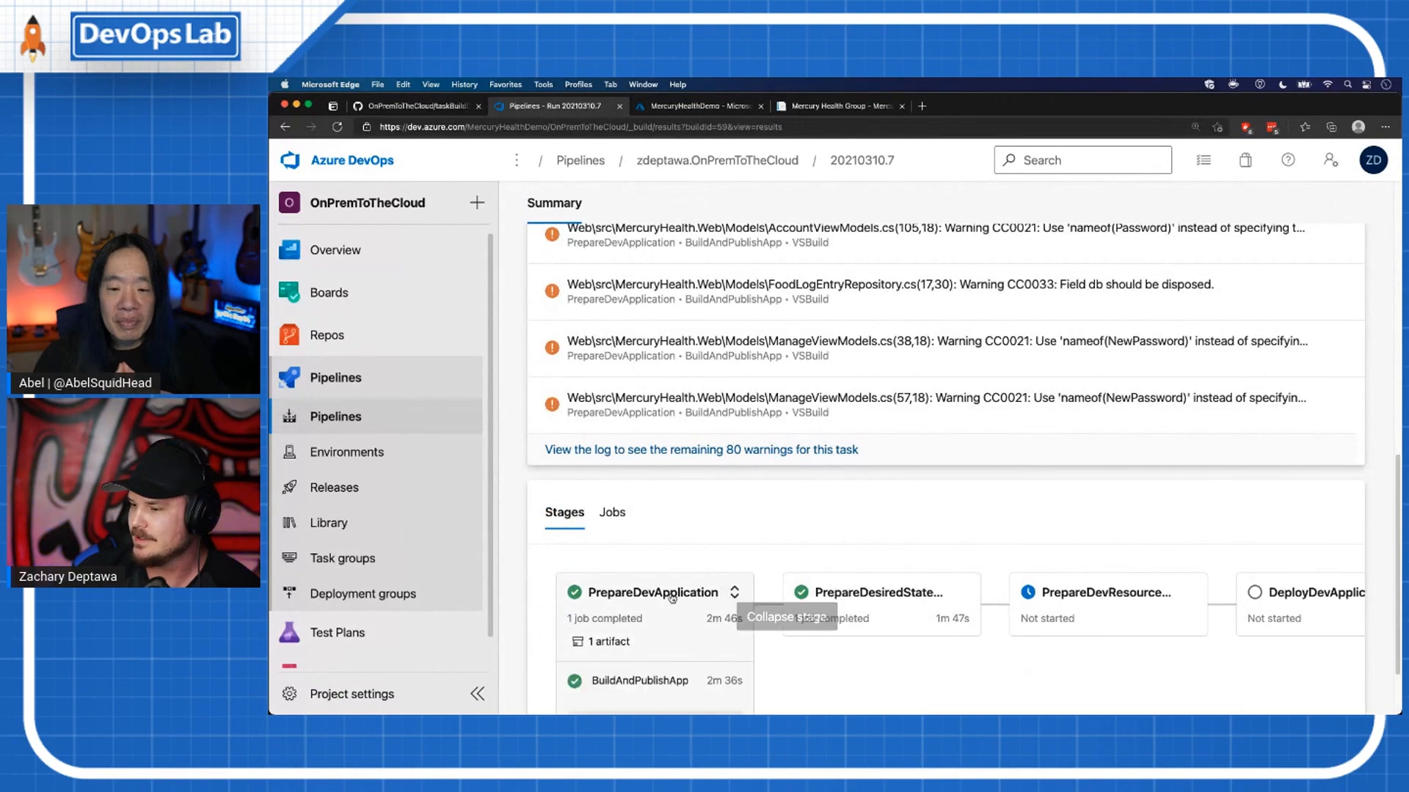
# Step: Review BuildAndPublishApp's NuGetToolInstaller and CopyFiles logs and BuildResourceGroup's live Checkout log
pyautogui.click(640, 679)
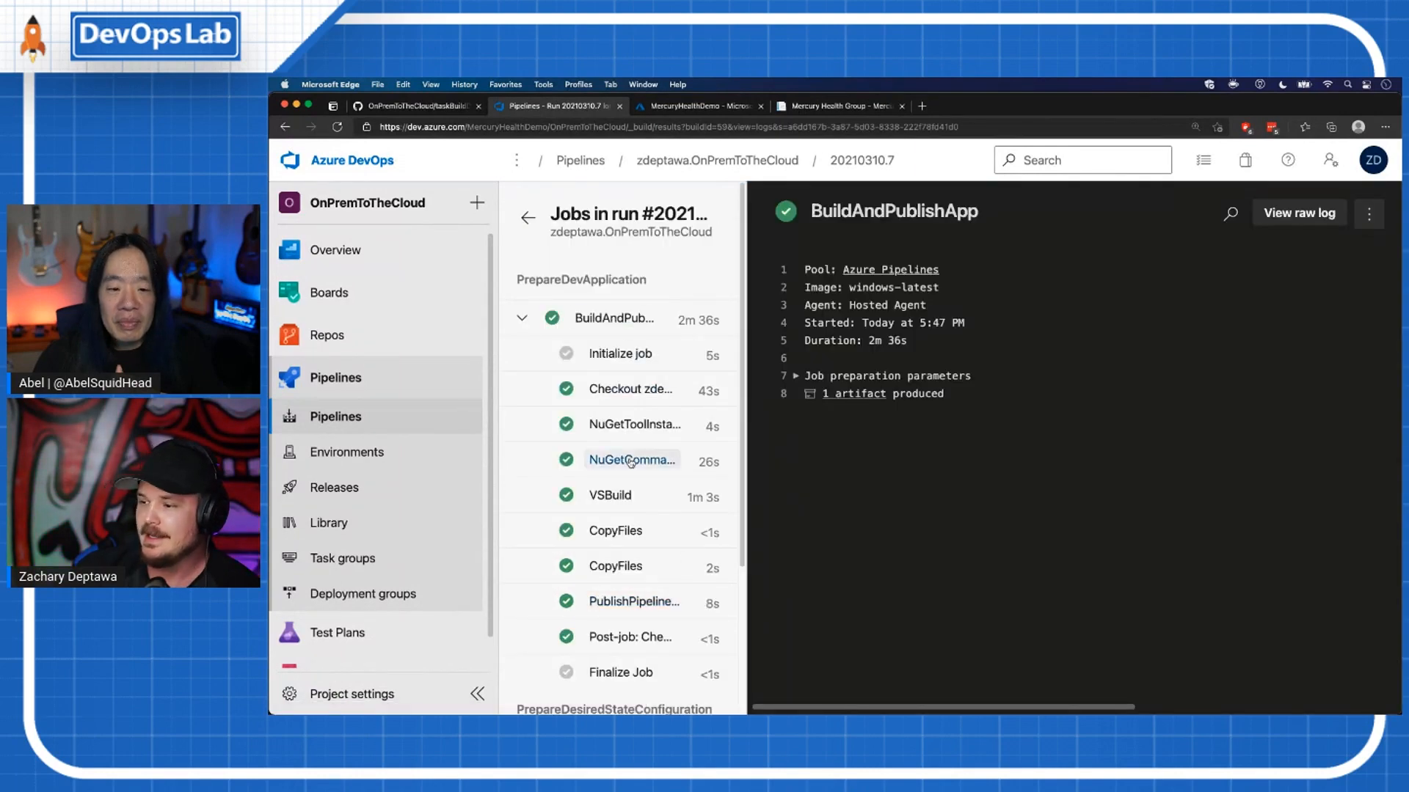
pyautogui.click(633, 424)
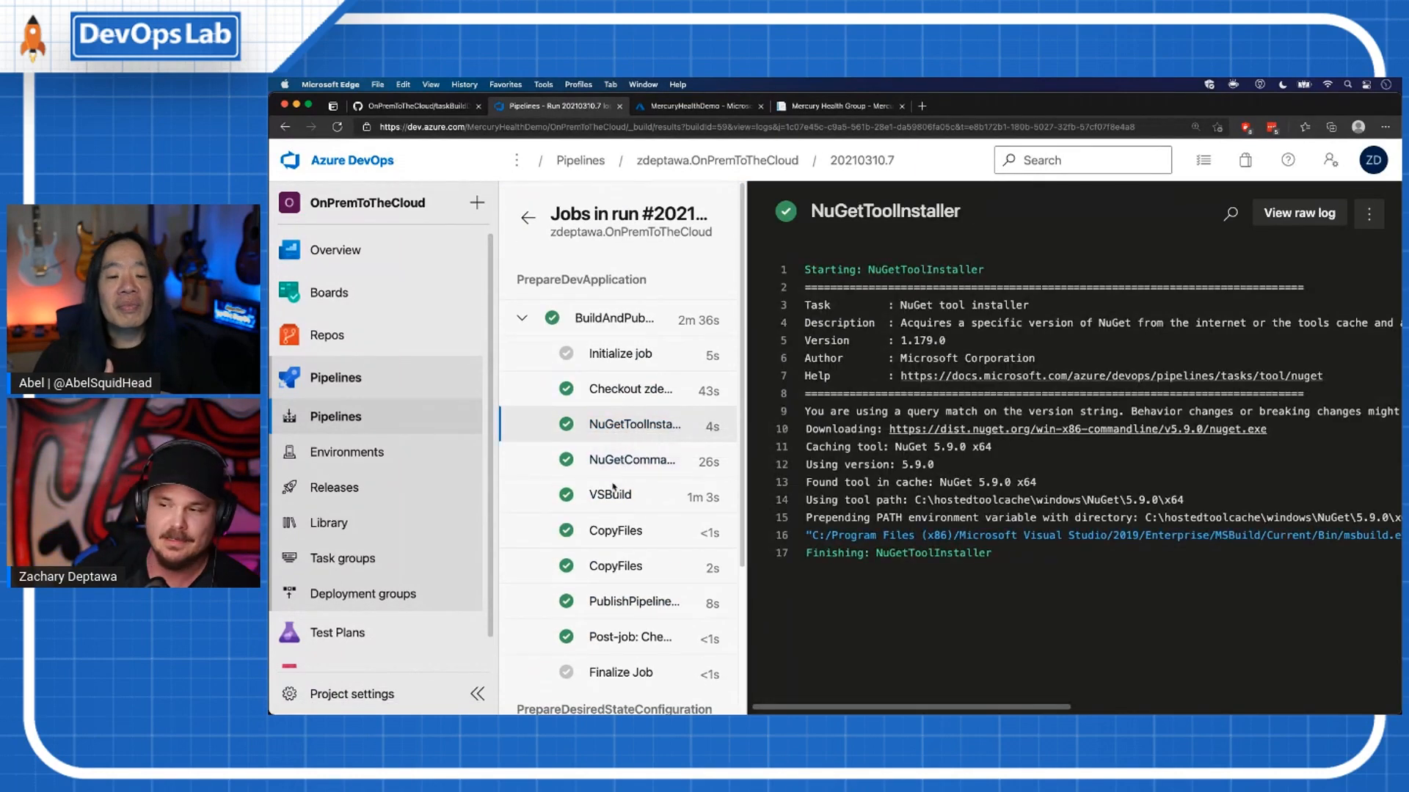
pyautogui.click(615, 531)
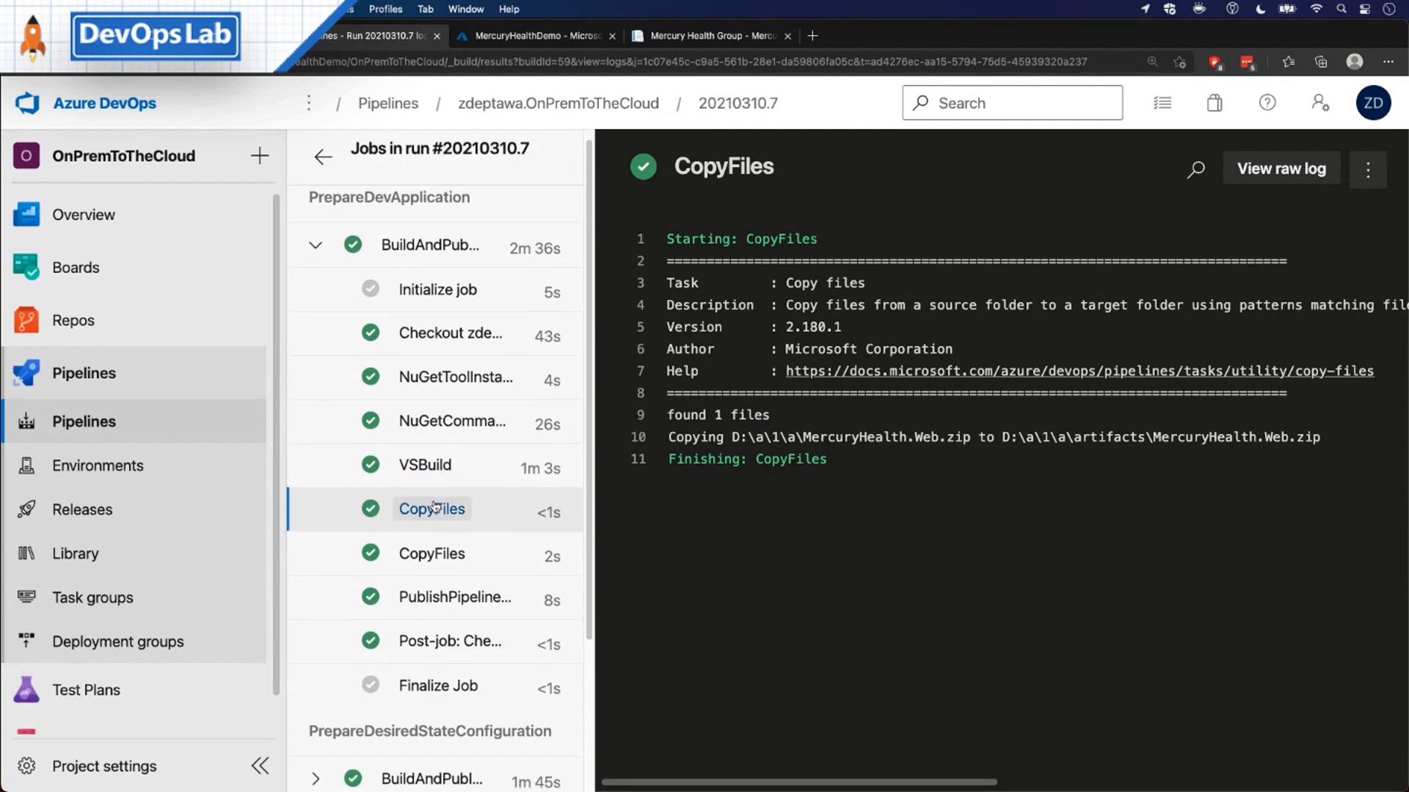
pyautogui.scroll(-3)
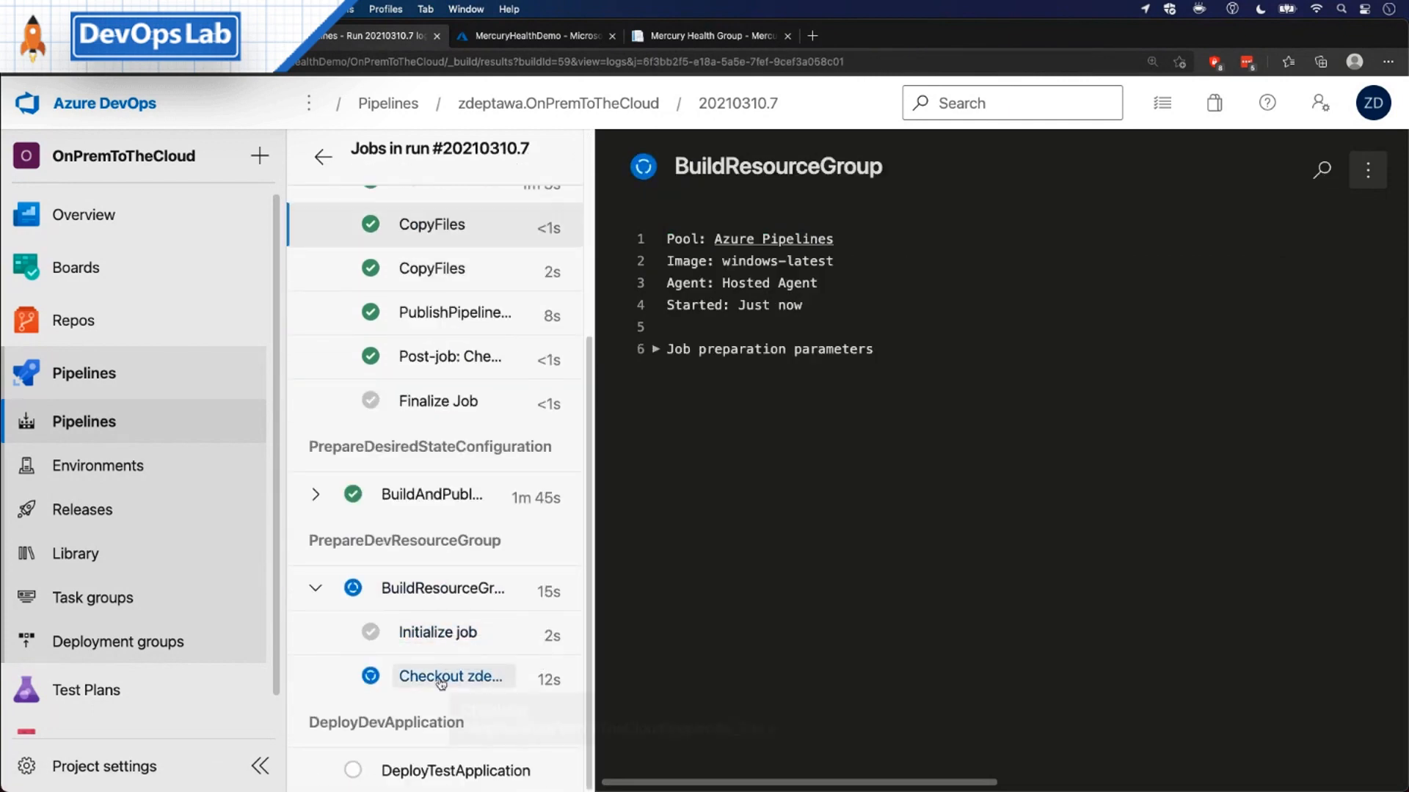
pyautogui.click(450, 675)
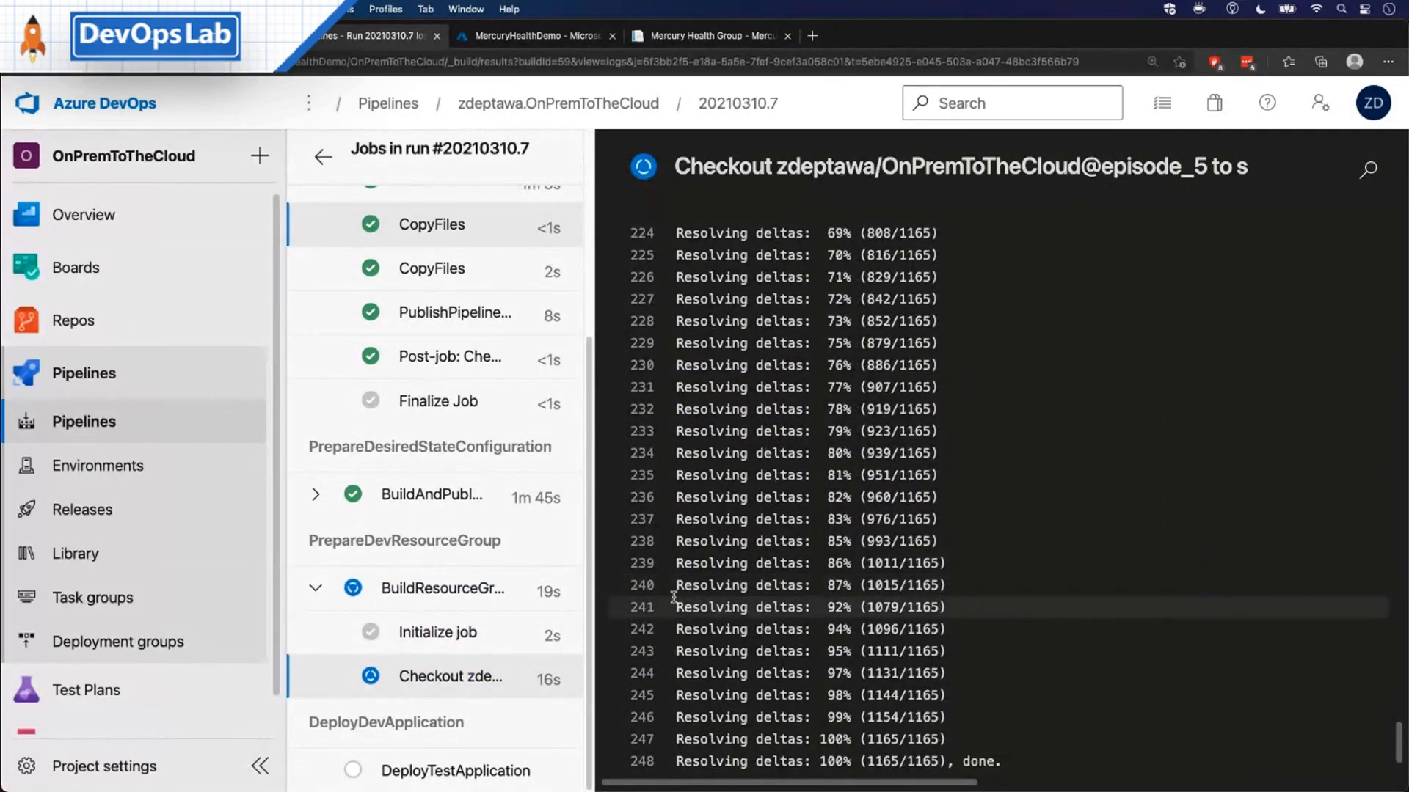
pyautogui.moveTo(440, 587)
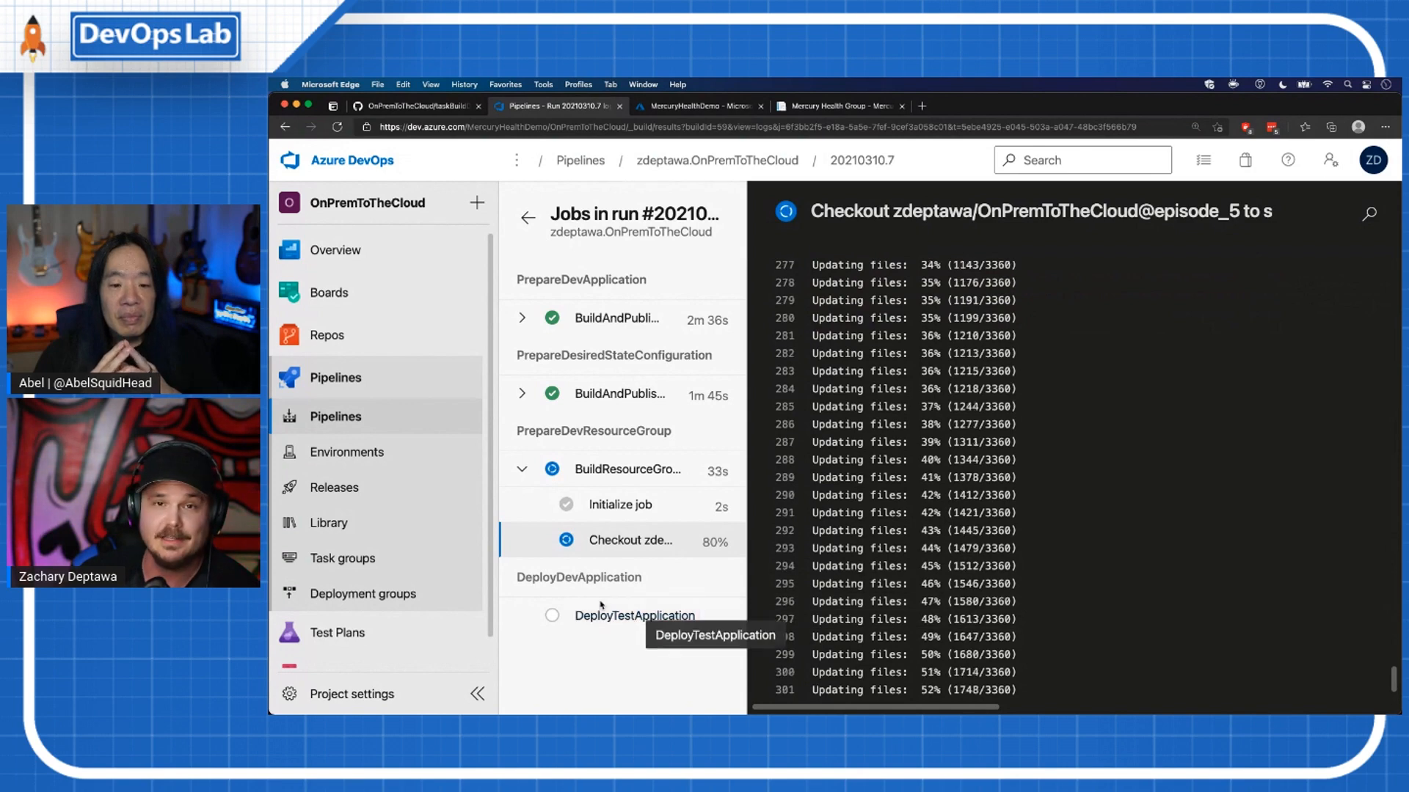
pyautogui.click(696, 106)
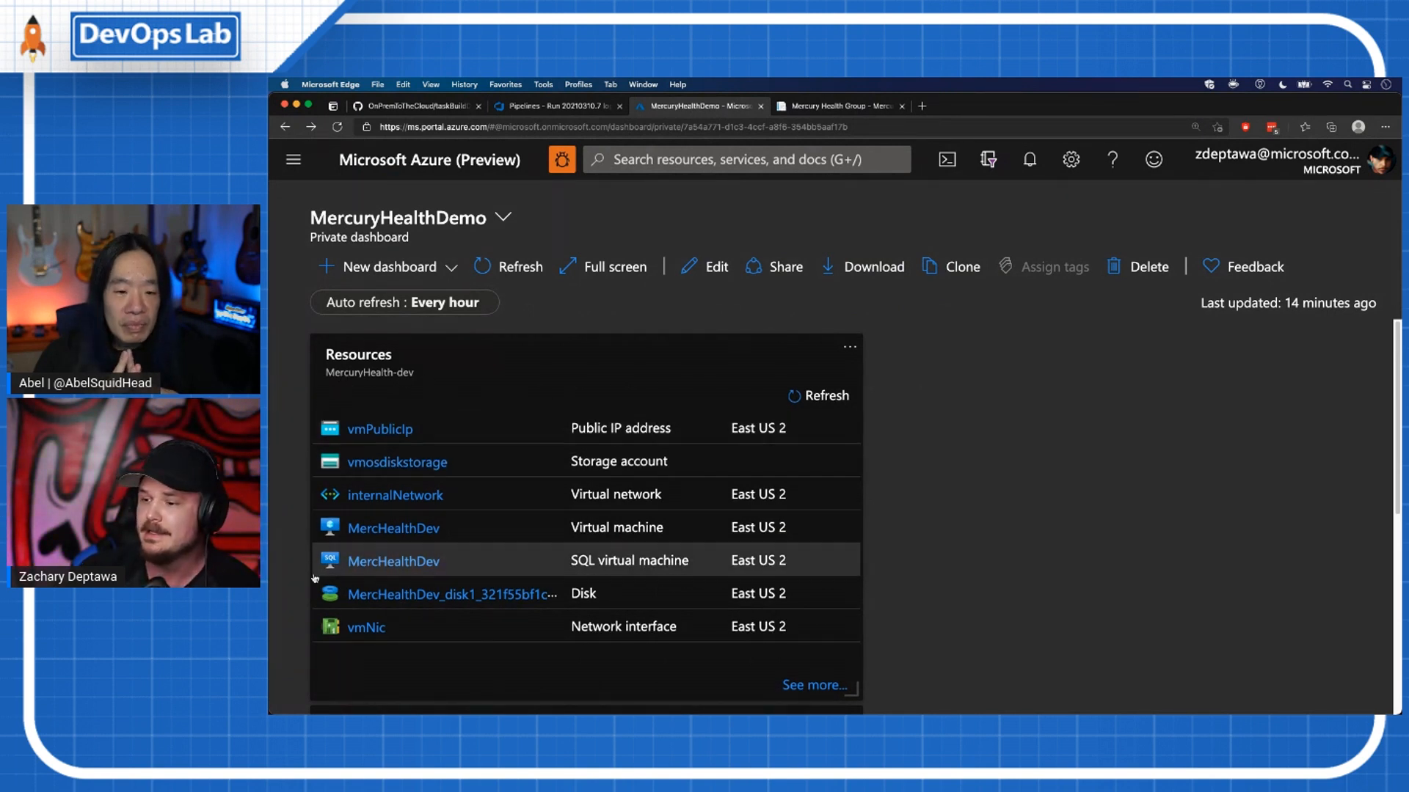
pyautogui.moveTo(436, 427)
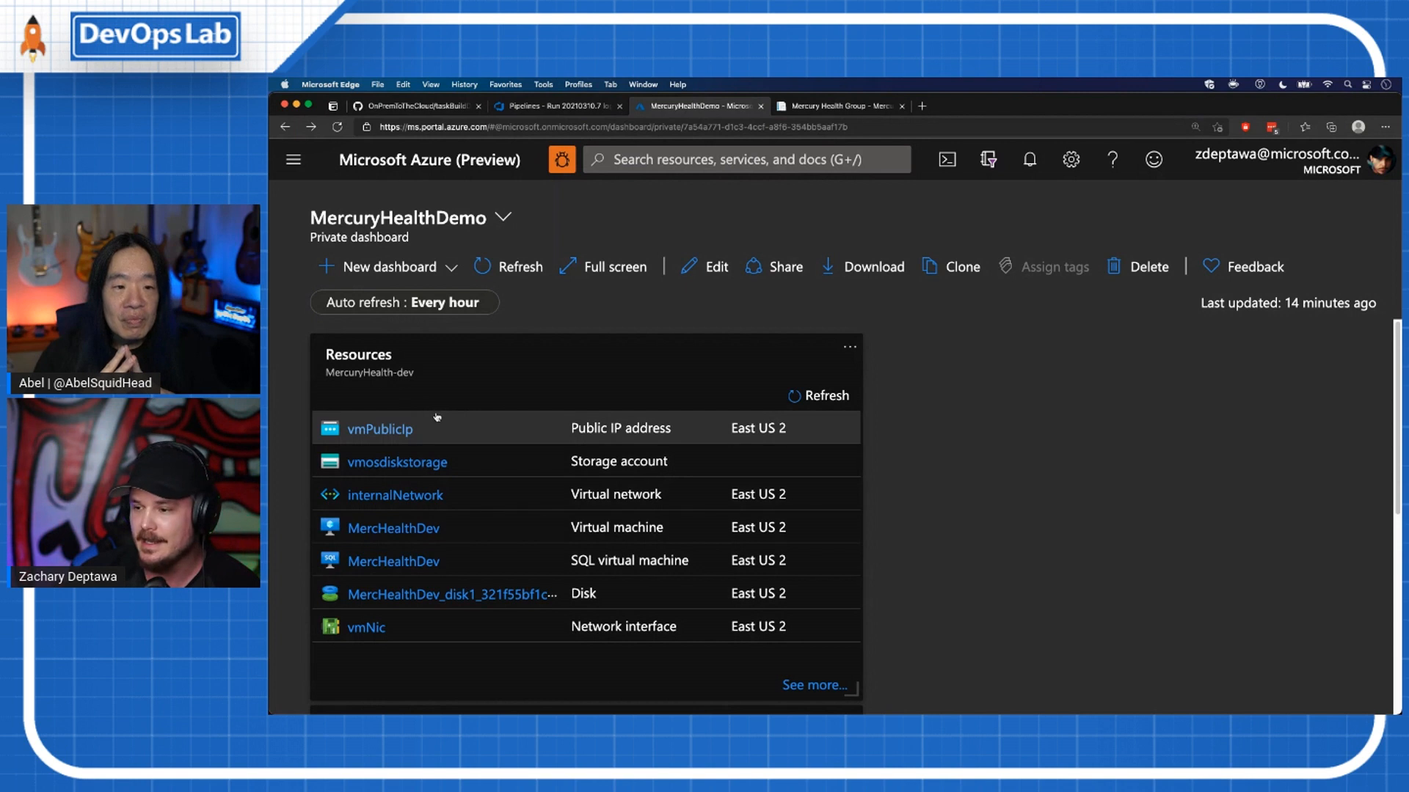
pyautogui.moveTo(378, 428)
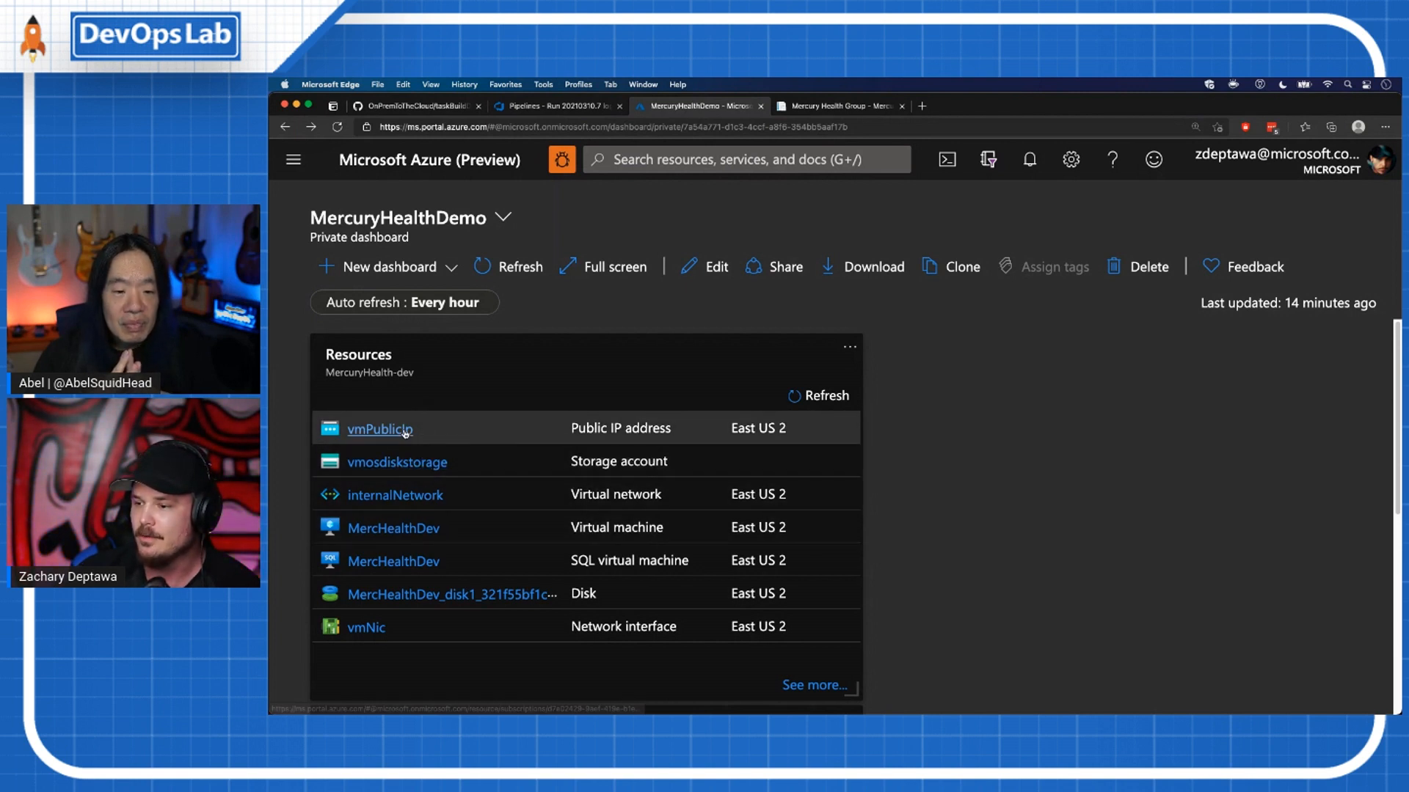
# Step: Open the vmPublicIp resource from the MercuryHealthDemo dashboard to reach the web app
pyautogui.click(378, 428)
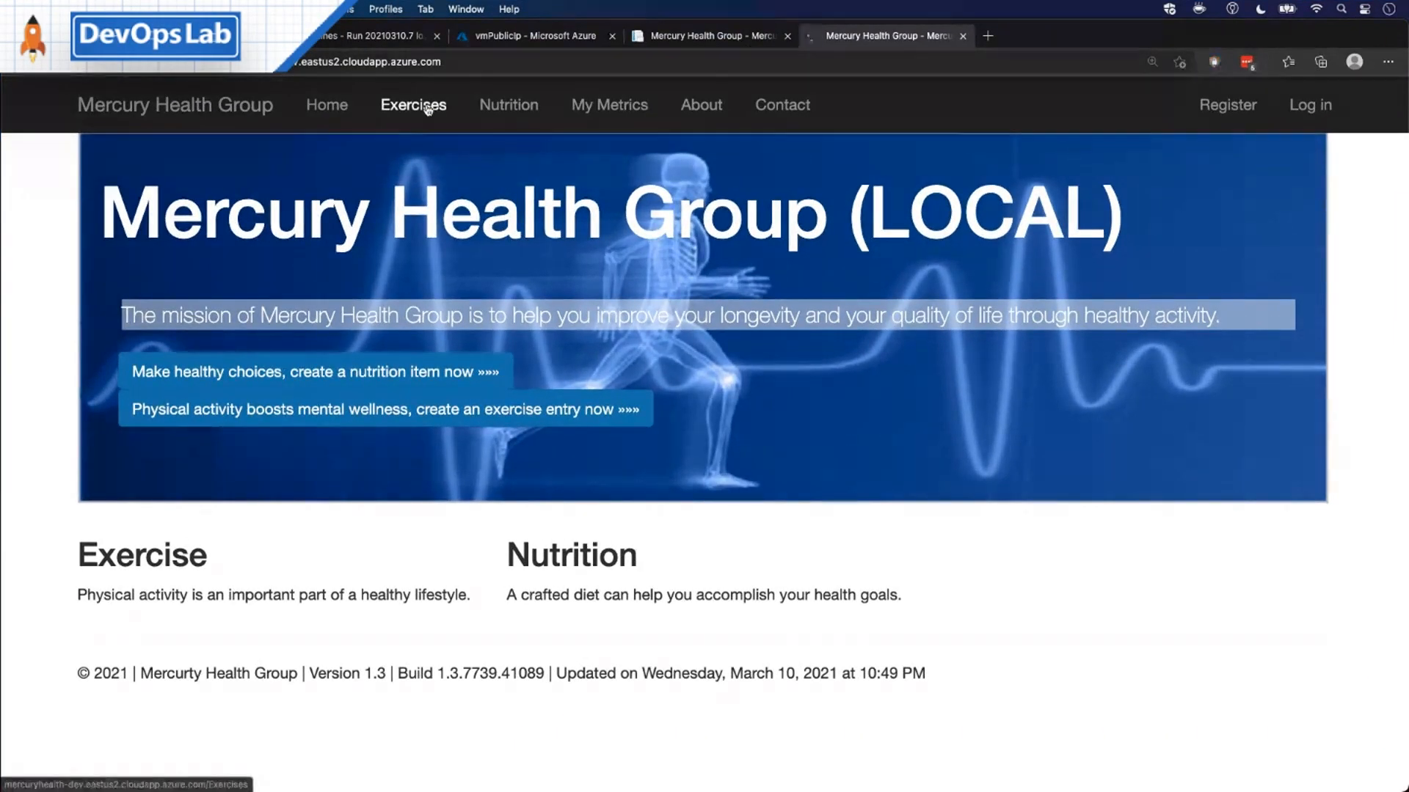
pyautogui.moveTo(449, 159)
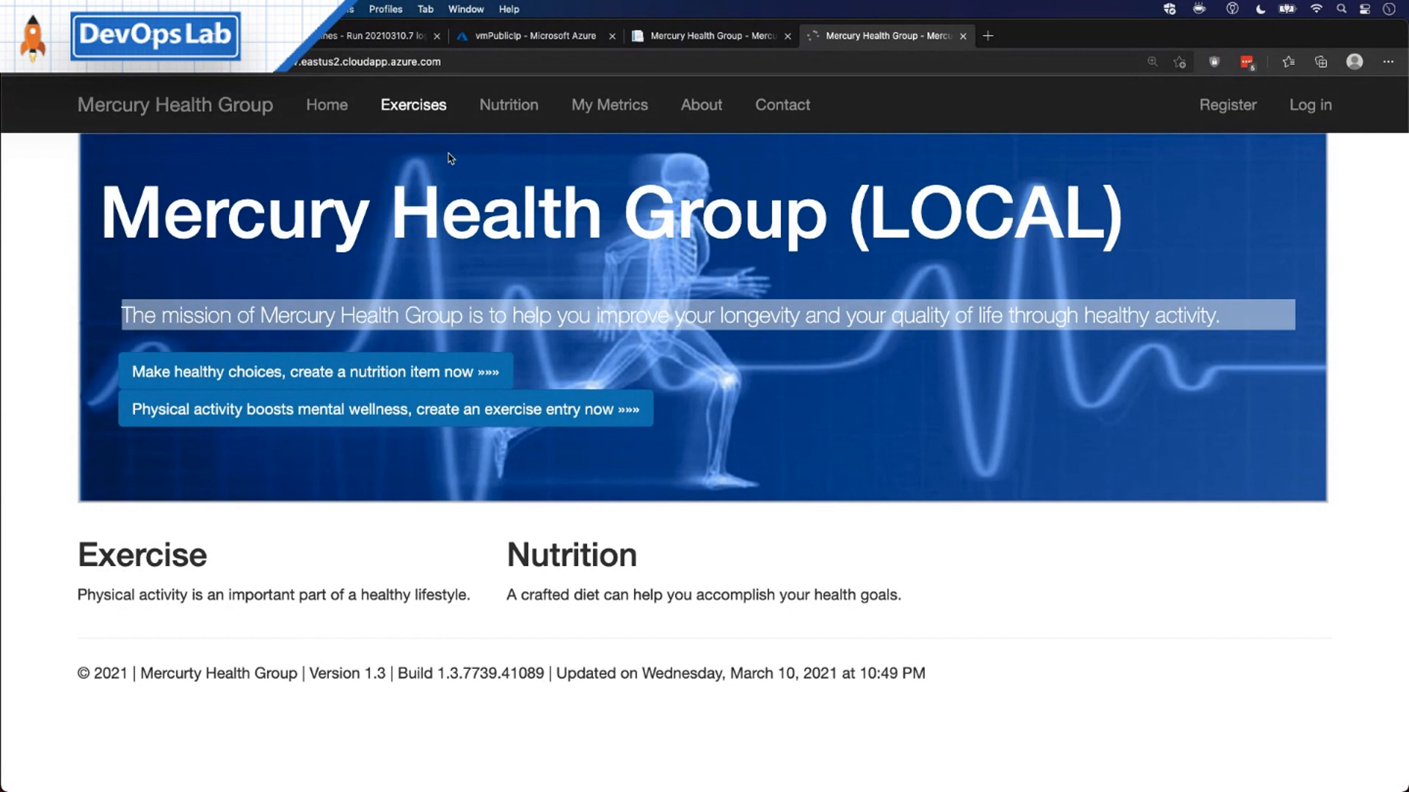
# Step: Navigate to the Exercises index, showing the Bench Press entry with its details
pyautogui.click(413, 106)
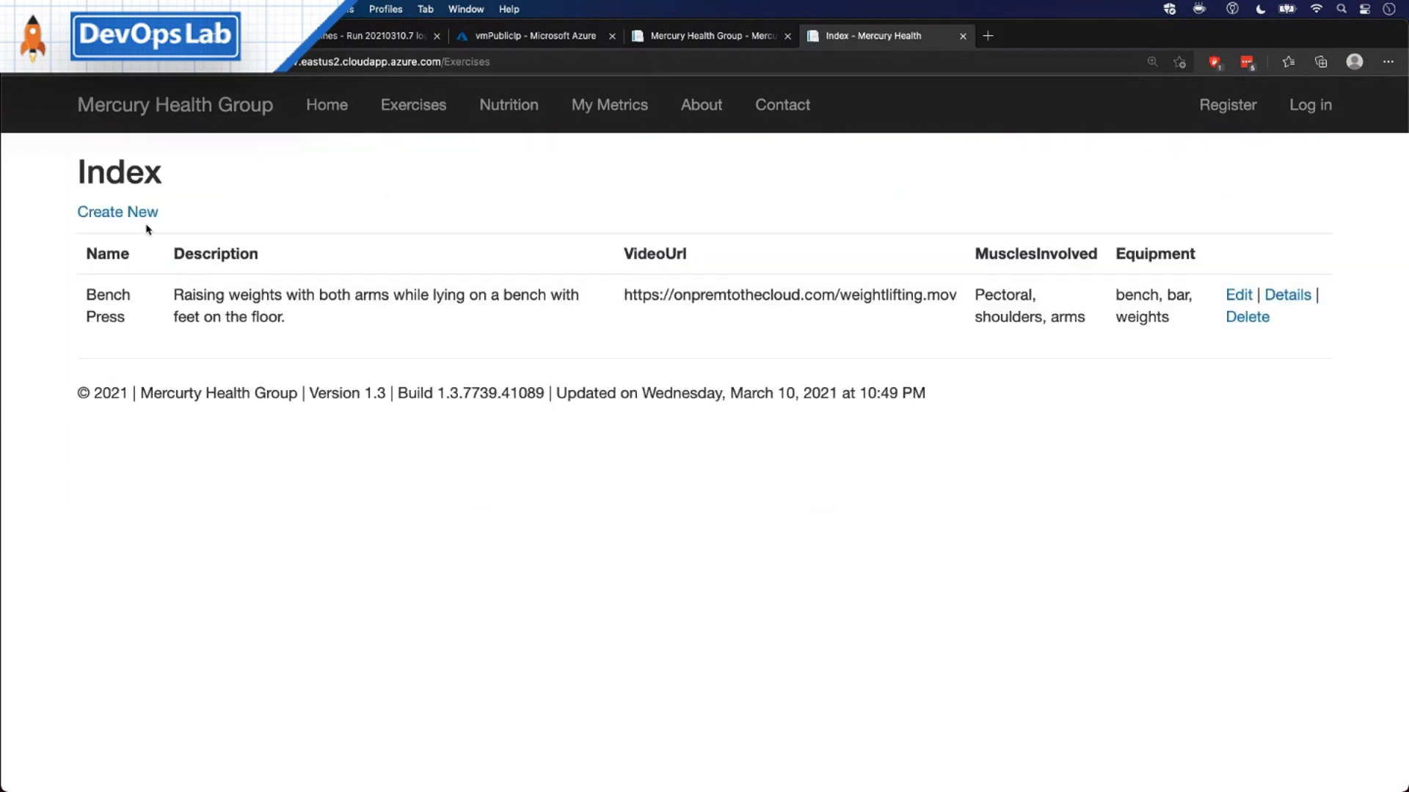